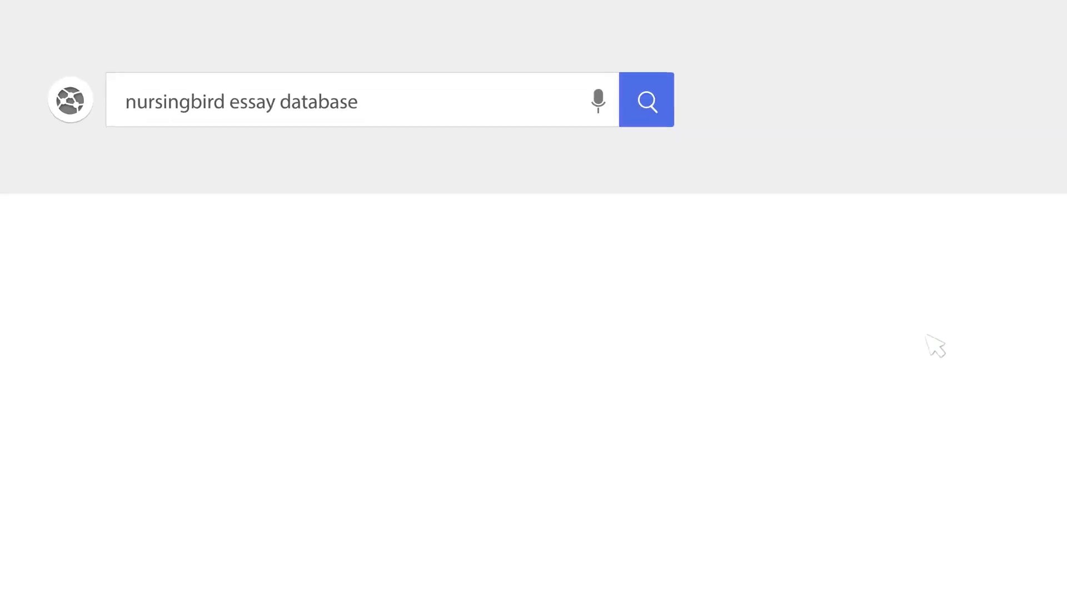
- Submit the search for the nursingbird essay database
{"action": "left_click", "coordinate": [647, 100]}
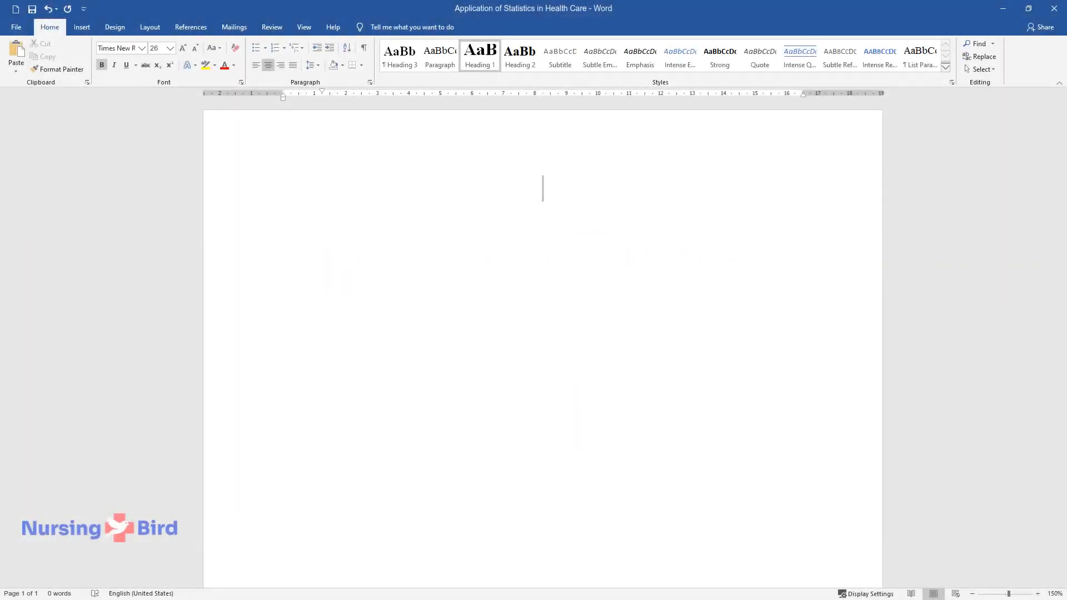
- Add the title 'Application of Statistics in Health Care' and open the paragraph defining statistics as numerical data
{"action": "type", "text": "Application"}
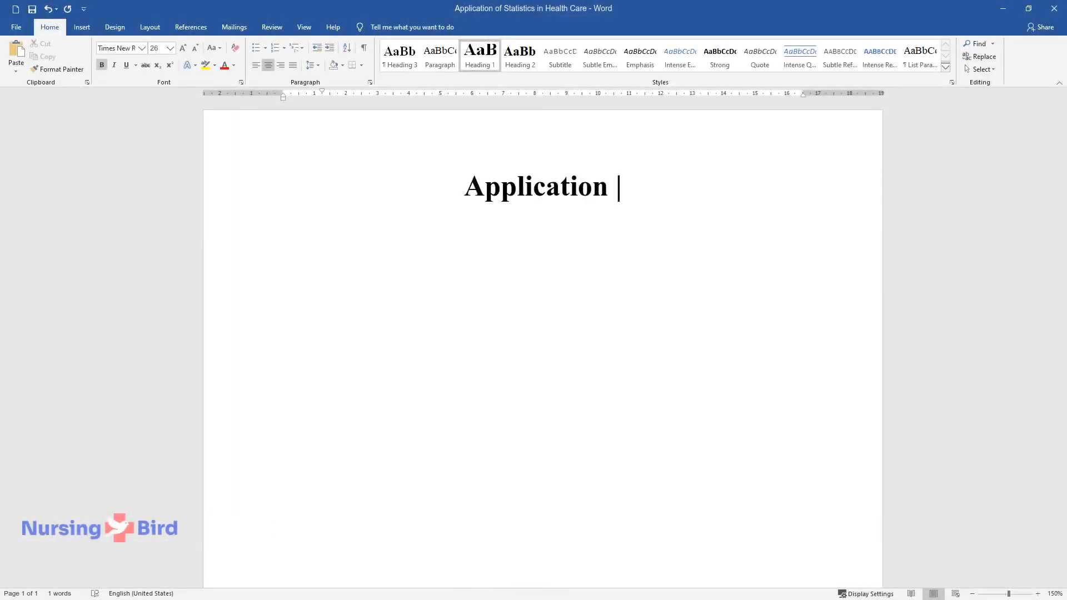
{"action": "key", "text": "enter"}
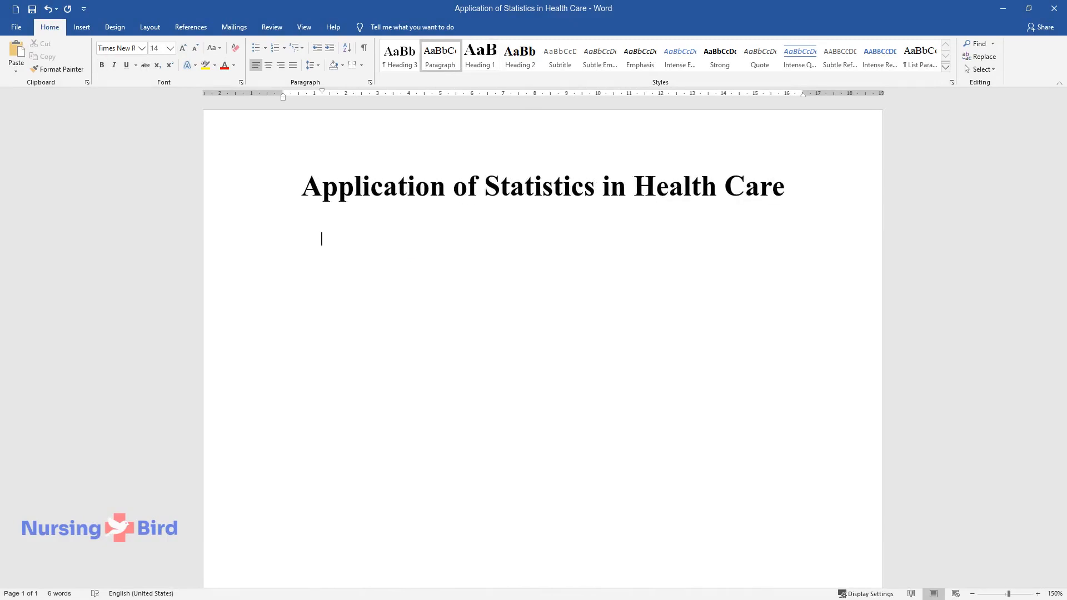
{"action": "type", "text": "Statistics comm"}
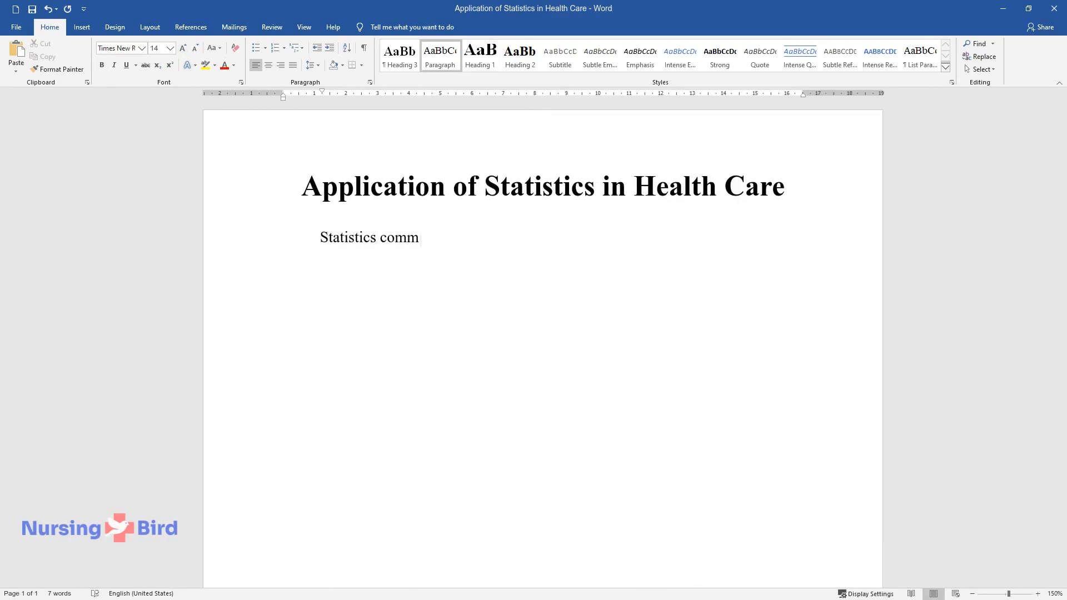
{"action": "type", "text": "only refers to the numerical data"}
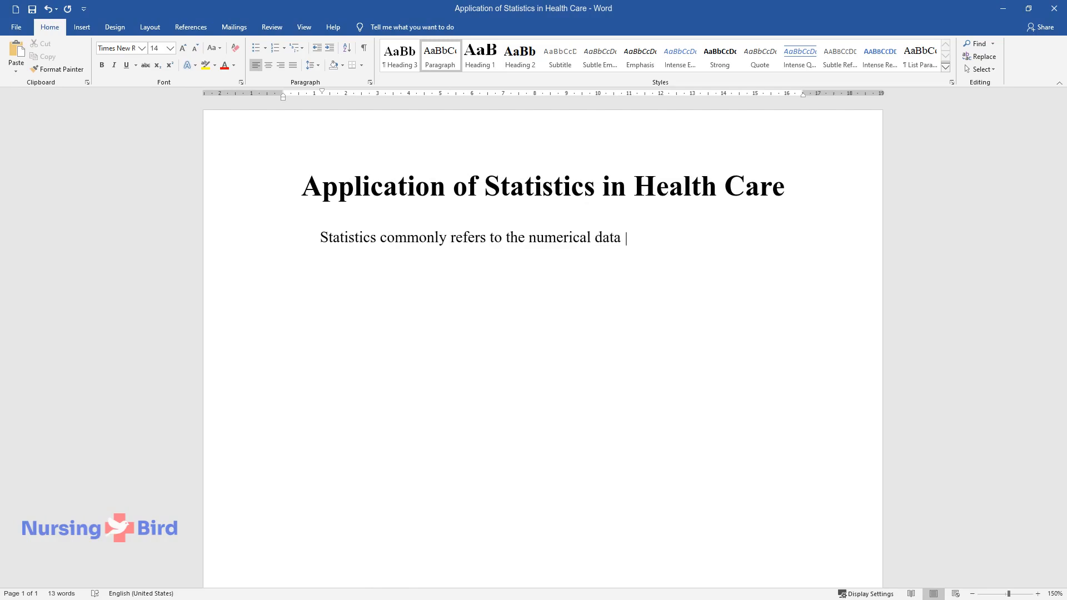
{"action": "type", "text": "which is collected through measure"}
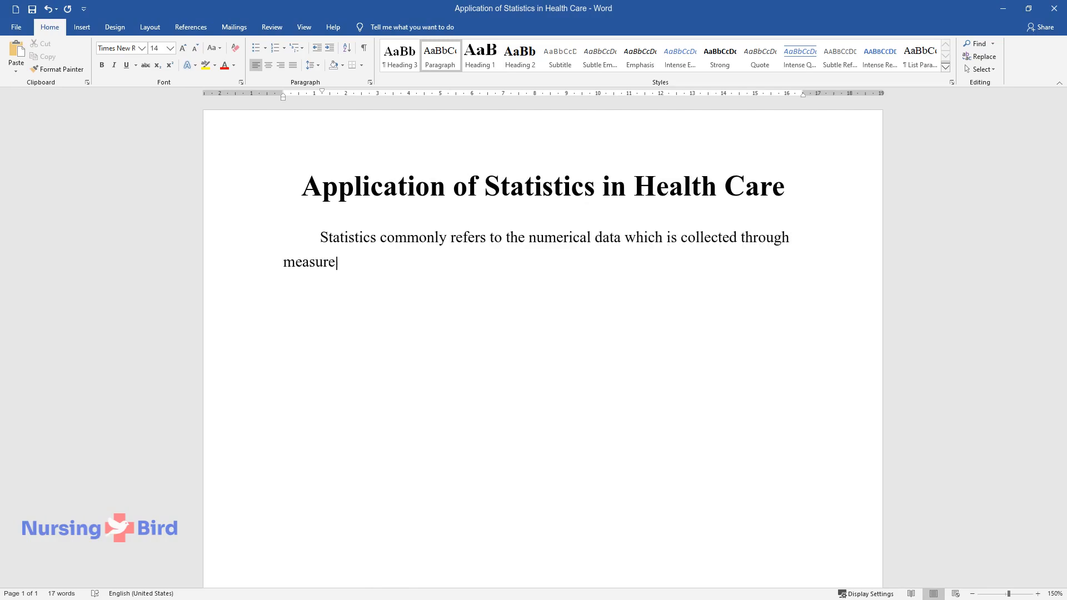
{"action": "type", "text": "ments or observations of a specifi"}
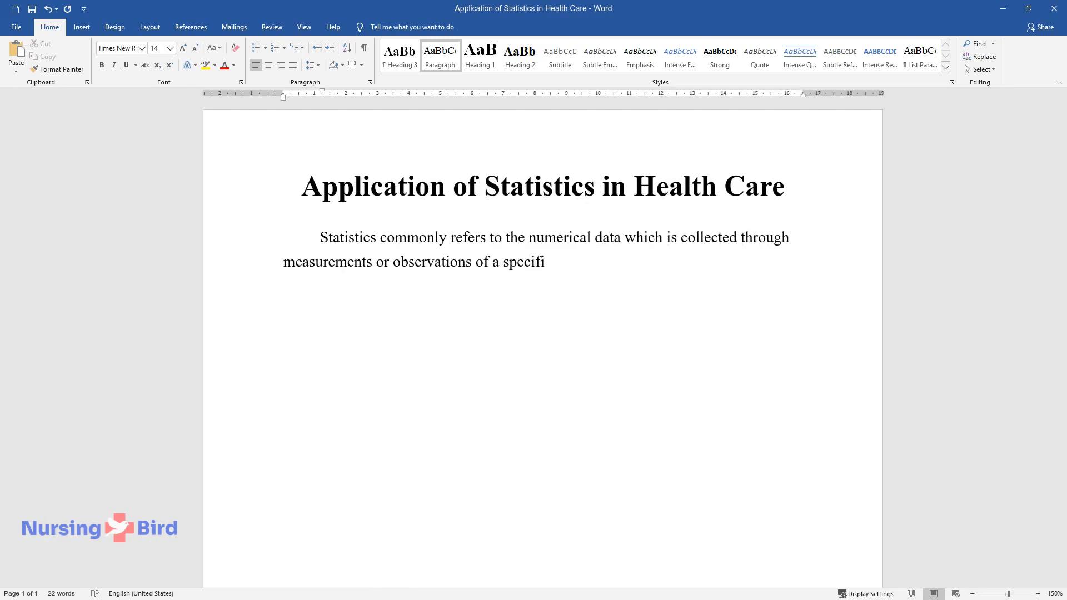
{"action": "type", "text": "c phenomenon, organization, or pop"}
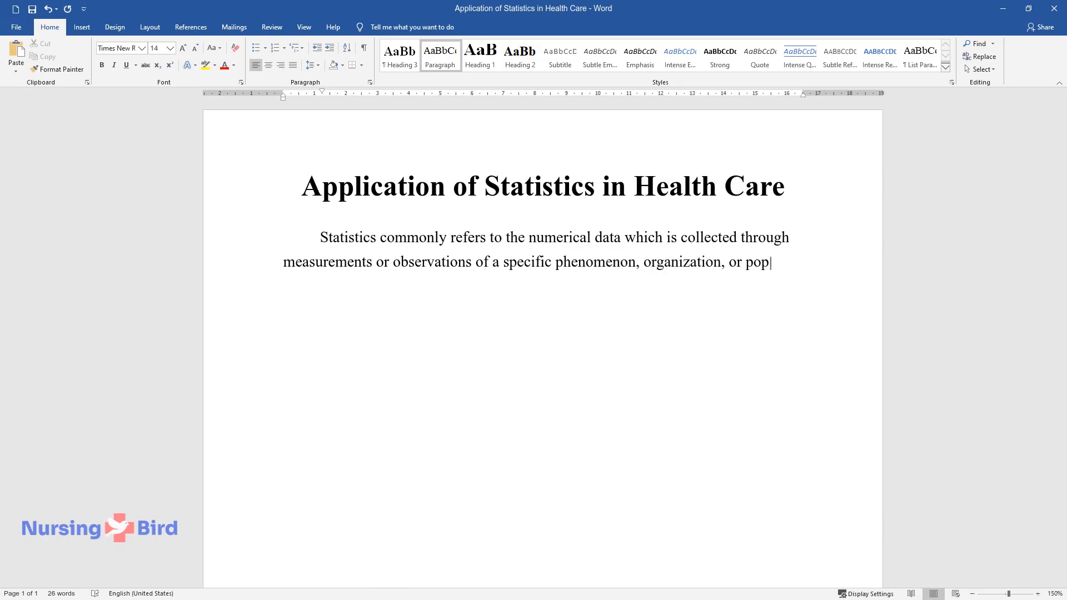
{"action": "type", "text": "ulation sample. Statistics has a v"}
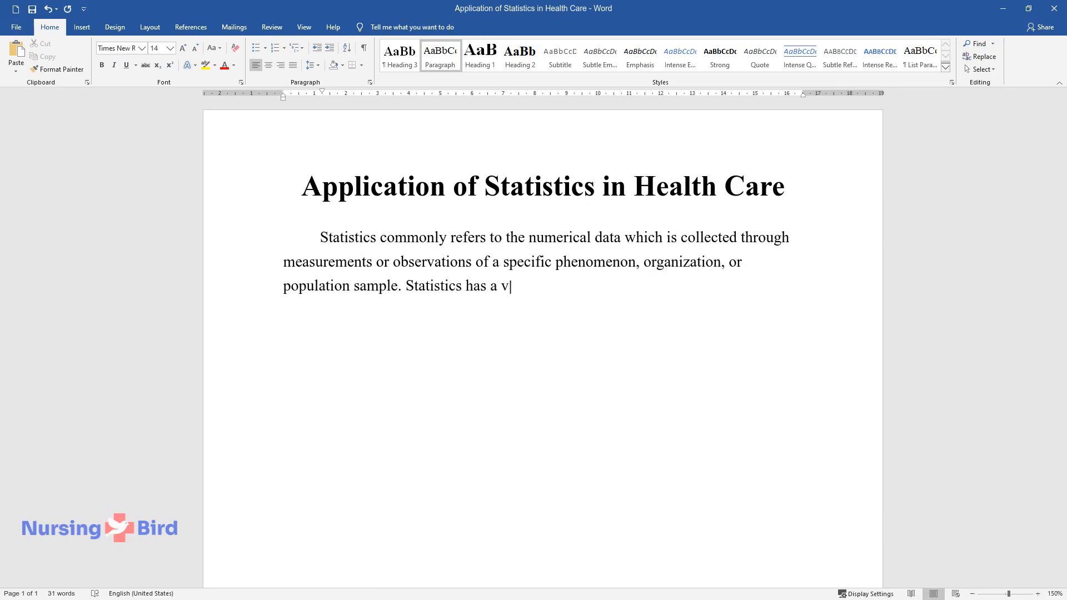
{"action": "type", "text": "ariety of utilities, ranging from"}
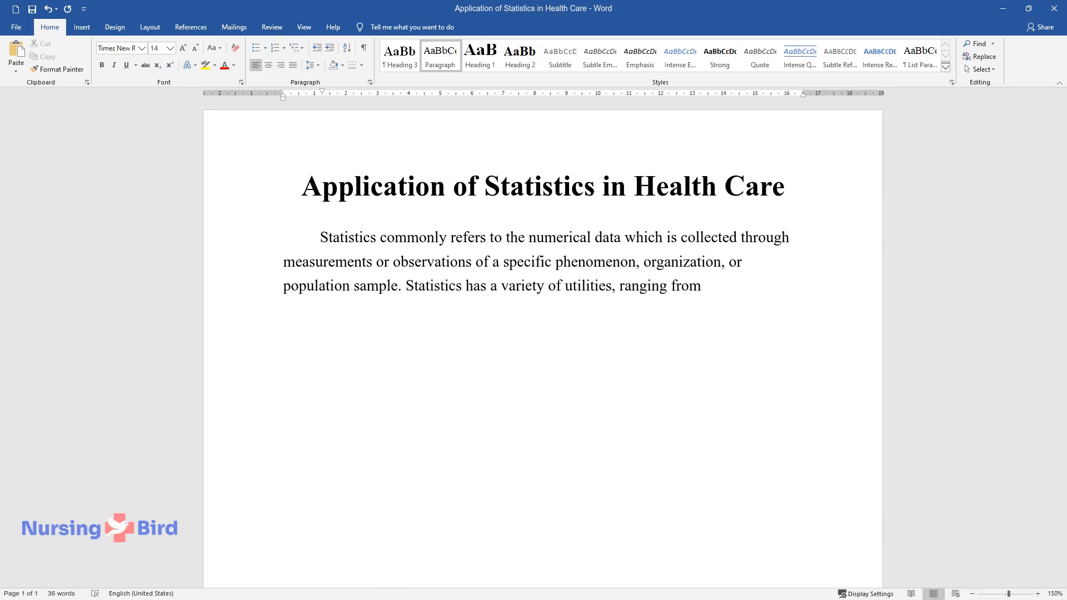
{"action": "type", "text": "providing descriptive characteris"}
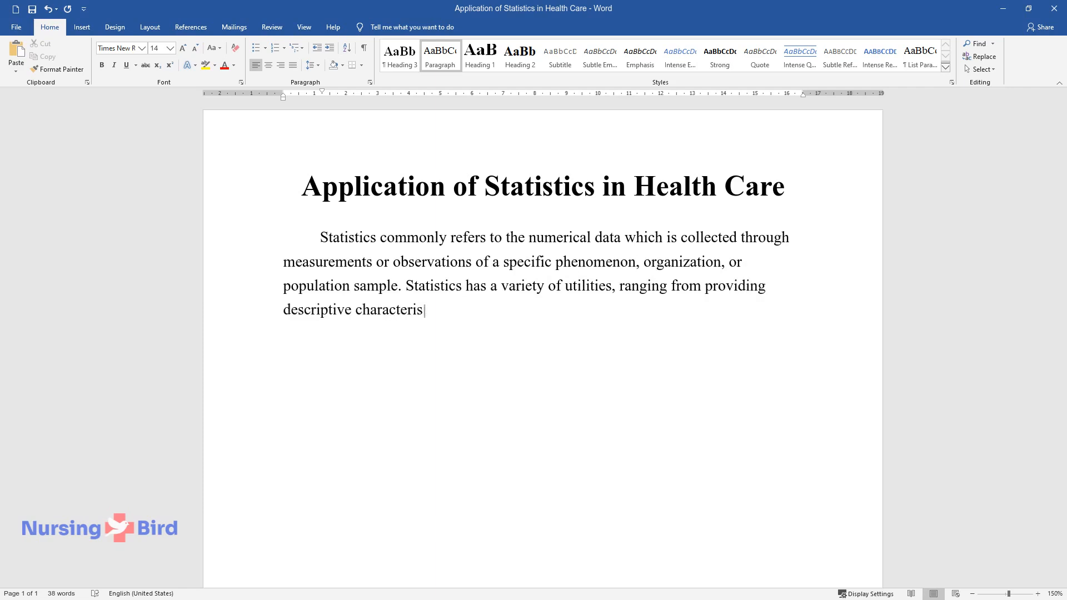
{"action": "type", "text": "tics to measuring performance outc"}
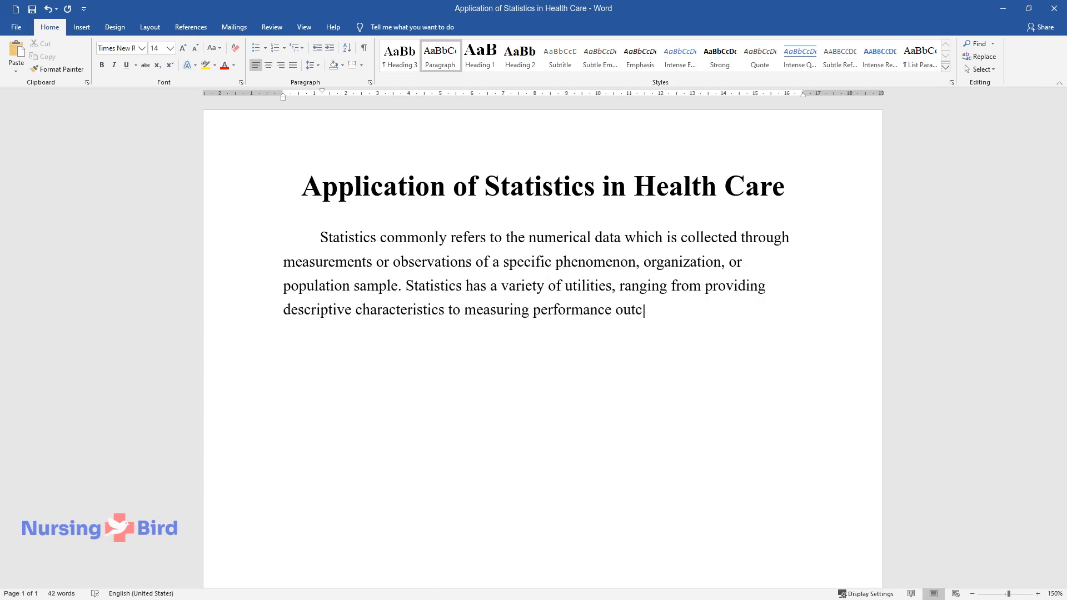
- Continue the introduction on numerical data in health care and statistics as a vital tool across specializations
{"action": "type", "text": "omes. Numerical data offered by st"}
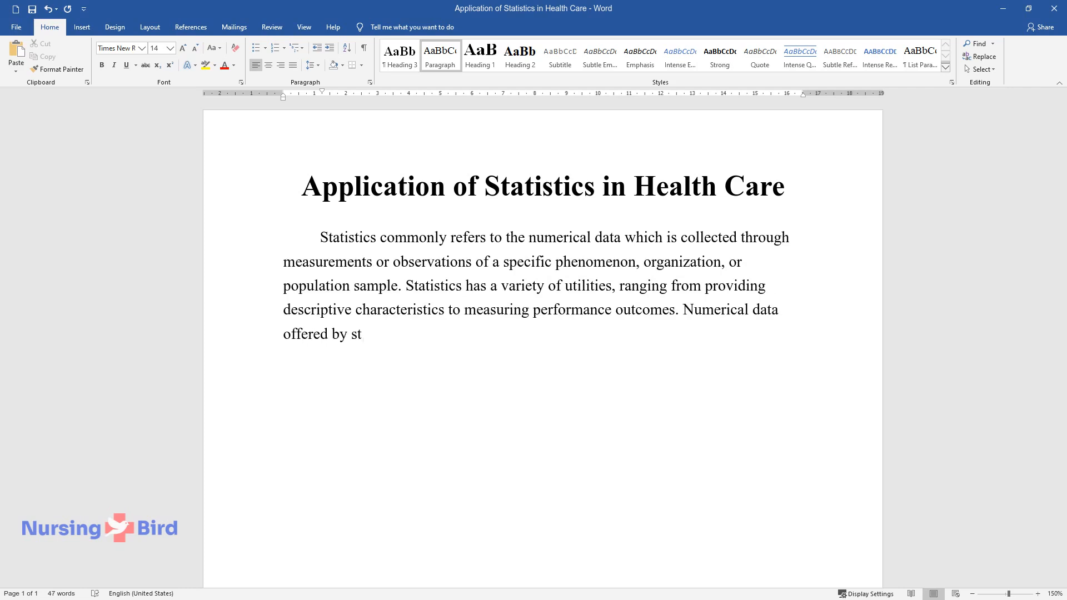
{"action": "type", "text": "atistics is commonly utilized in h"}
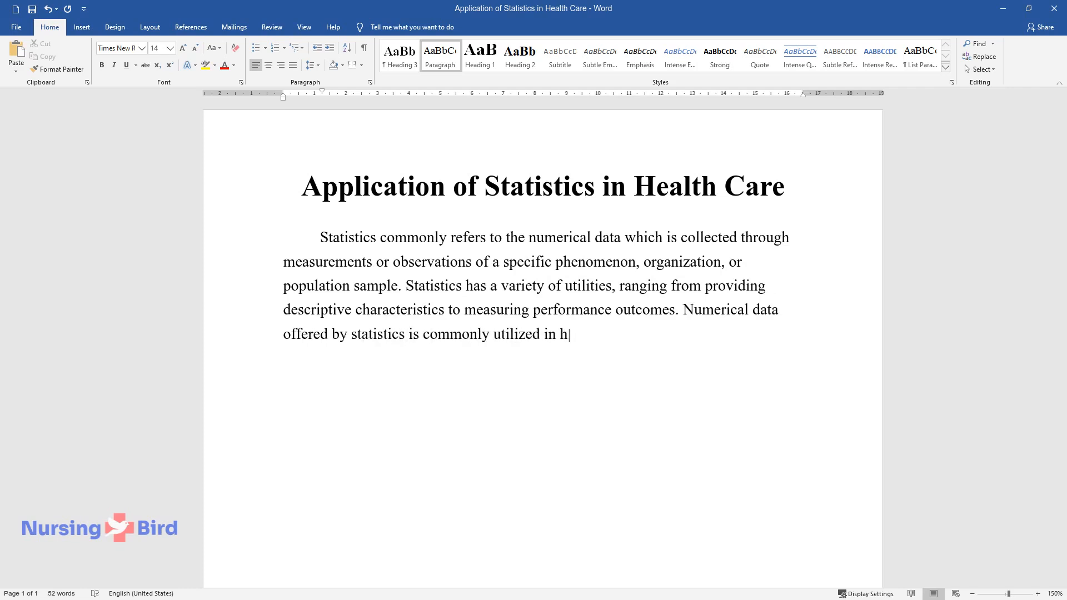
{"action": "type", "text": "ealth care for its objectivity and"}
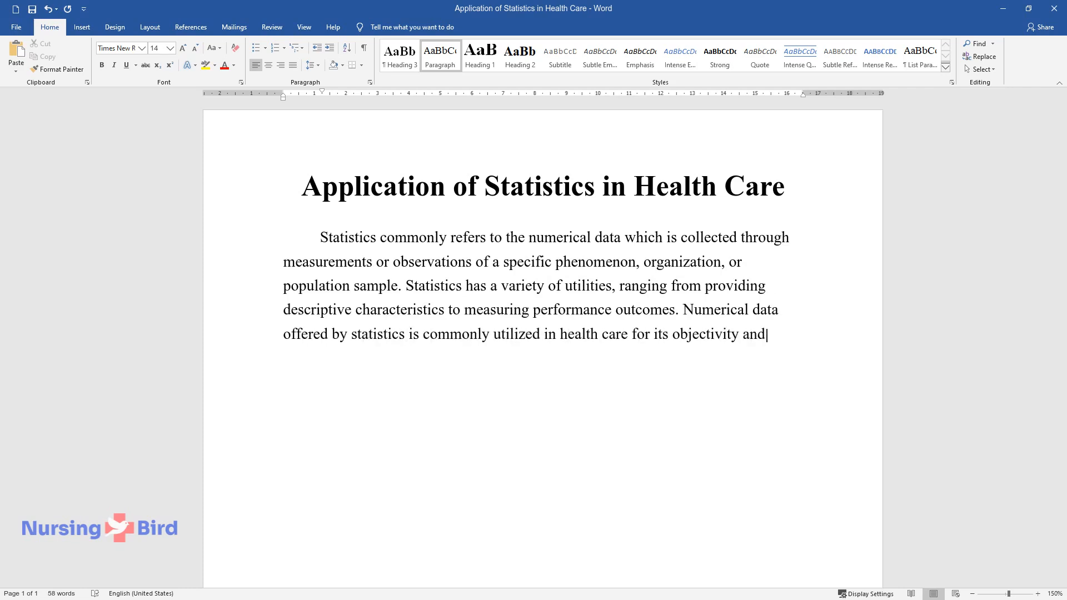
{"action": "type", "text": "ability to introduce data-driven"}
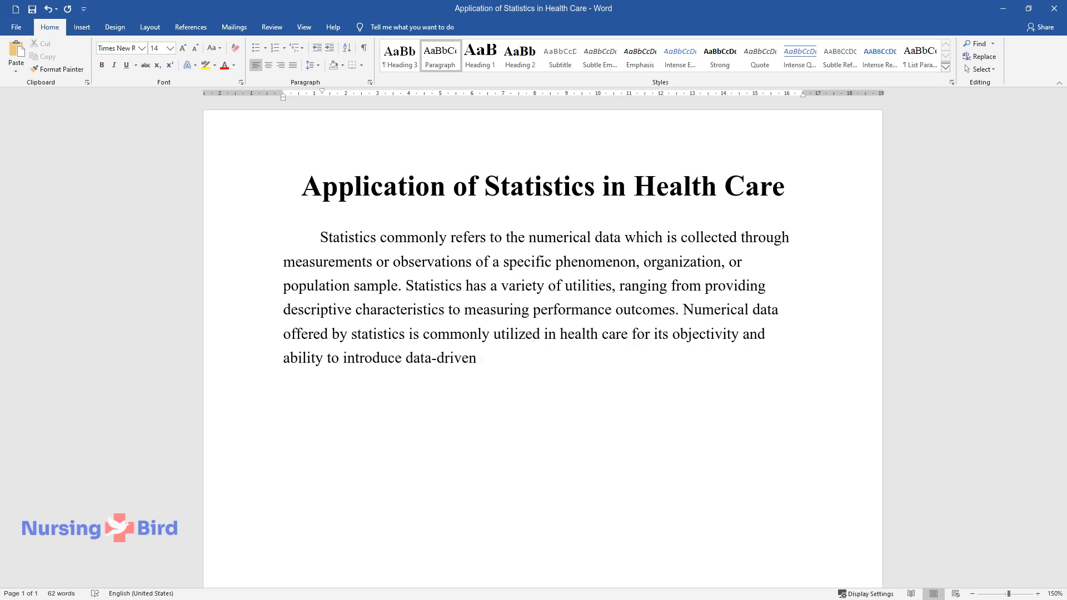
{"action": "type", "text": "programs which can maximize effici"}
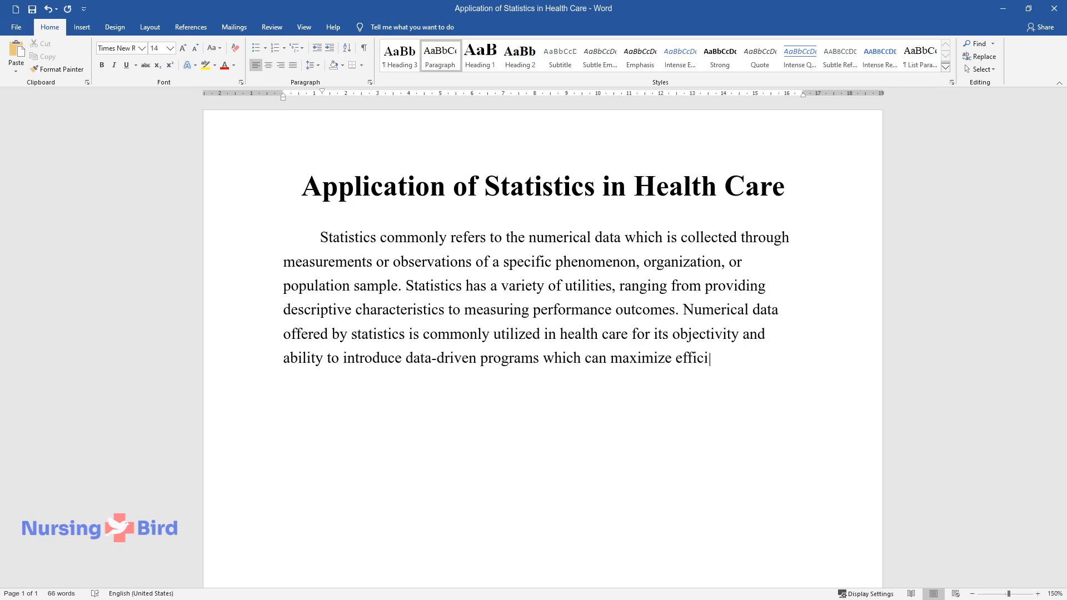
{"action": "type", "text": "ency and gauge the health of large"}
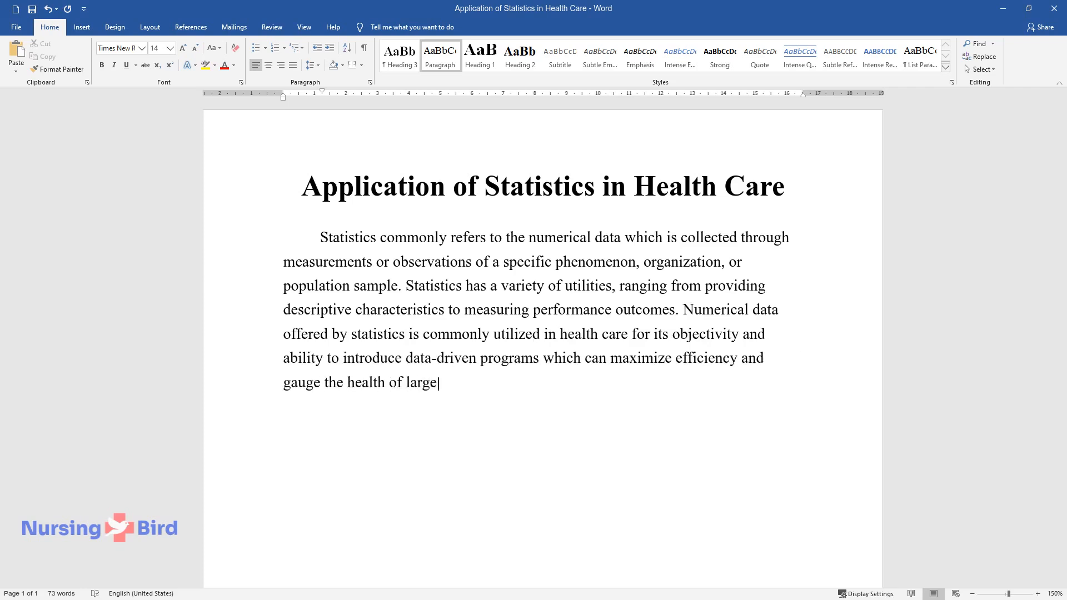
{"action": "type", "text": "populations. Statistics serve as"}
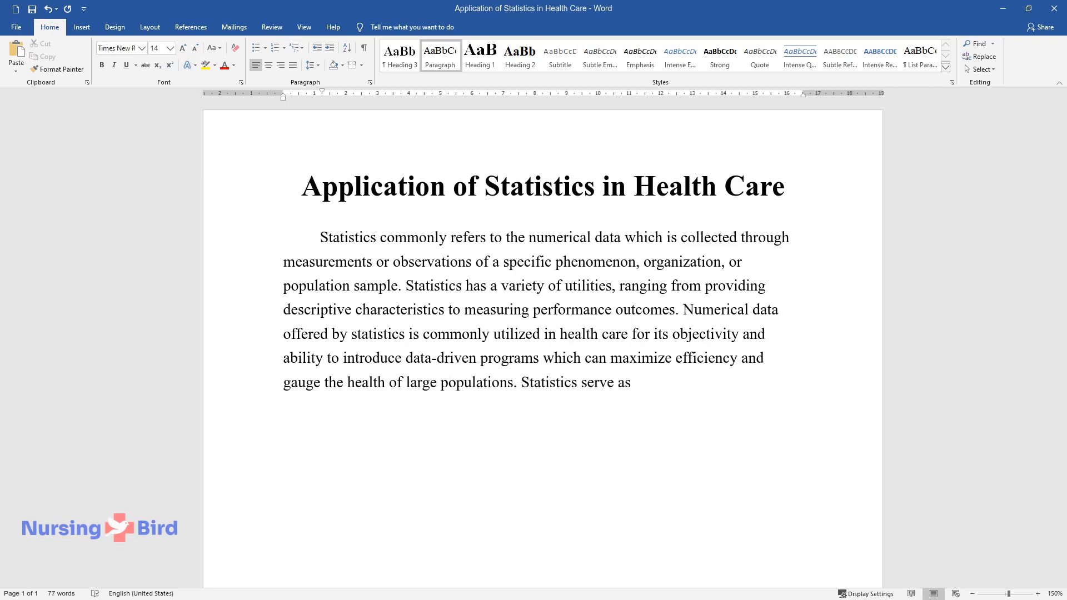
{"action": "type", "text": "a vital tool in the health care se"}
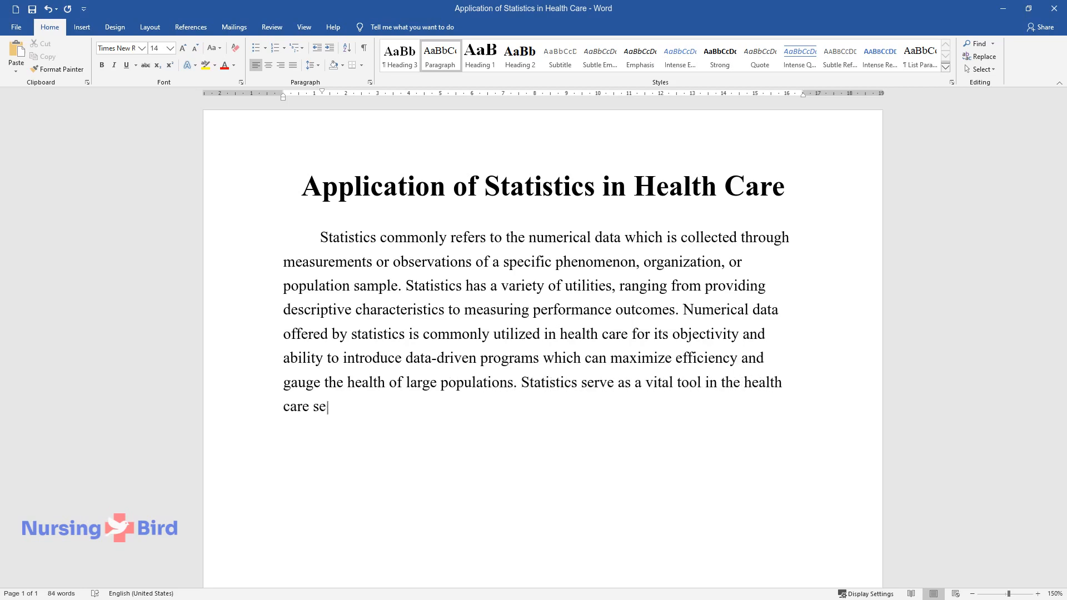
{"action": "type", "text": "ctor, applicable for a variety of"}
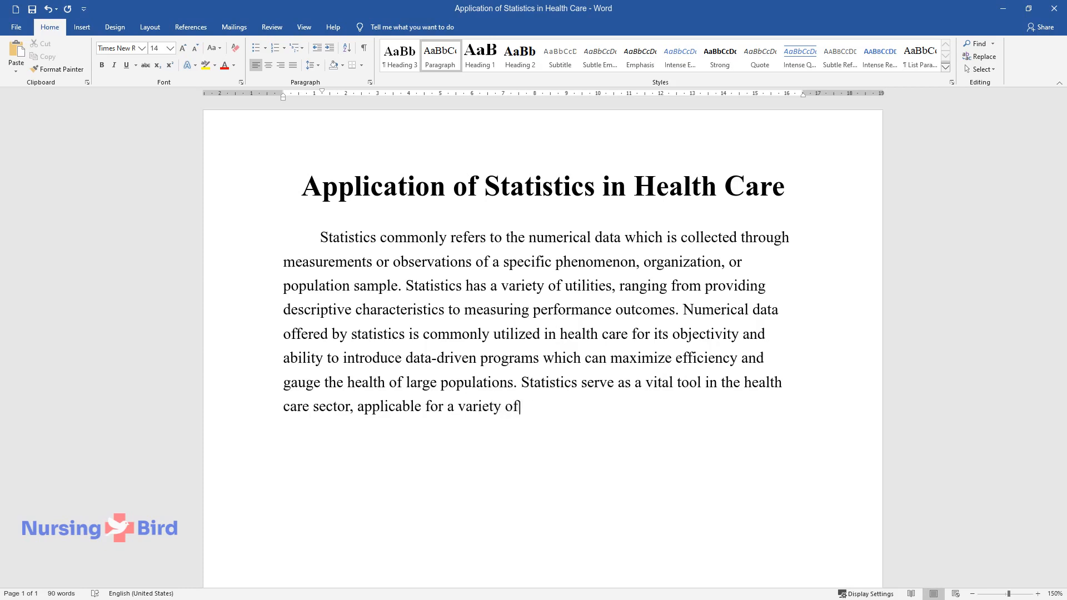
{"action": "type", "text": "purposes and in many specializations such"}
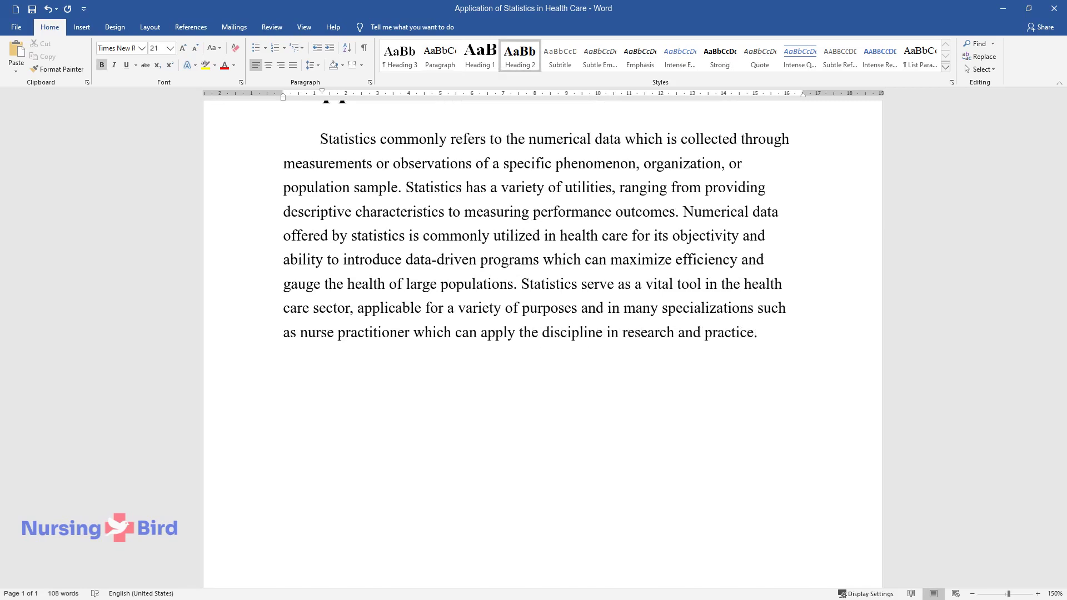
- Add the 'Application of Statistics' heading and the opening on quality measurement and process control
{"action": "type", "text": "Application of Statistic"}
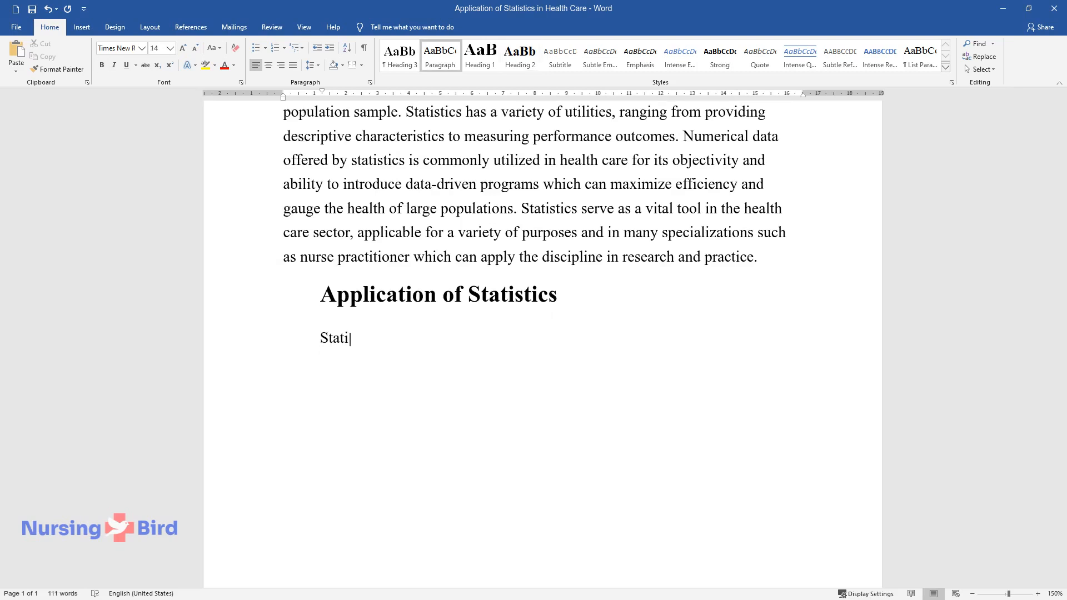
{"action": "type", "text": "stics is utilized in practical"}
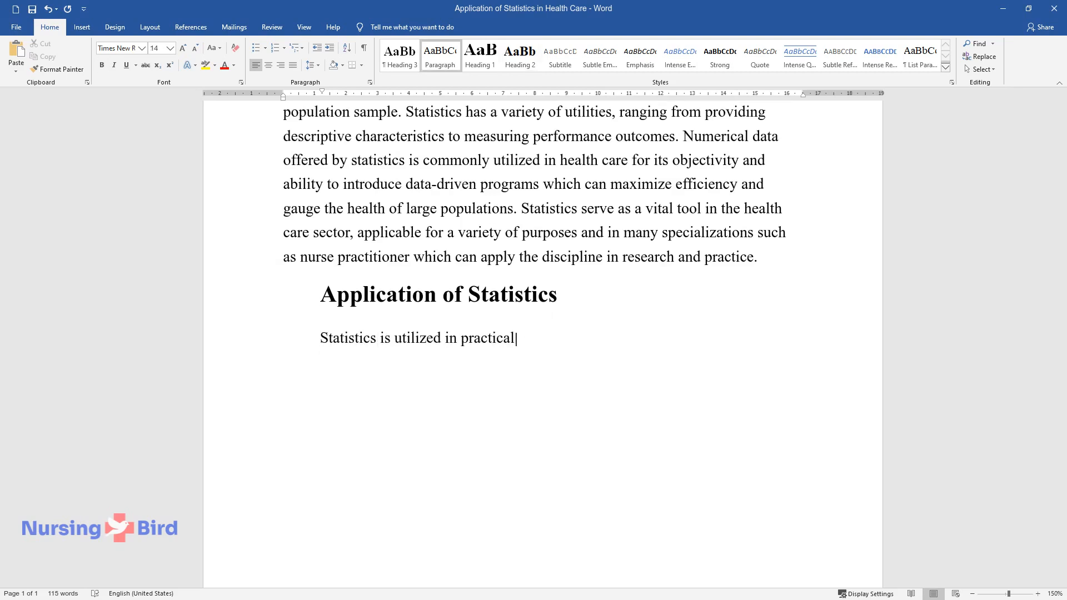
{"action": "type", "text": "ly every aspect of modern health care as an"}
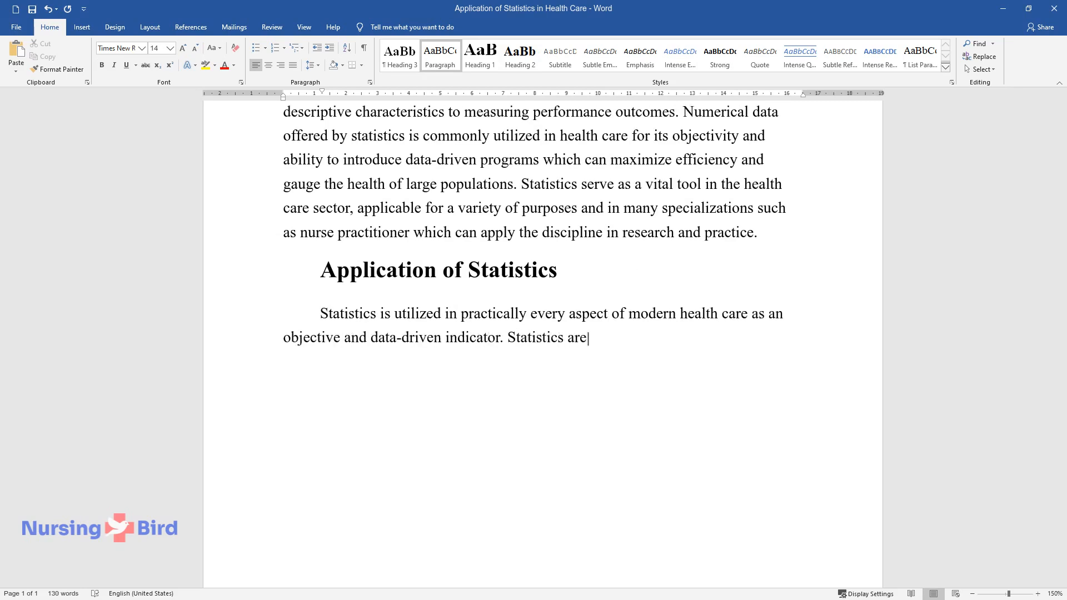
{"action": "type", "text": "commonly used for quality measurement and improvement as syst"}
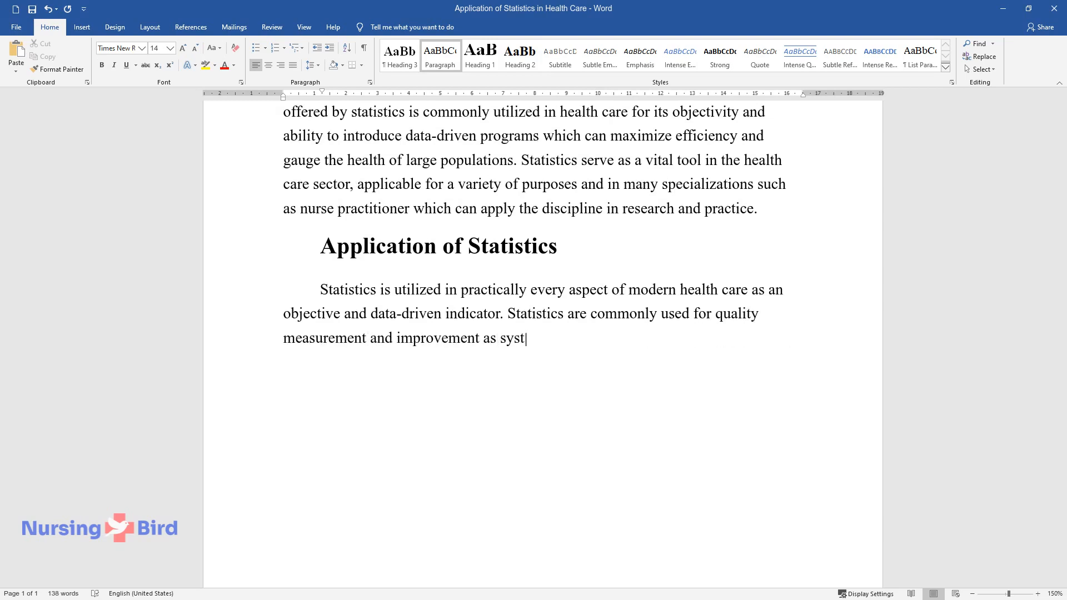
{"action": "type", "text": "ematic process control. Data measuring"}
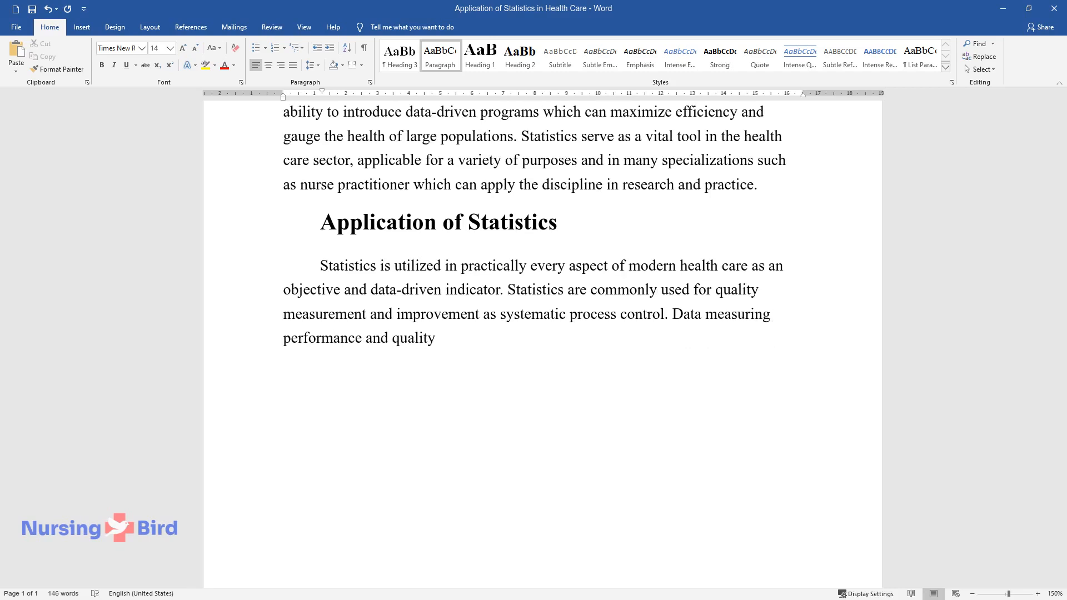
{"action": "type", "text": "indicators are collected over t"}
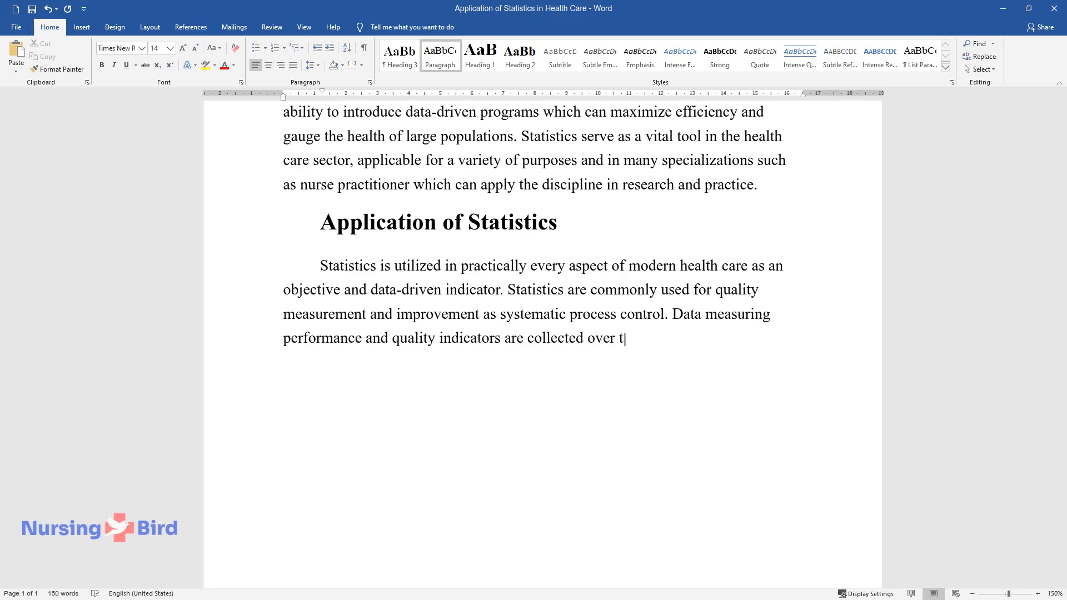
{"action": "type", "text": "ime and analyzed for specific t"}
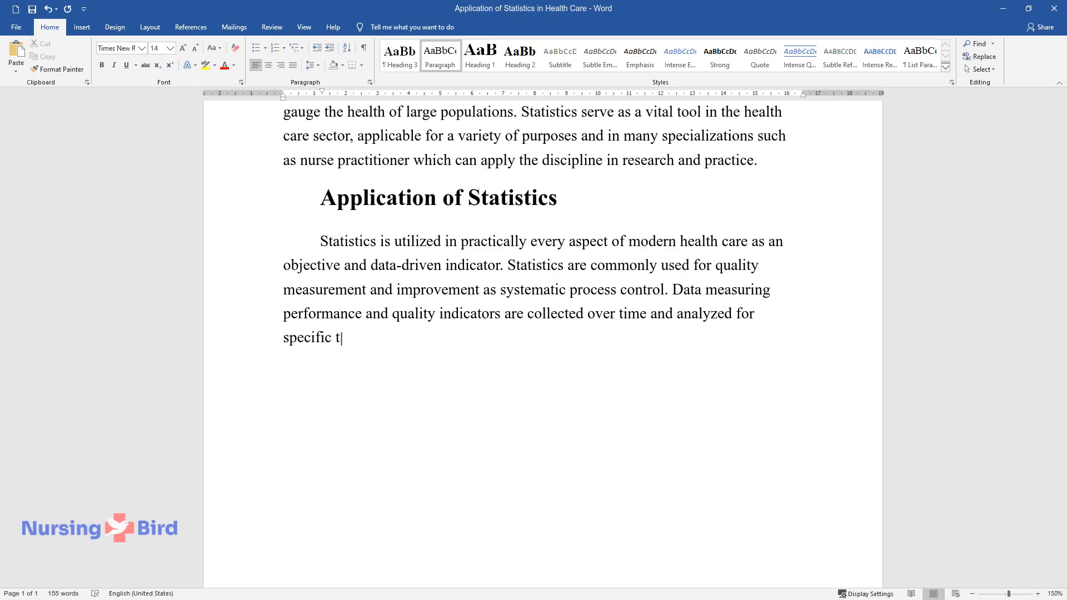
{"action": "type", "text": "rends or responses to intervent"}
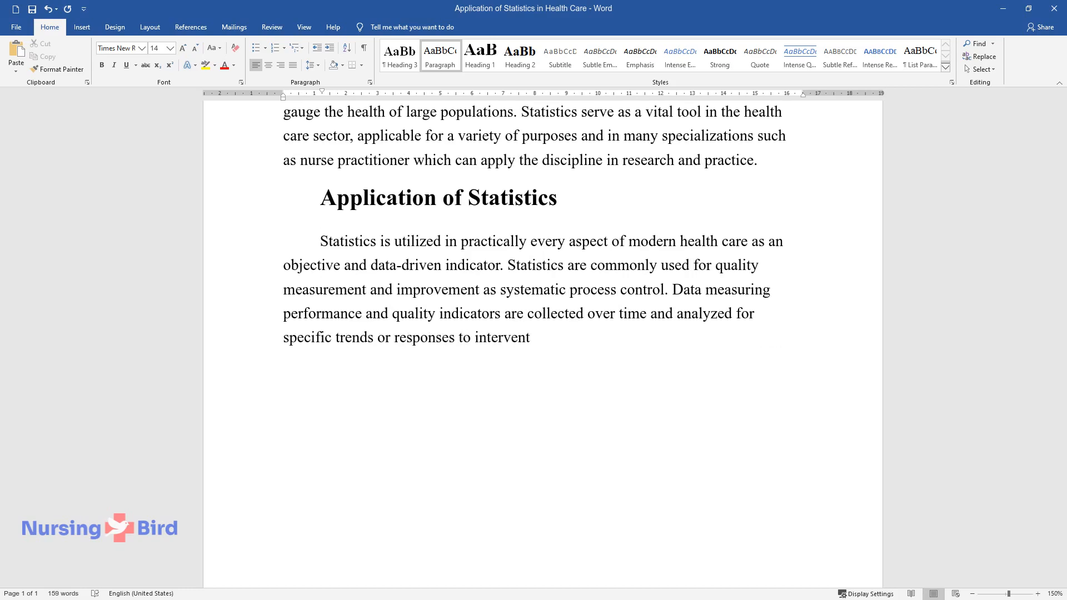
- List the data examples: patients (mortality, diagnoses), hospitals (length of stay, readmission), process of care (beta-blockers, check-ups)
{"action": "type", "text": "ions. This statistical data may"}
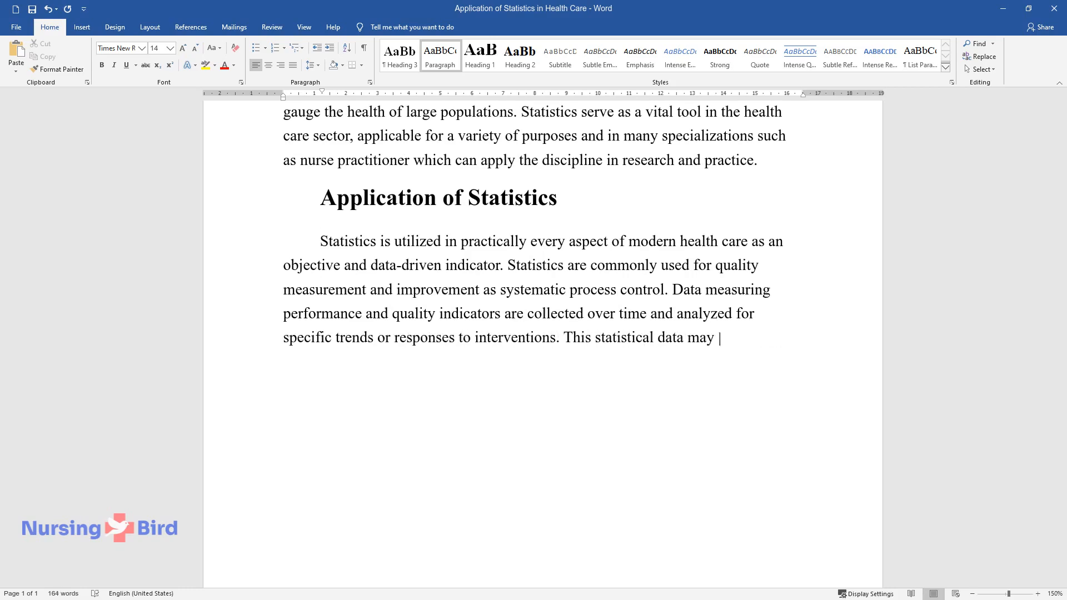
{"action": "type", "text": "be regarding patients (mortalit"}
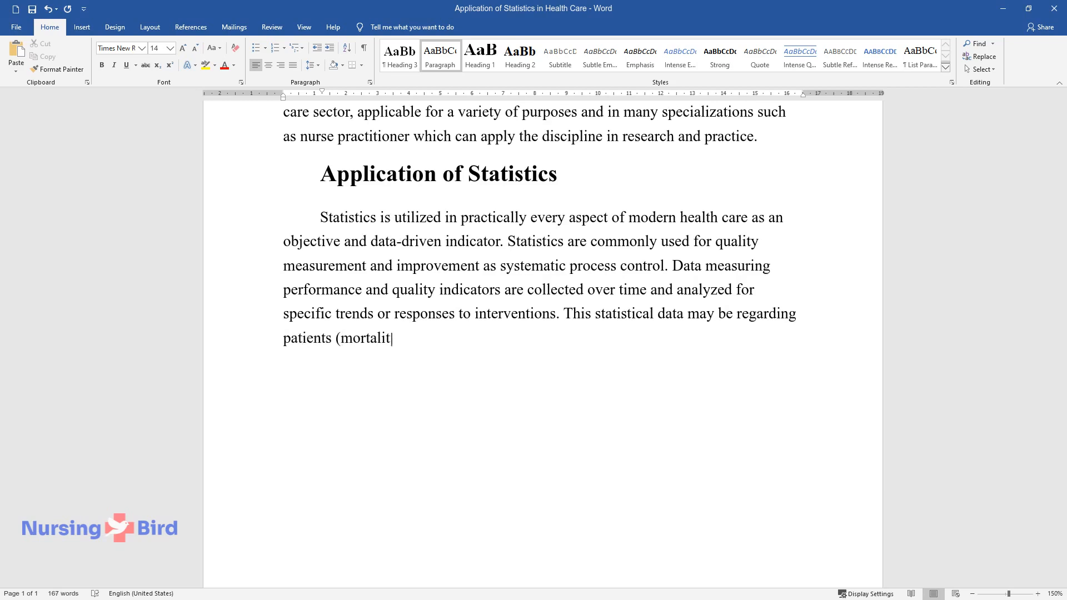
{"action": "type", "text": "y, diagnoses), hospitals (lengt"}
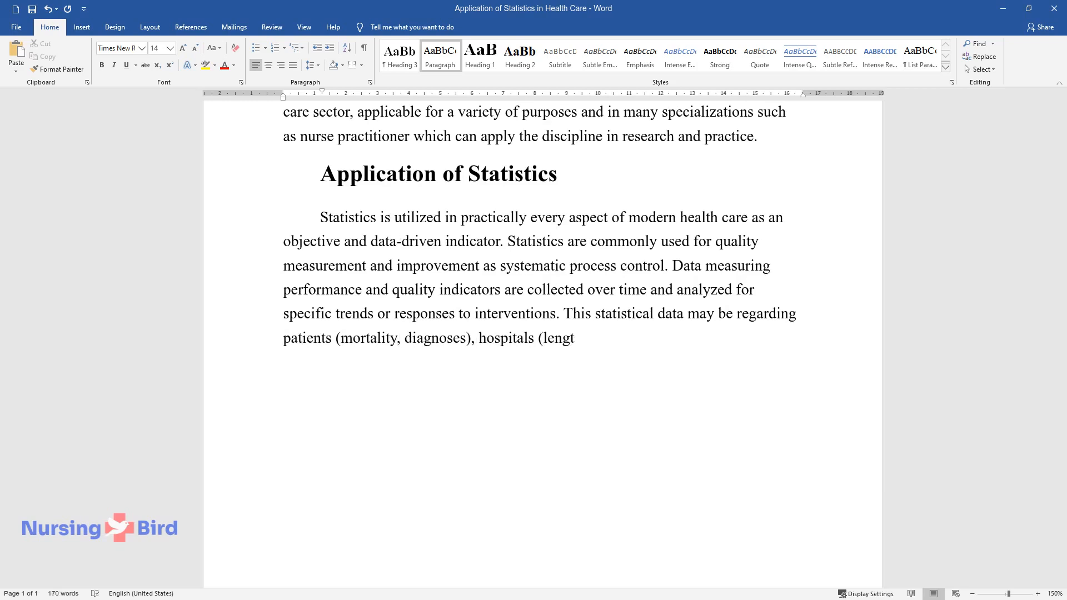
{"action": "type", "text": "h of stay, readmission rates),"}
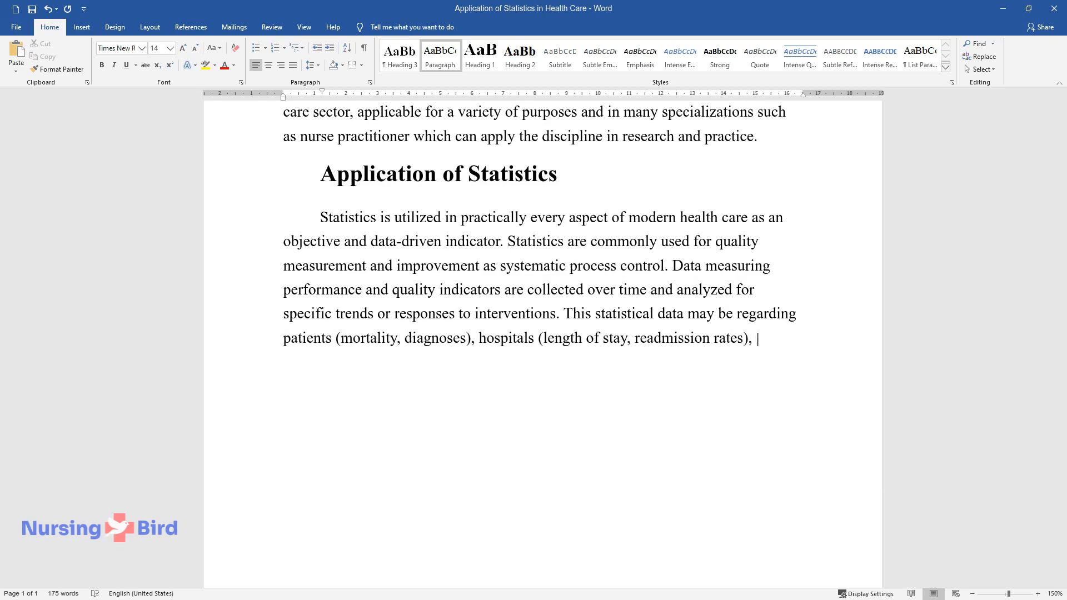
{"action": "type", "text": "the process of care (use of beta"}
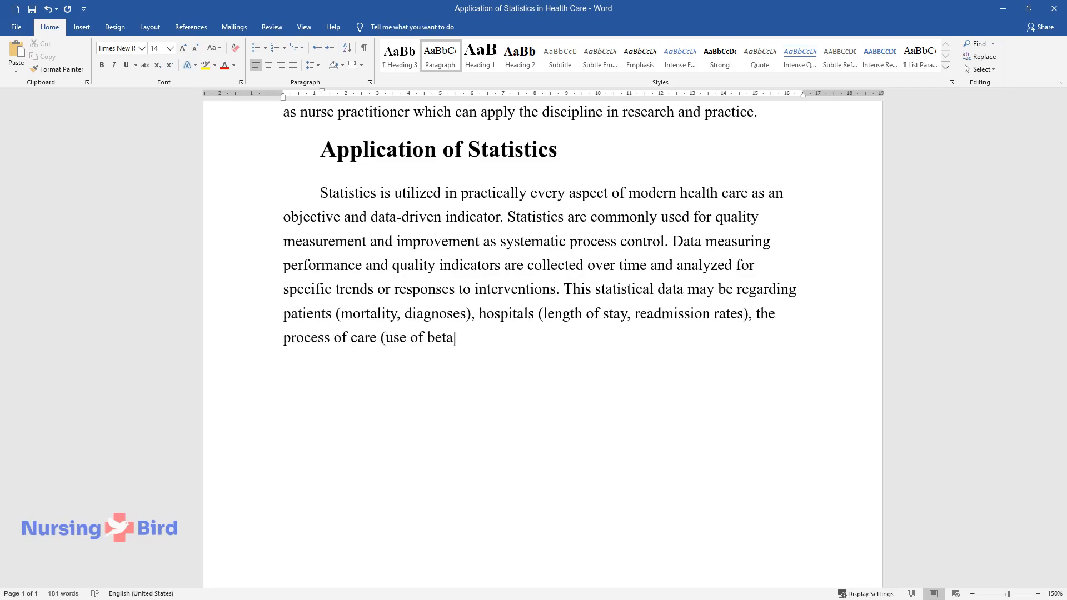
{"action": "type", "text": "-blockers, the rate of check-ups with patients), and"}
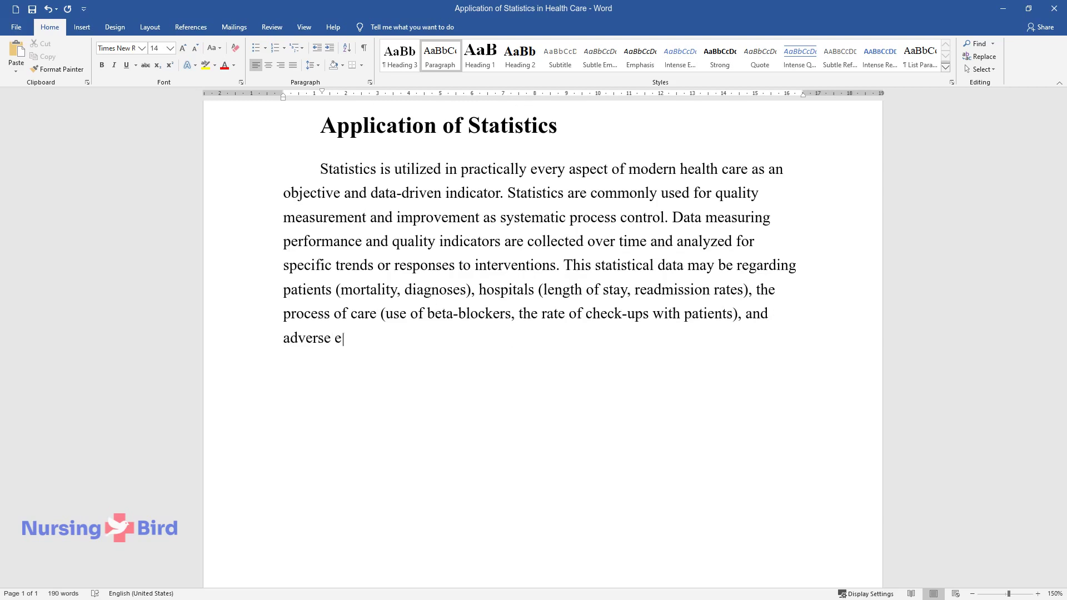
- Close the examples with adverse events (HAIs, falls) and begin the paragraph on other trackable indicators
{"action": "type", "text": "vents (HAIs, falls)."}
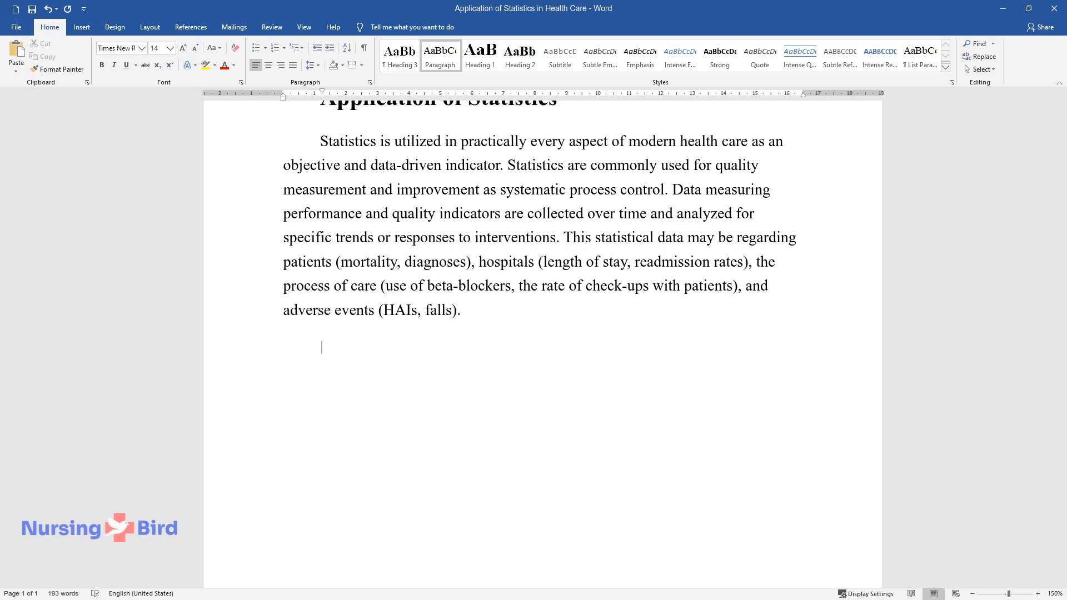
{"action": "type", "text": "These are examples, and th"}
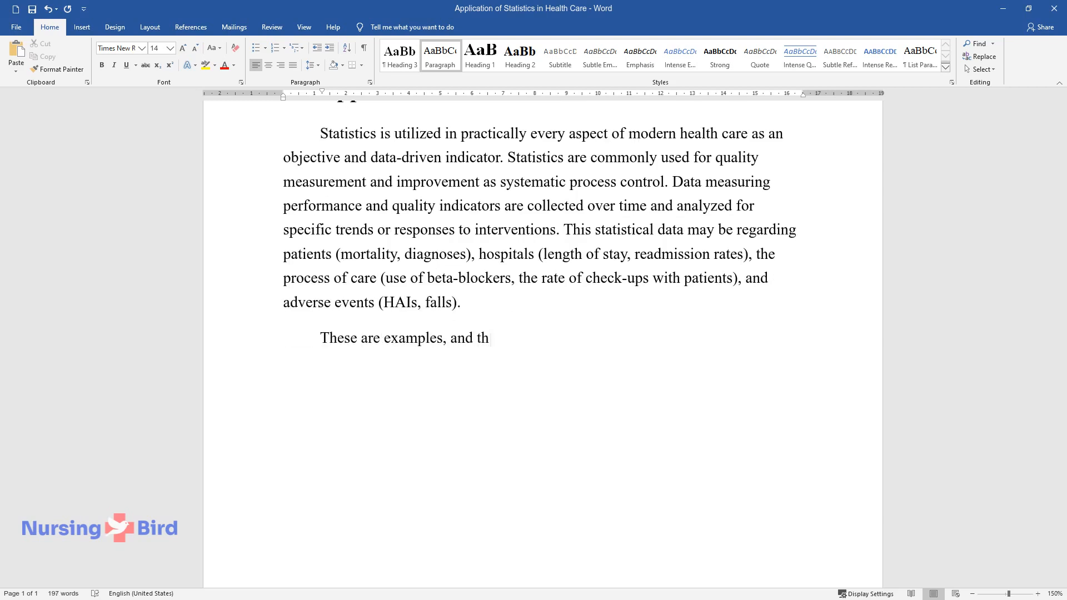
{"action": "type", "text": "ere are numerous other indicators t"}
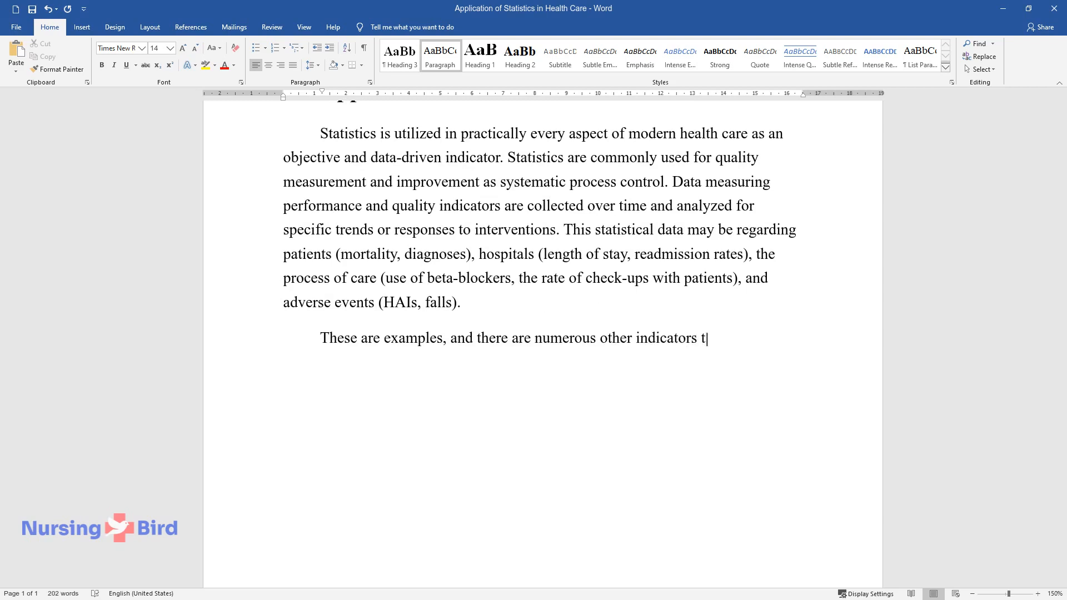
{"action": "type", "text": "hat can be tracked statistically,"}
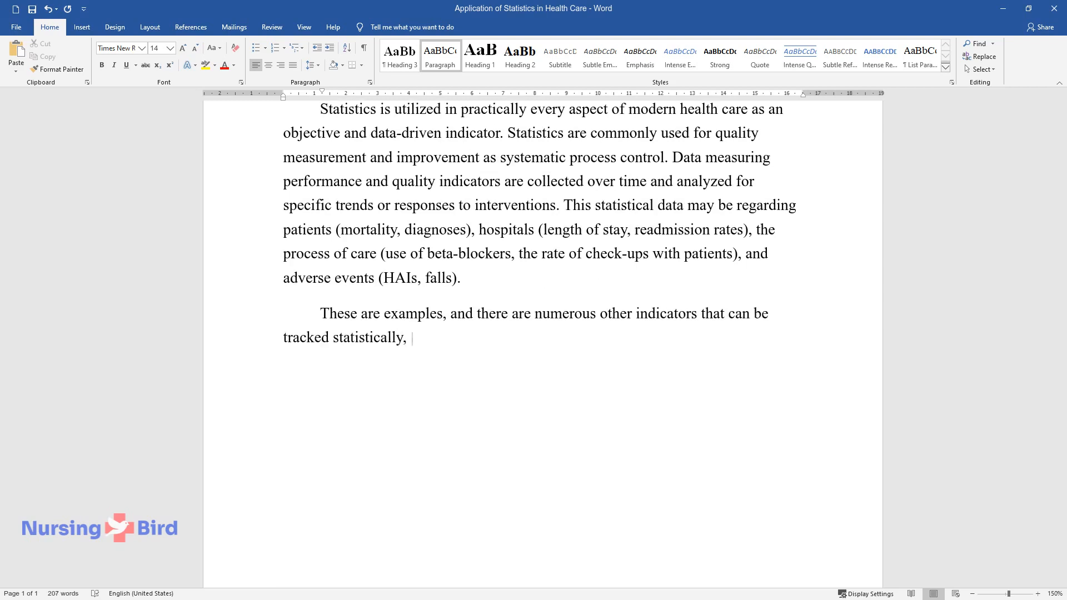
{"action": "type", "text": "with data tracking focused on the objective which is being"}
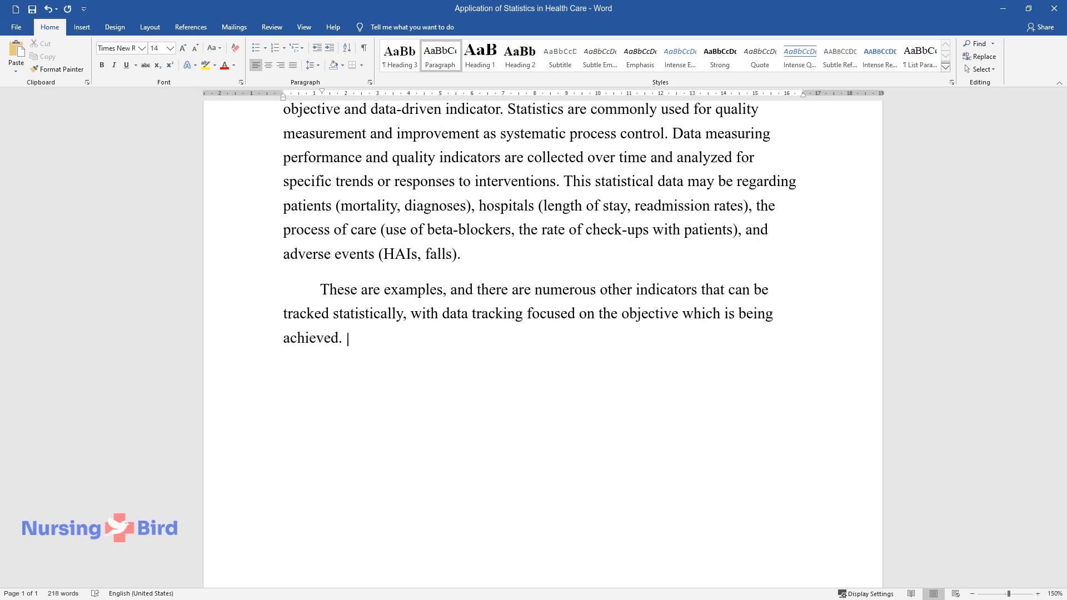
- Write the sentences on safety indicators, infection tracking and metrics for monitoring current practices
{"action": "type", "text": "Many of the aspects not only catego"}
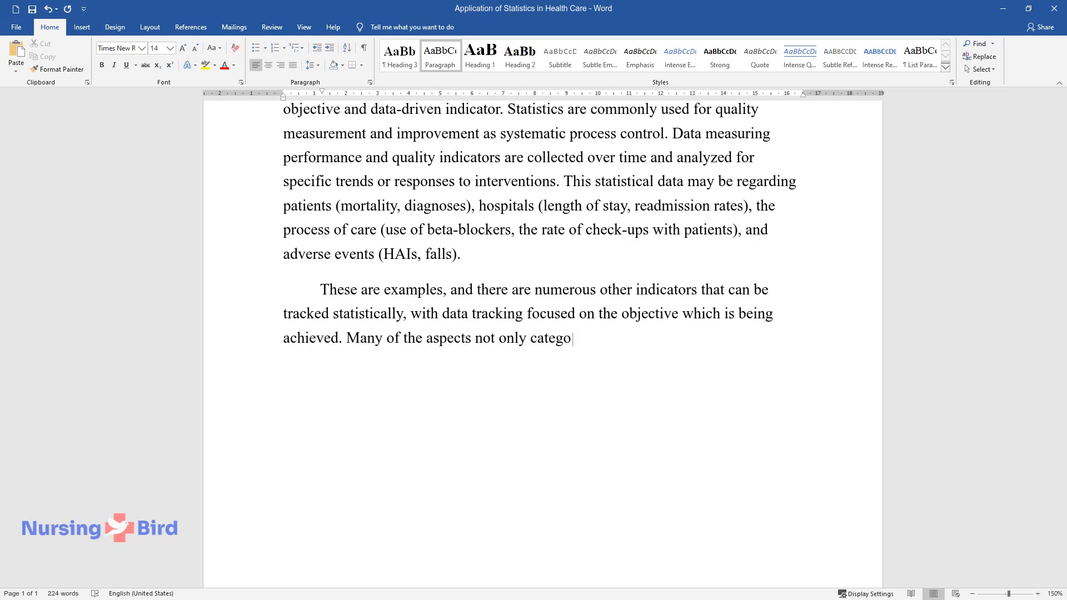
{"action": "type", "text": "rize quality but also serve as key"}
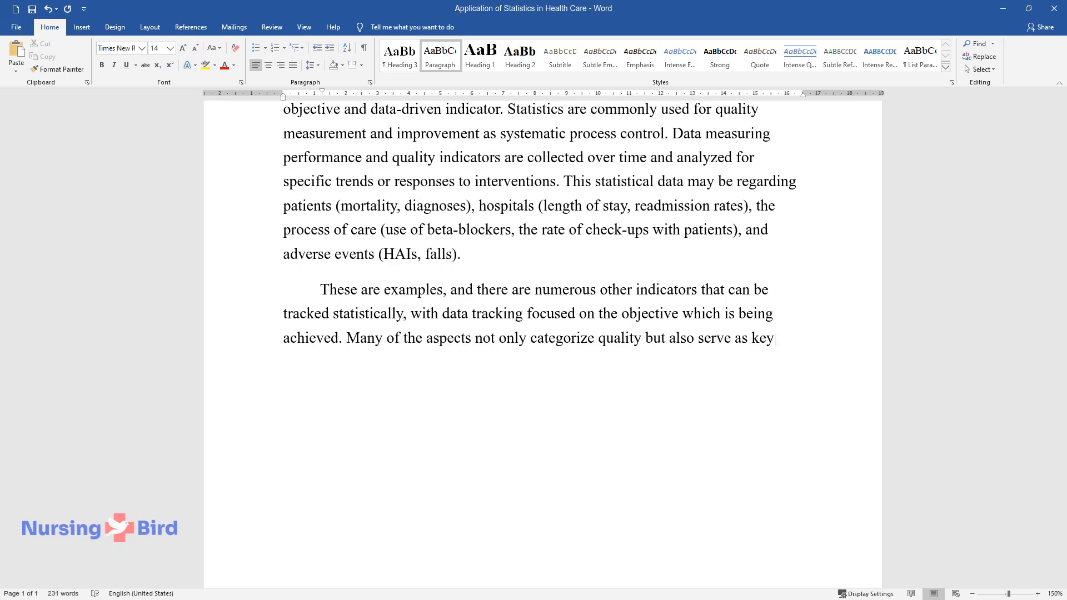
{"action": "type", "text": "safety indicators. For example, tracking the number of HAIs in patients can"}
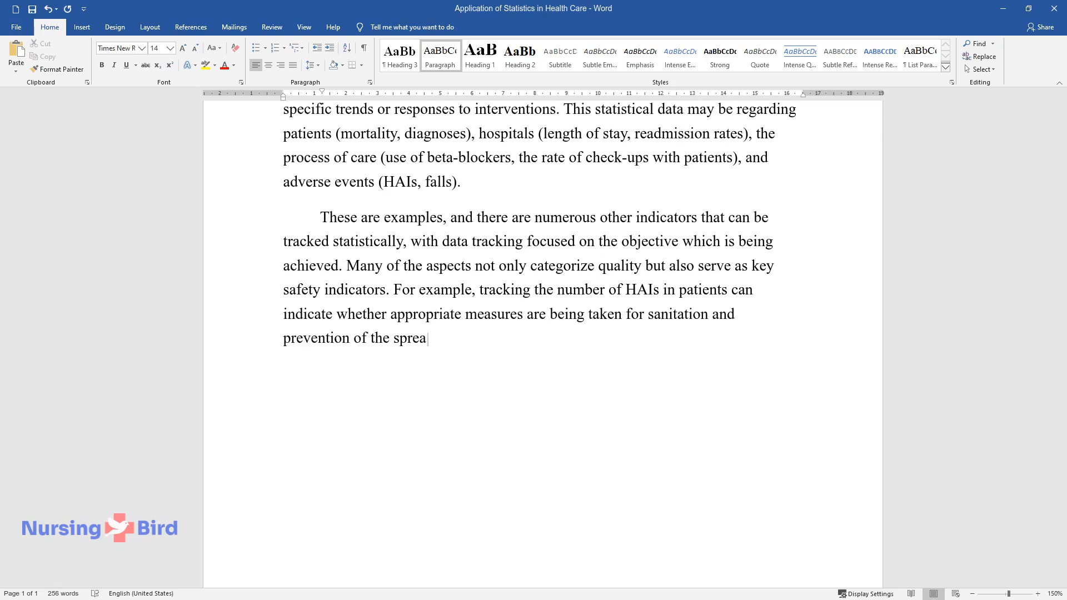
{"action": "type", "text": "d of infection in hospital environ"}
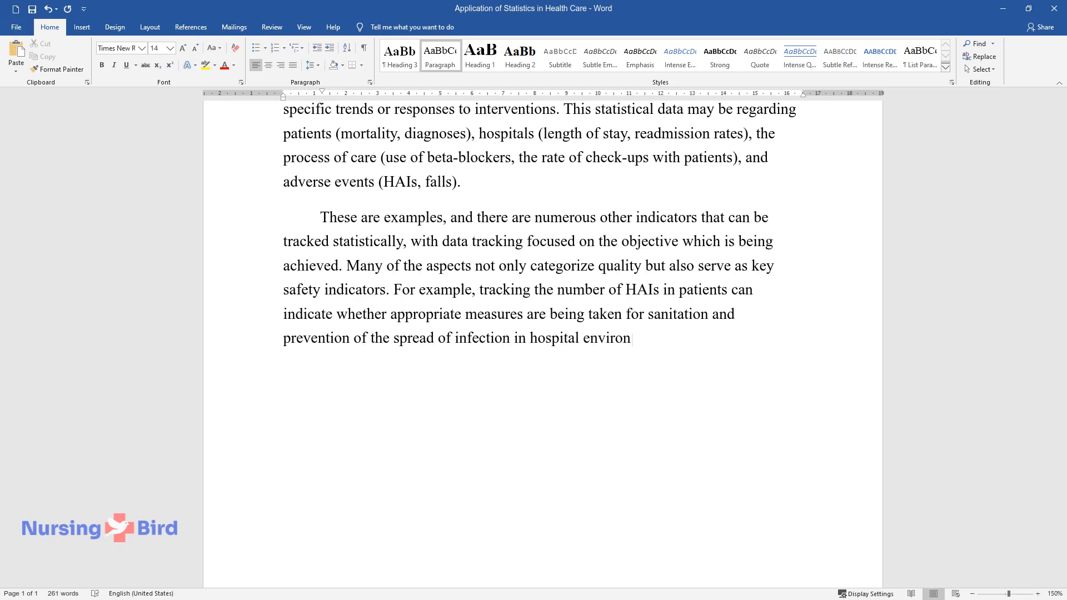
{"action": "type", "text": "ments. Metrics are extremely valuab"}
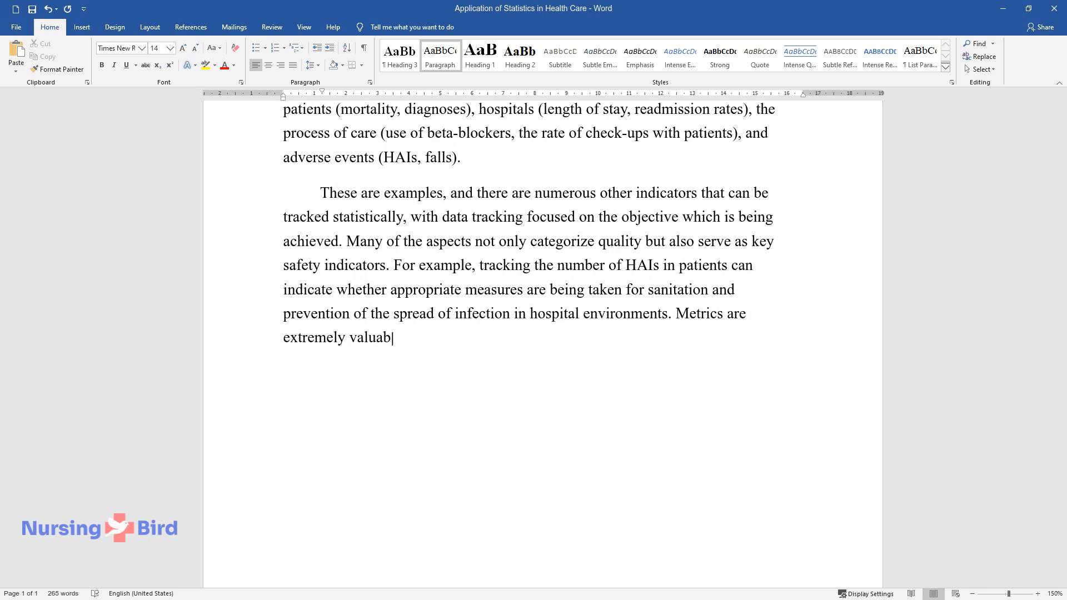
{"action": "type", "text": "le in the monitoring of quality and safety in order to examine"}
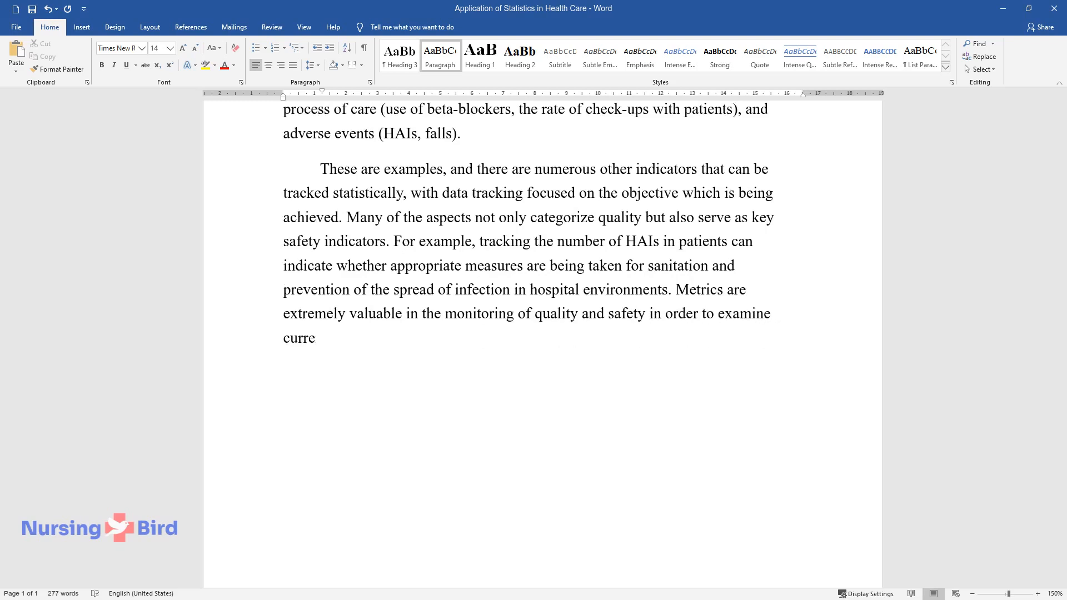
{"action": "type", "text": "nt practices."}
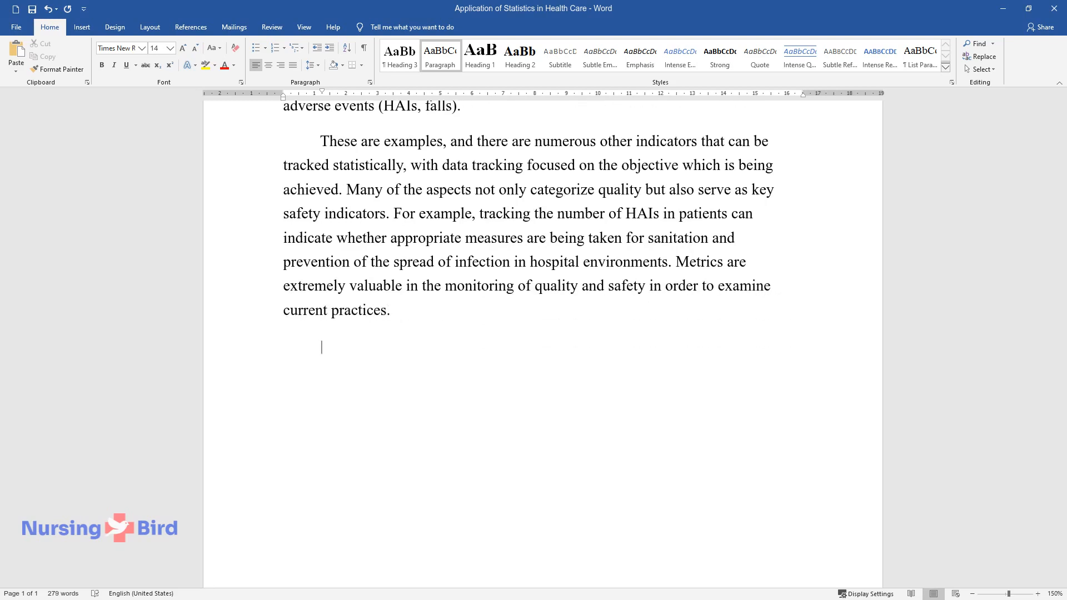
- Write the public health paragraph opening on large-scale indicators and identifying the need for intervention
{"action": "type", "text": "Statistics play a large role"}
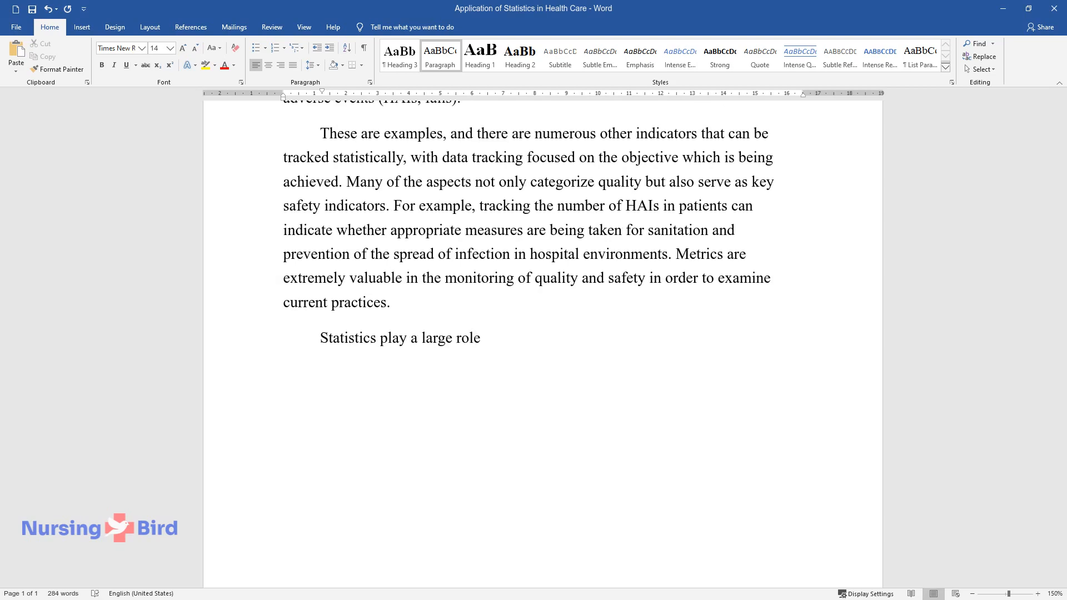
{"action": "type", "text": "in public health and health promo"}
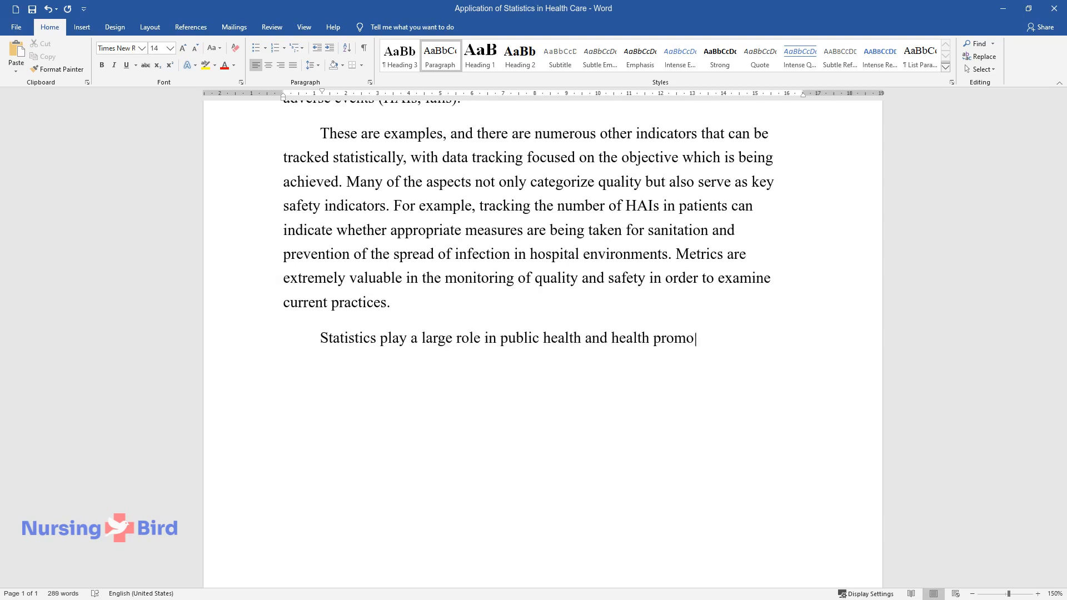
{"action": "type", "text": "tion. Using statistics, government and health organizations can track population data to observe la"}
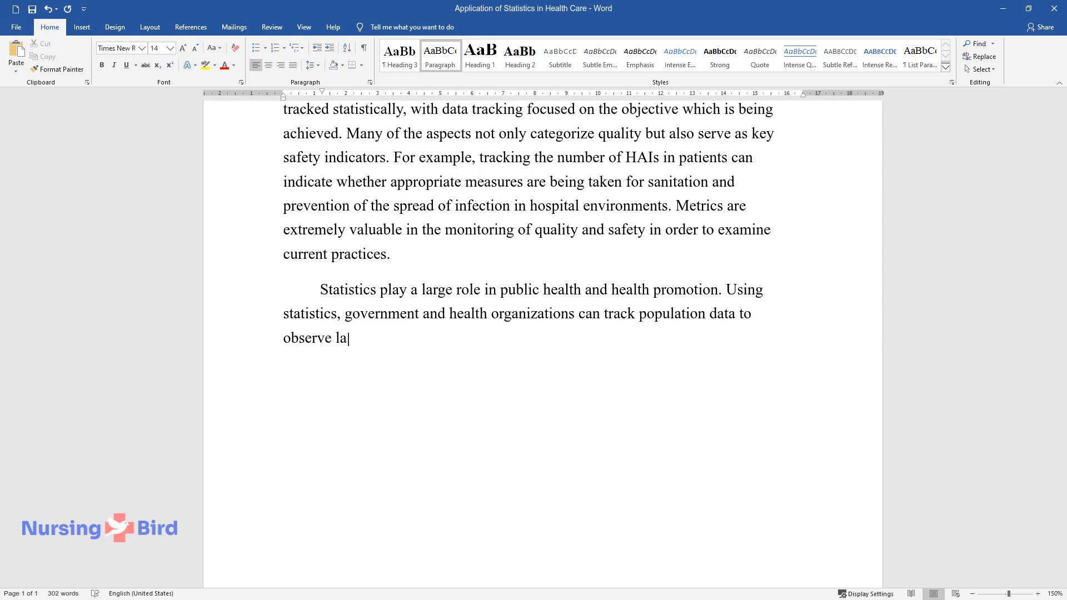
{"action": "type", "text": "rge-scale indicators and pattern"}
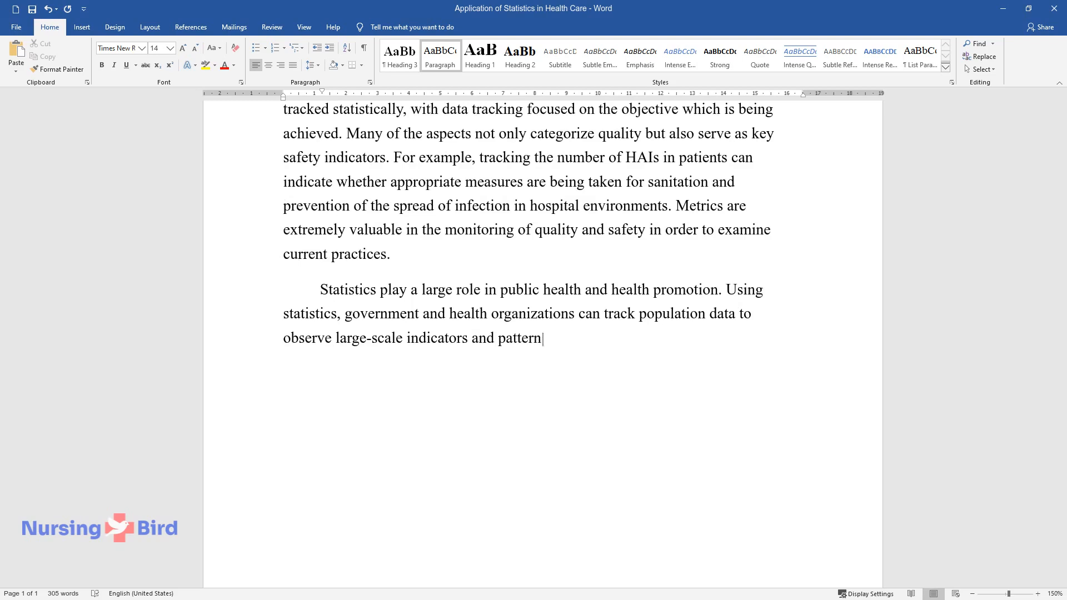
{"action": "type", "text": "s of health. This is significantl"}
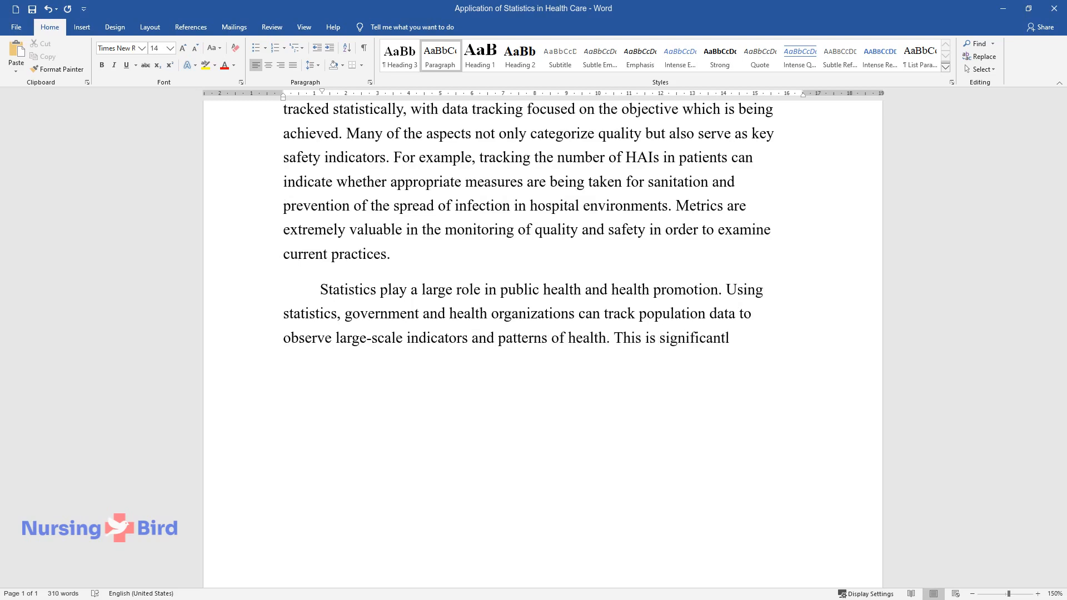
{"action": "type", "text": "y beneficial in identifying the n"}
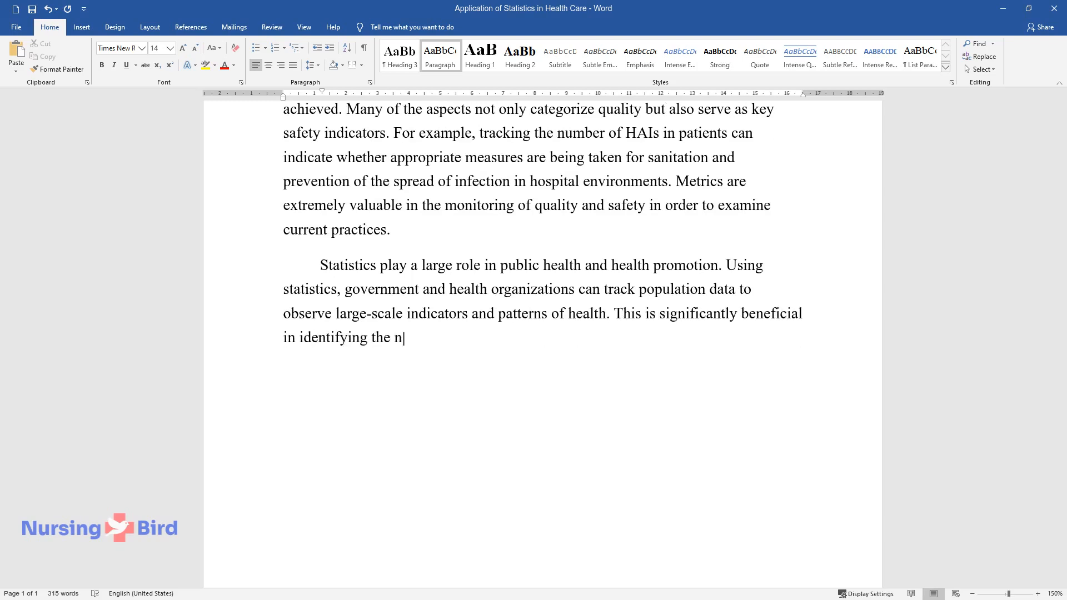
{"action": "type", "text": "eed for intervention and subseque"}
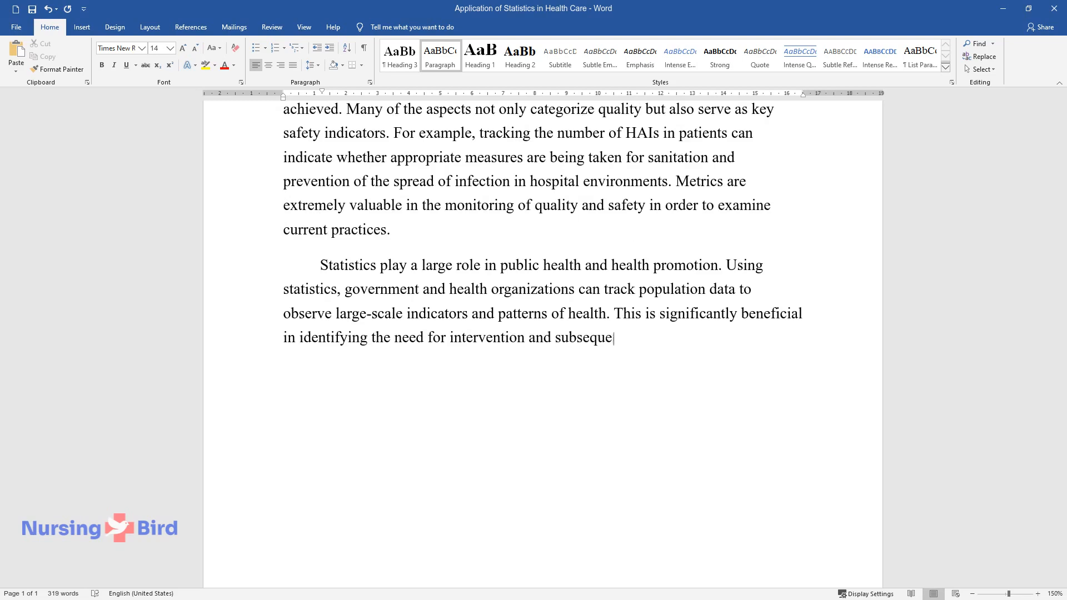
{"action": "type", "text": "nt outcomes. From a public healt"}
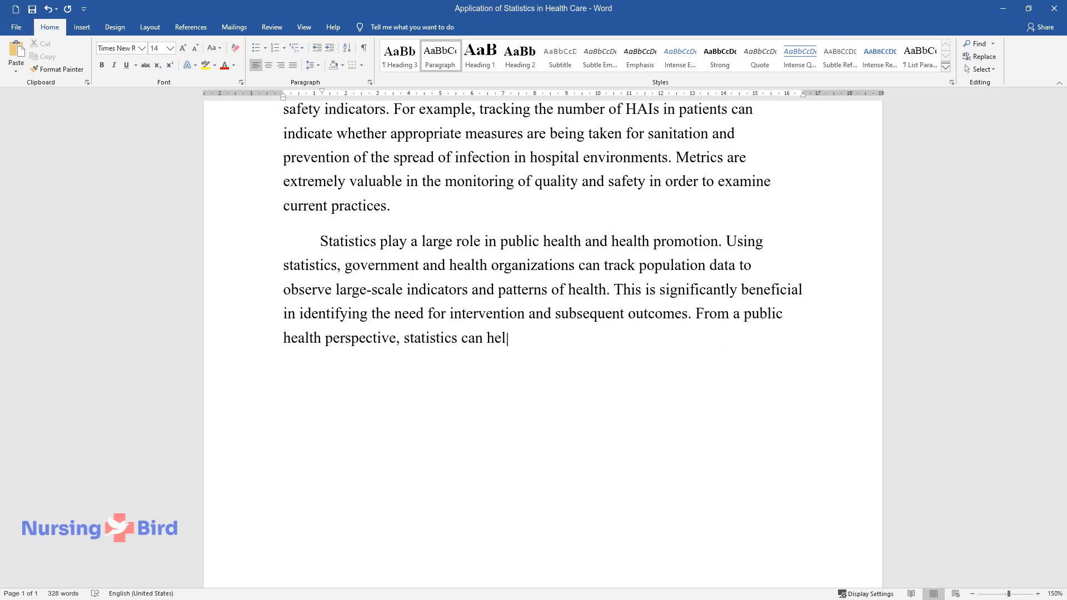
- Finish with tracking disease outbreaks, chronic disease, alcohol and tobacco hazards and motor vehicle deaths
{"action": "type", "text": "p track disease outbreaks, chronic disease"}
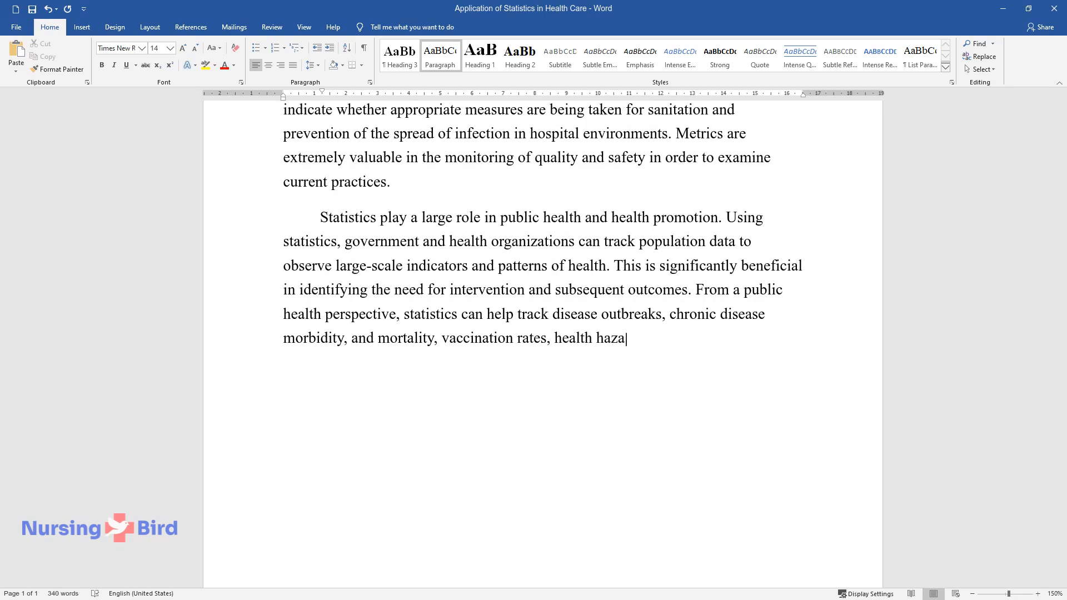
{"action": "type", "text": "rds such as alcohol and tobacco,"}
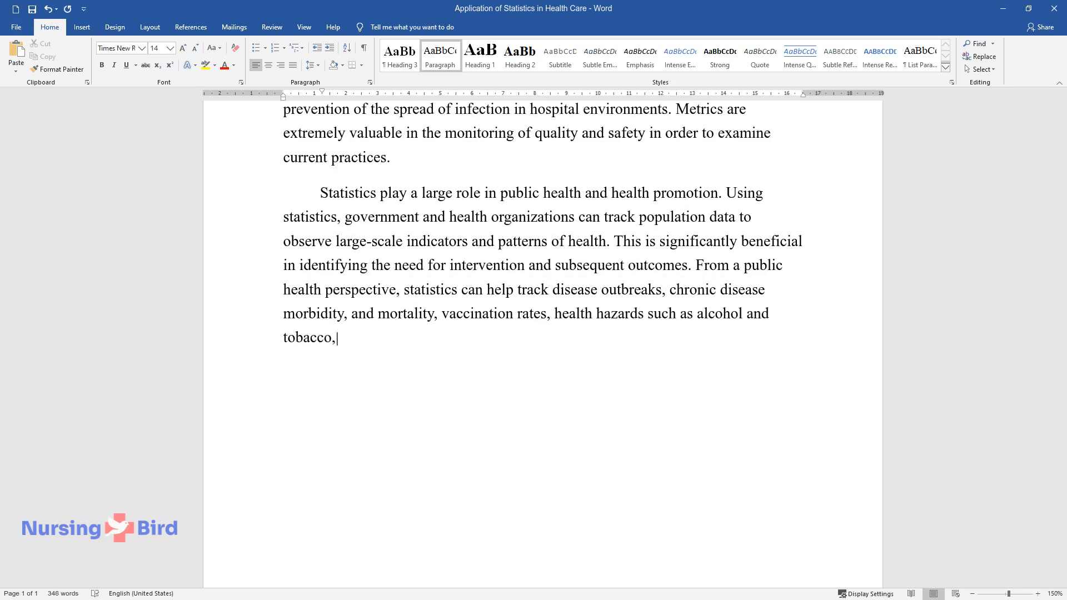
{"action": "type", "text": "and other aspects such as motor vehicle deaths."}
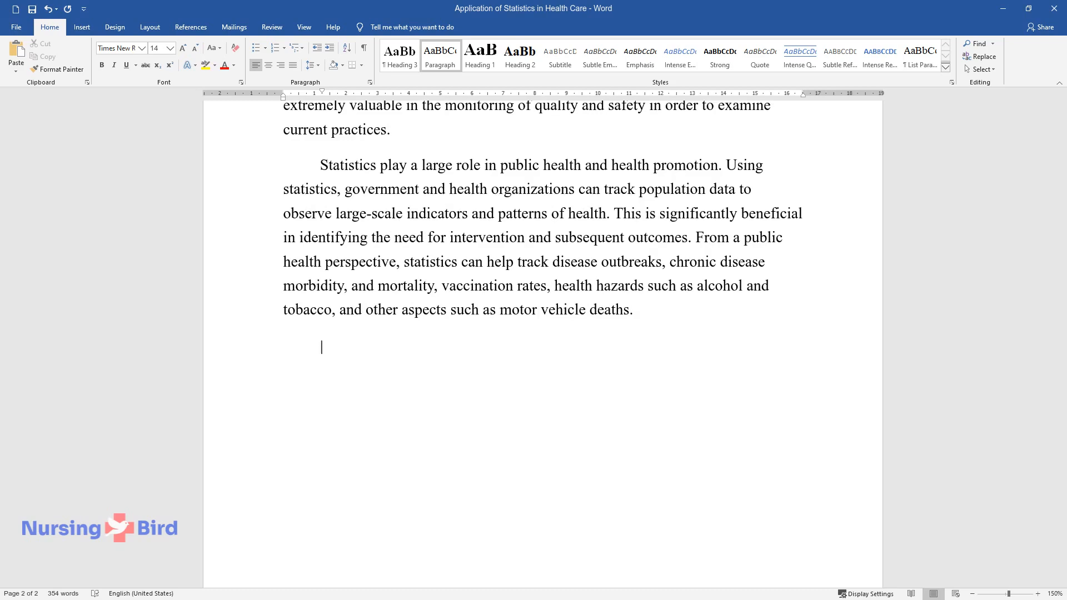
- Write the paragraph on descriptive statistics and the CDC introducing concrete measures through practice modification and public health promotion
{"action": "type", "text": "Details such as descriptive st"}
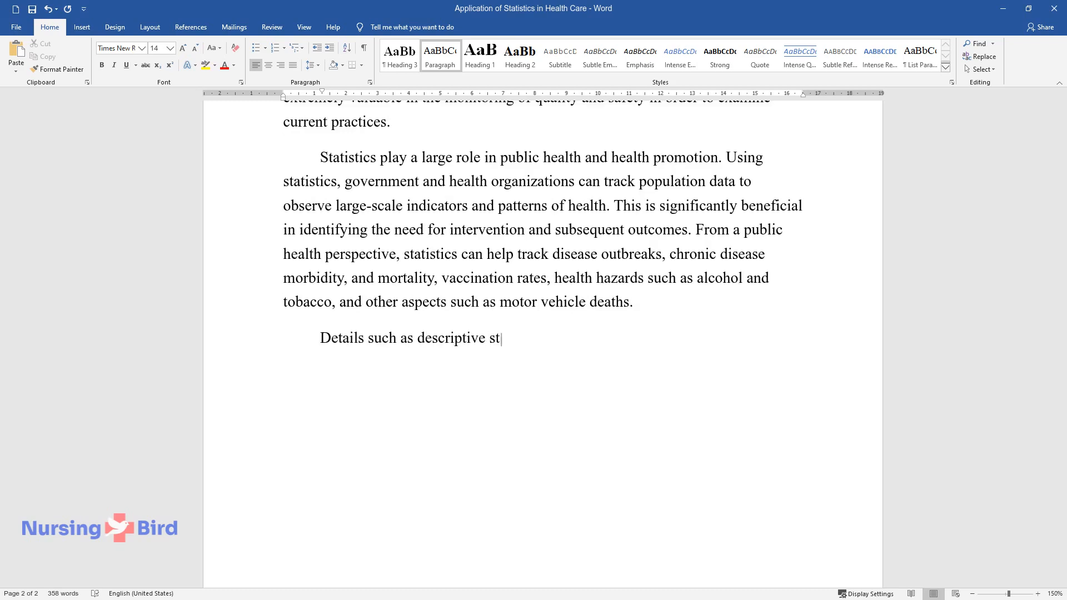
{"action": "type", "text": "atistics, variations, frequency d"}
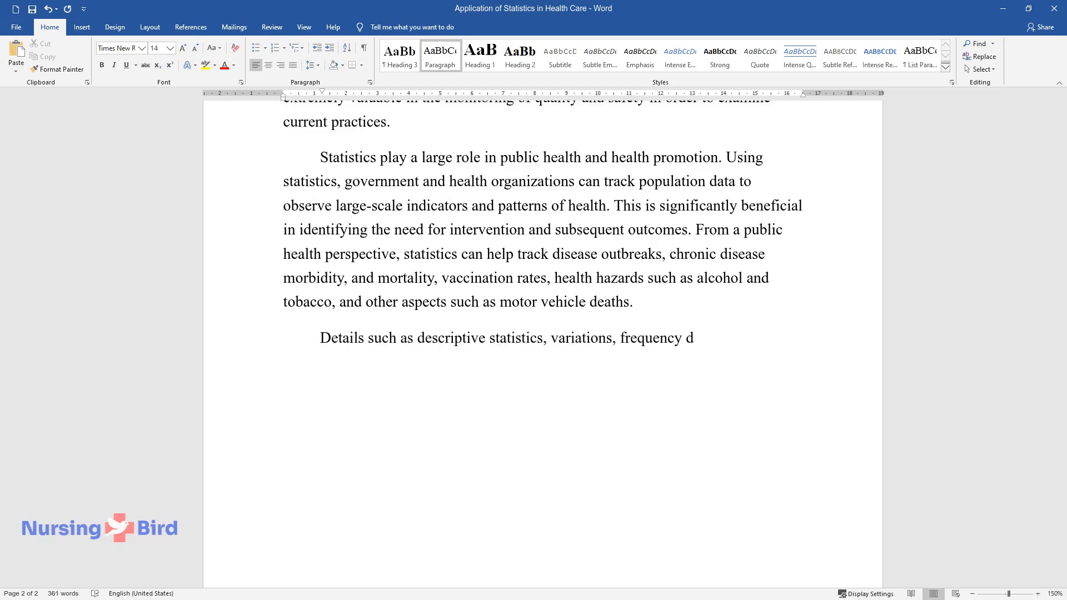
{"action": "type", "text": "istribution, and incidence. The"}
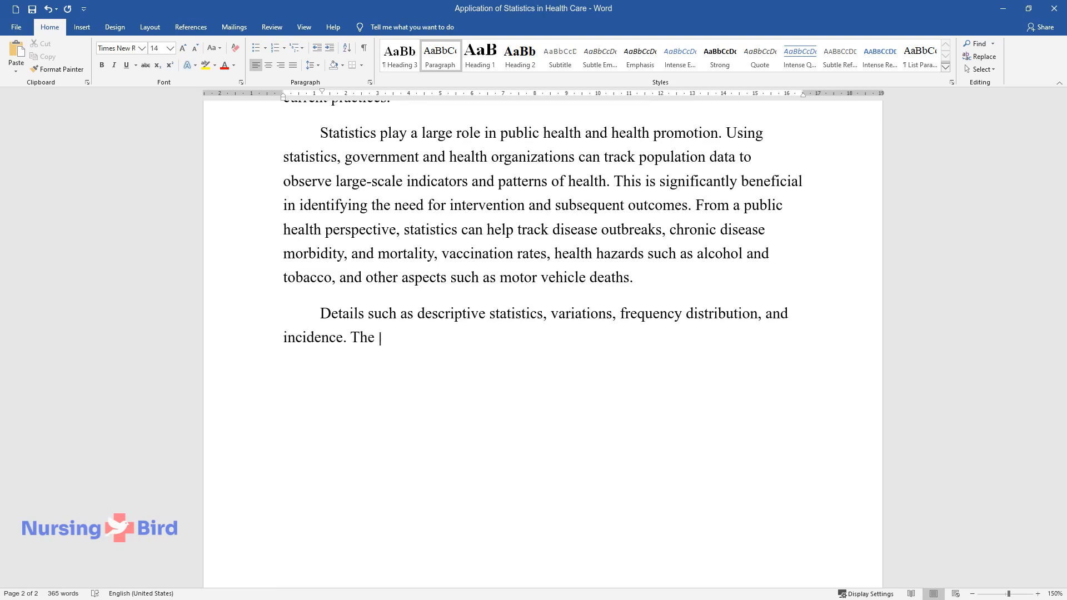
{"action": "type", "text": "government Centers for Disease Control and Prevention"}
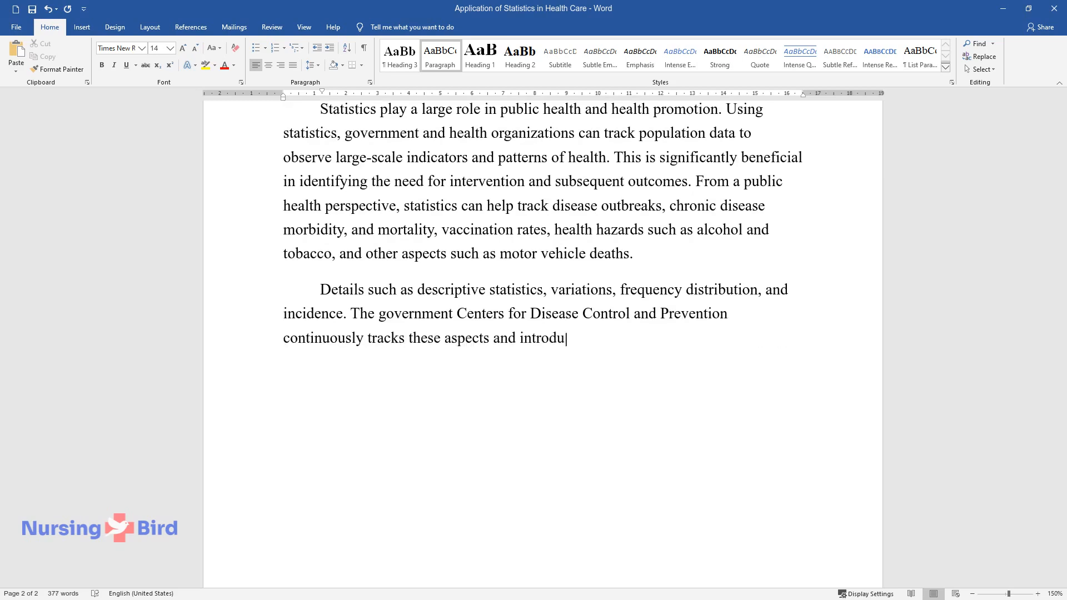
{"action": "type", "text": "ces concrete measures to address"}
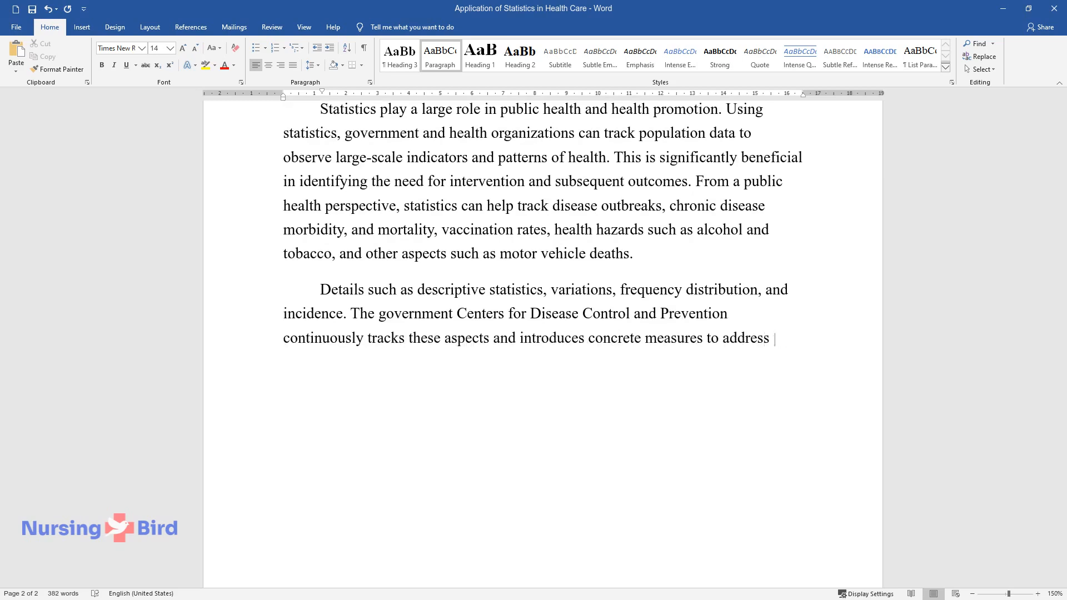
{"action": "type", "text": "them through practice modification, guidelines, legislation, or p"}
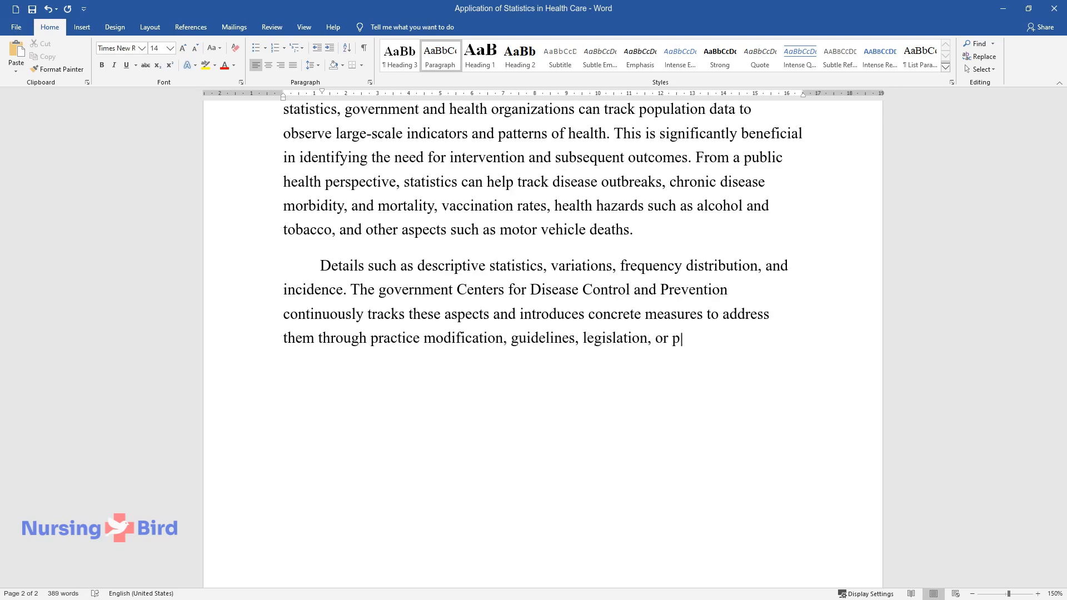
{"action": "type", "text": "ublic health promotion."}
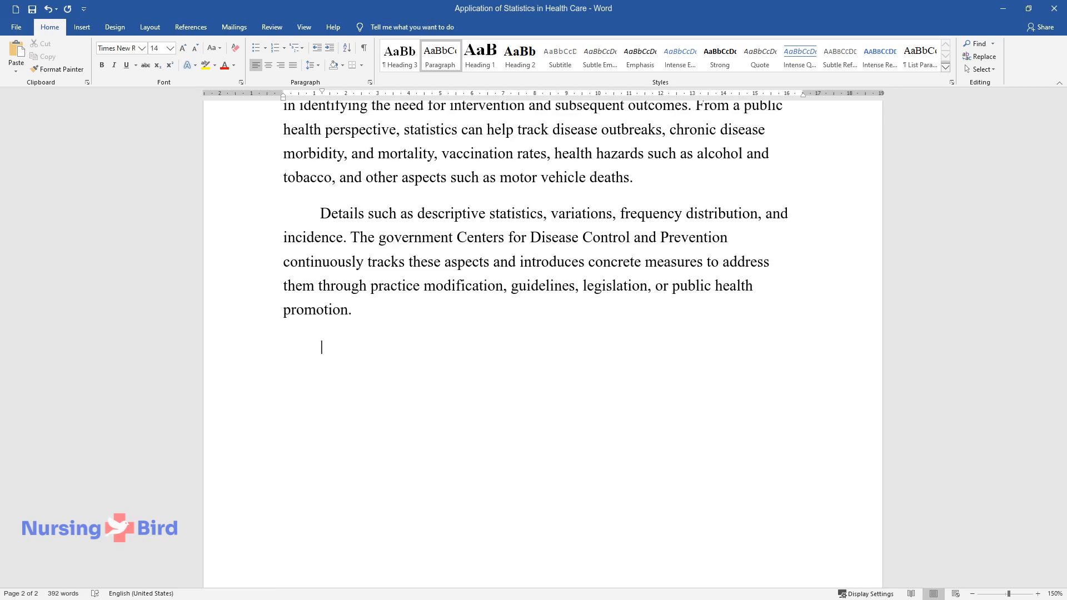
- Write the paragraph on healthcare leadership using statistics for management, objectives, staff diversity and employee satisfaction
{"action": "type", "text": "Healthcare leadership bene"}
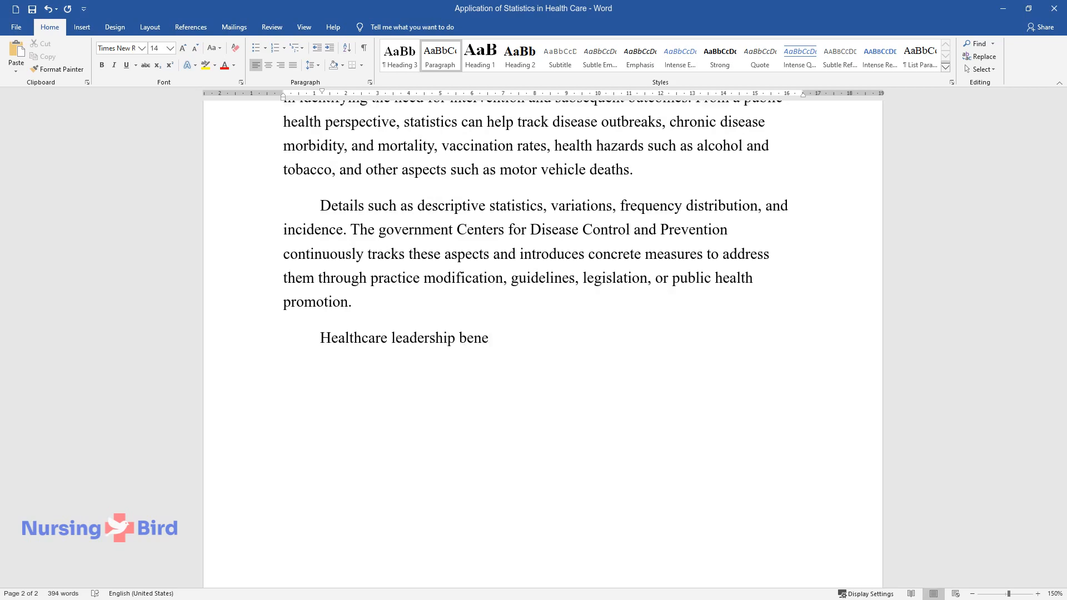
{"action": "type", "text": "fits from utilizing statistics as"}
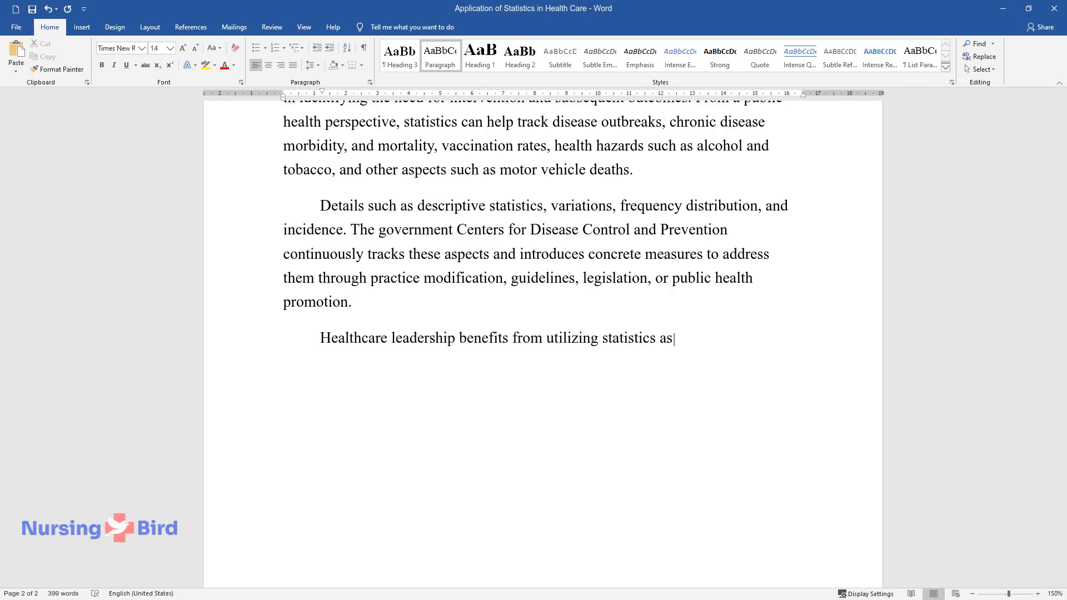
{"action": "type", "text": "well for management purposes. Ref"}
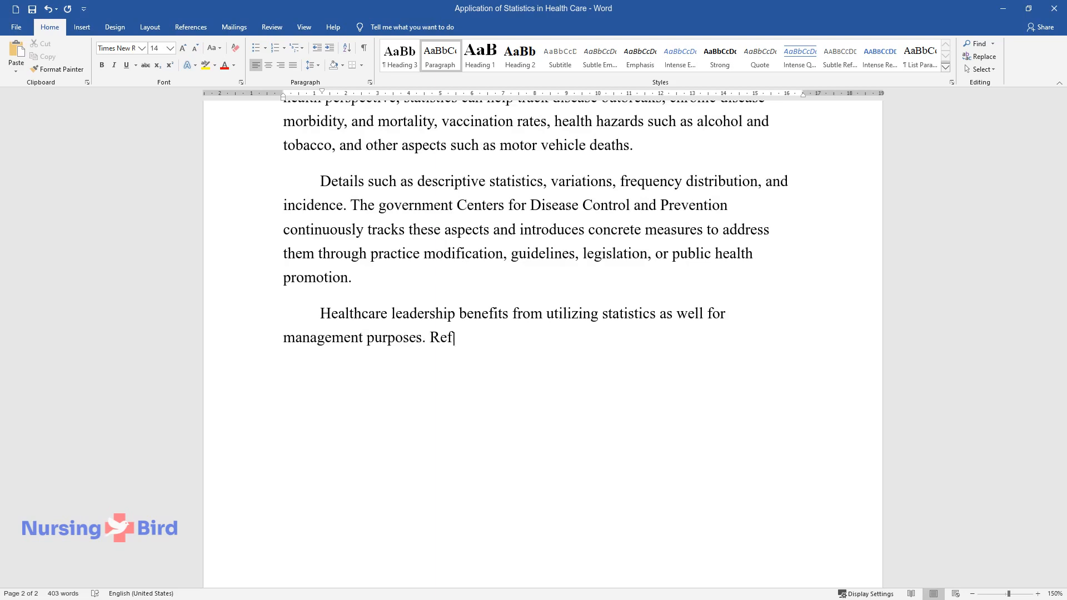
{"action": "type", "text": "erring to the numerous quality and"}
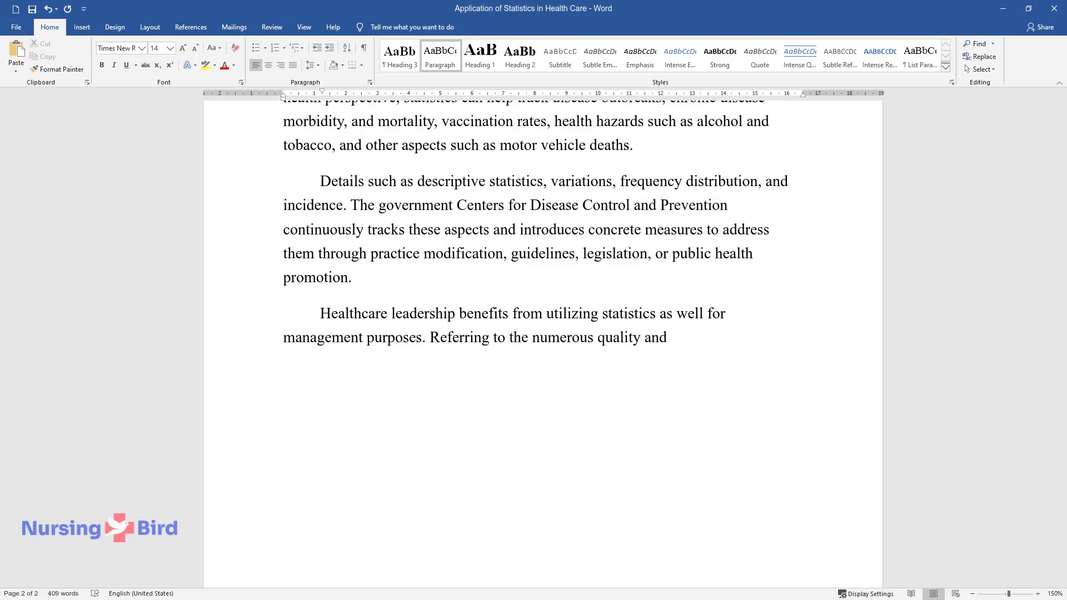
{"action": "type", "text": "safety indicators that are tracked, leaders can set goals to improv"}
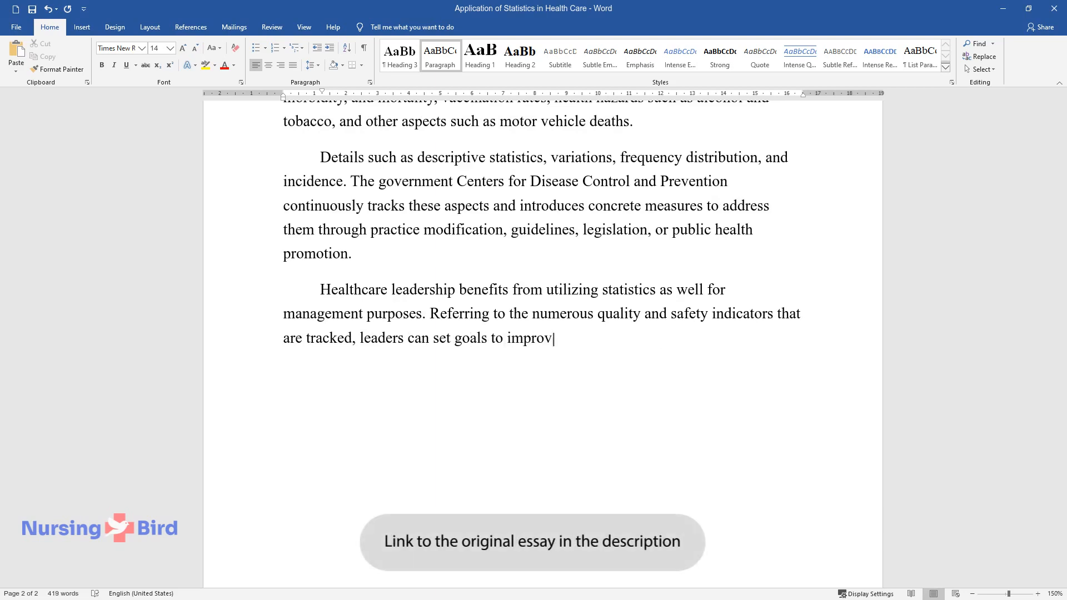
{"action": "type", "text": "e these objectives, using numerica"}
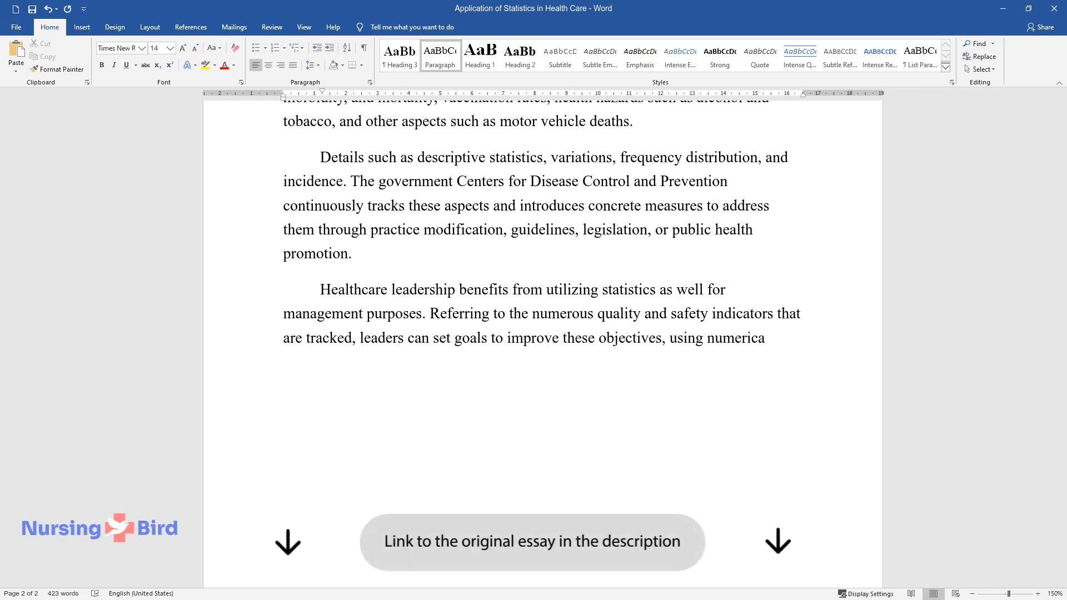
{"action": "type", "text": "l statistical data to track any ch"}
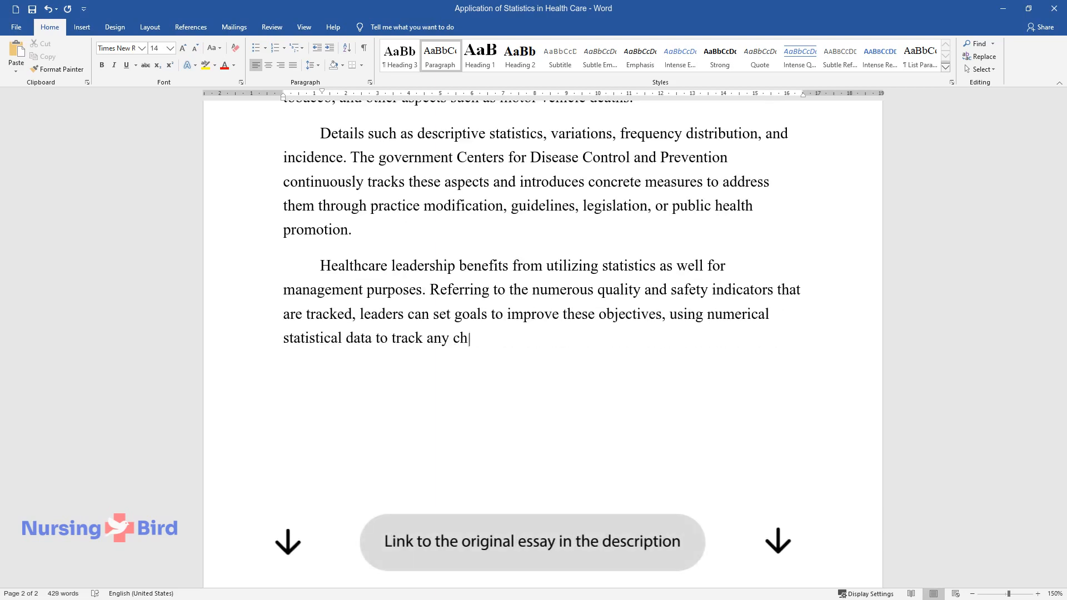
{"action": "type", "text": "anges. The management perspective"}
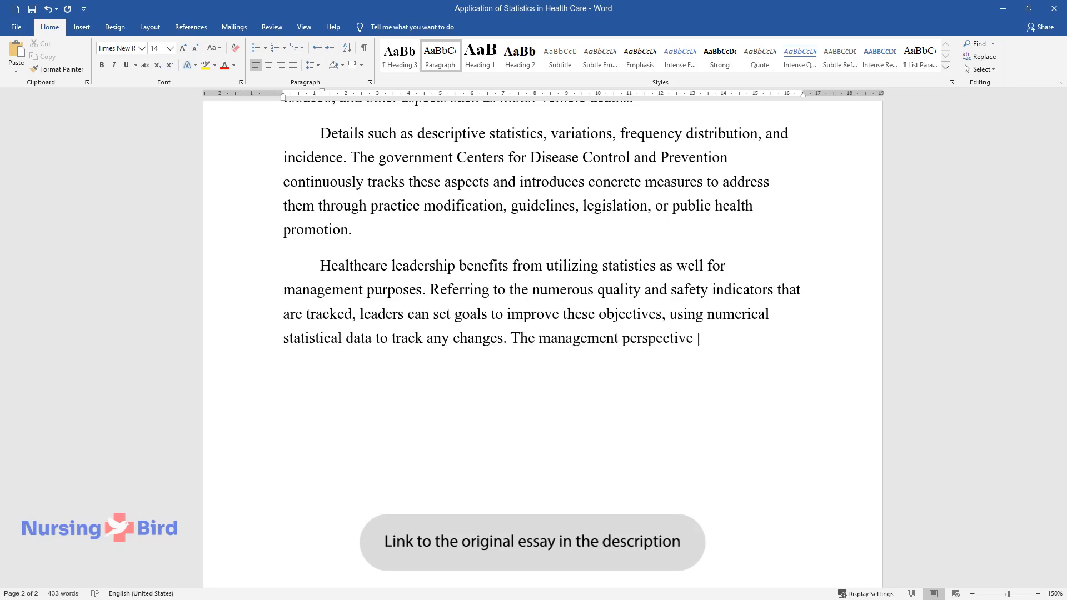
{"action": "type", "text": "also benefits from statistical dat"}
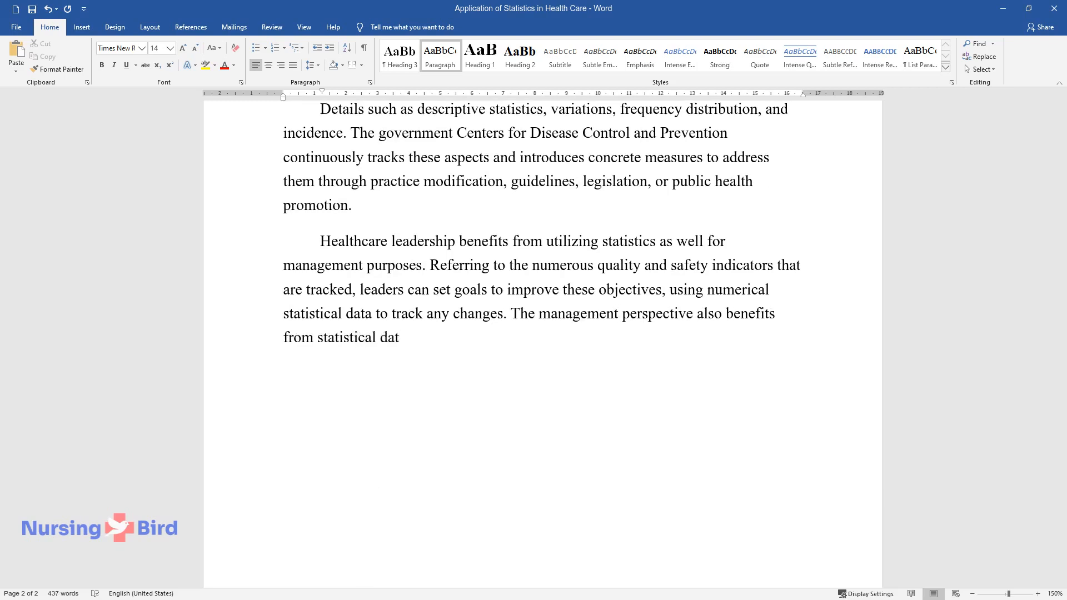
{"action": "type", "text": "a as leaders can analyze staff div"}
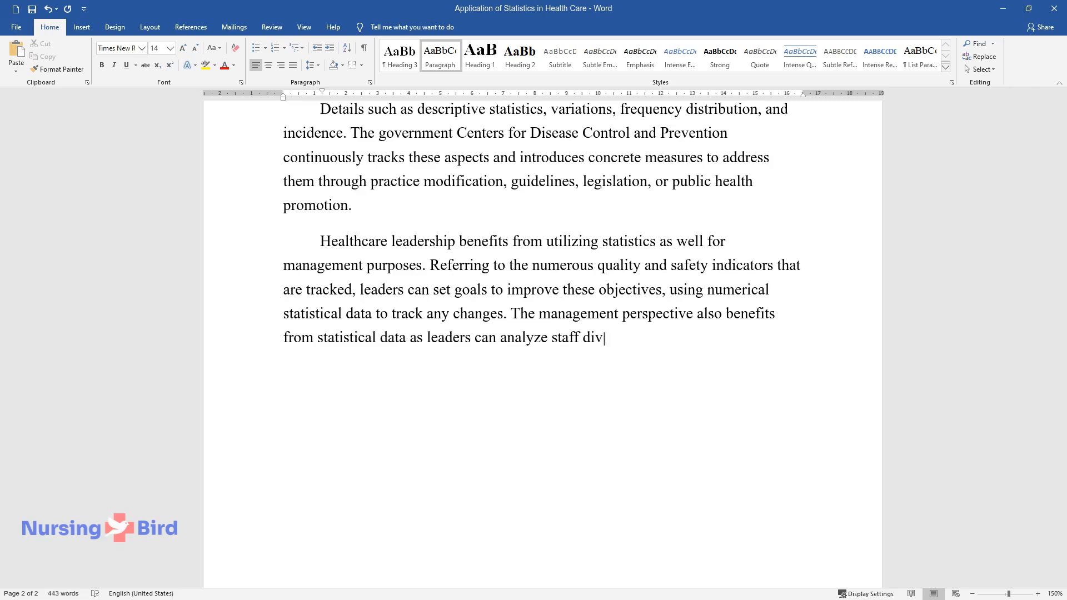
{"action": "type", "text": "ersity, employee satisfaction, th"}
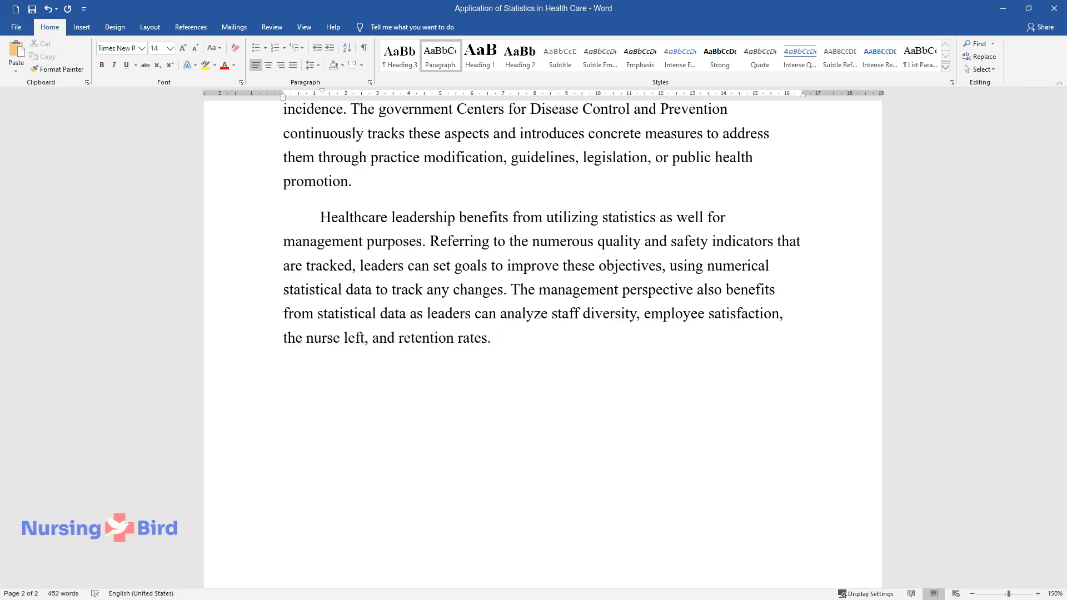
- Add the sentence on correlating nurse-to-patient ratios with other indicators to make meaningful changes
{"action": "type", "text": "Furthermore, by studying statistics such as hours"}
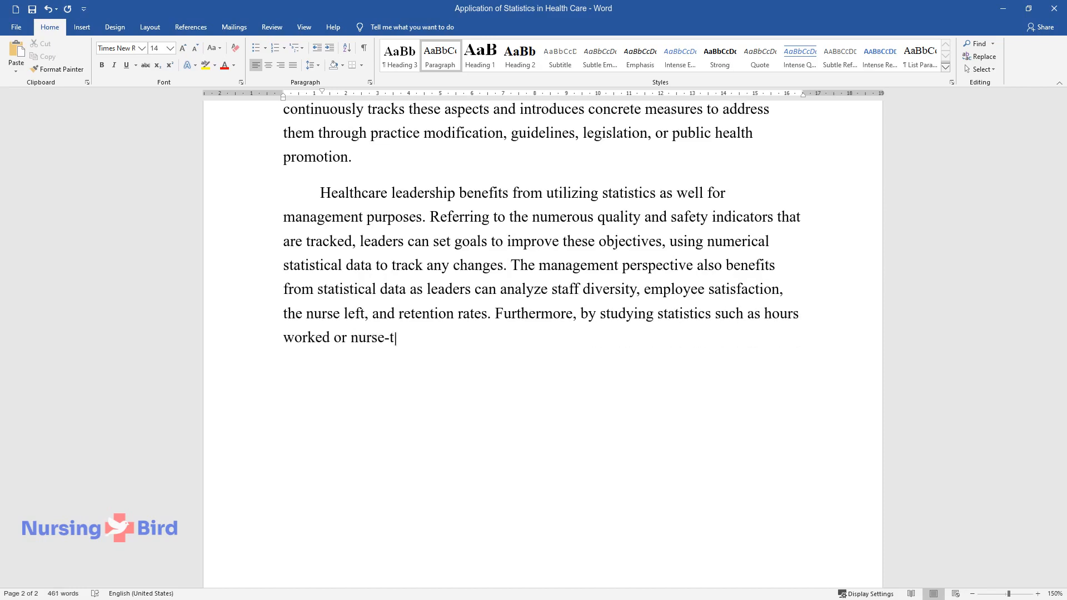
{"action": "type", "text": "o-patient ratios, healthcare leade"}
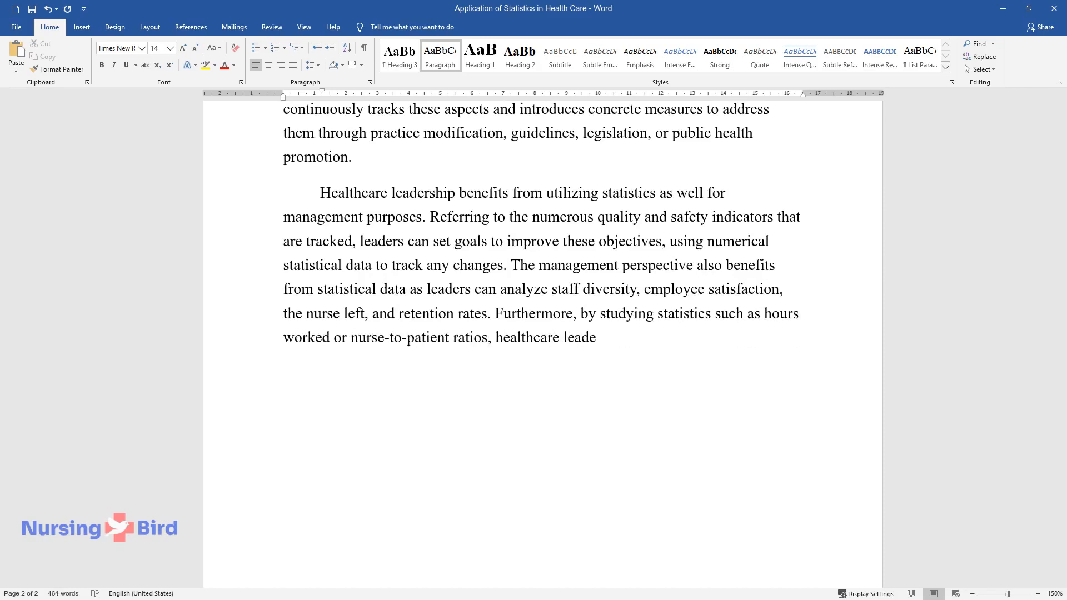
{"action": "type", "text": "rs can correlate the data to other"}
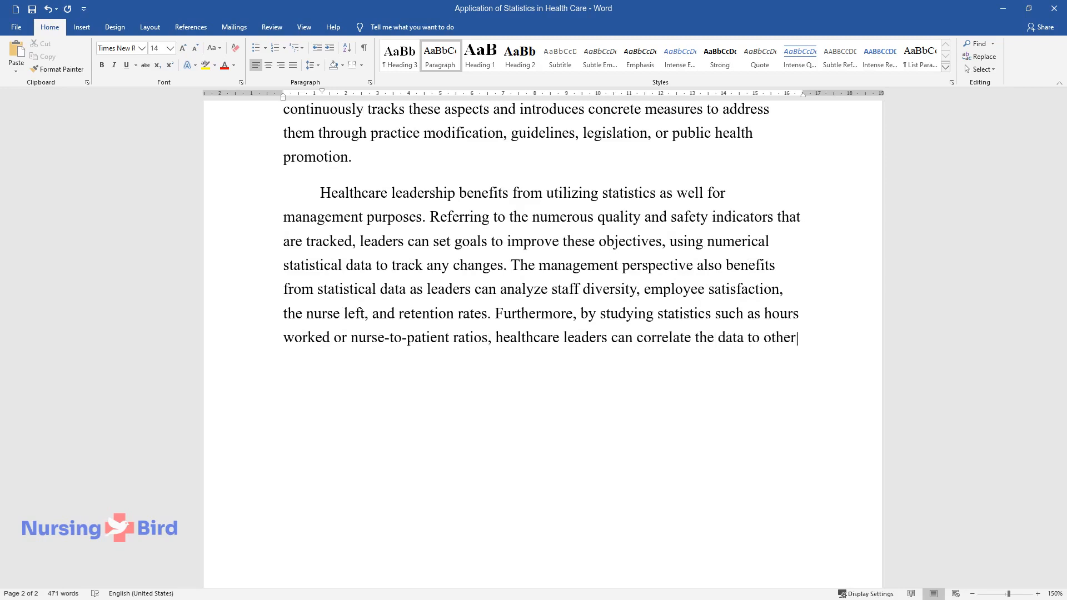
{"action": "type", "text": "indicators in order to draw concl"}
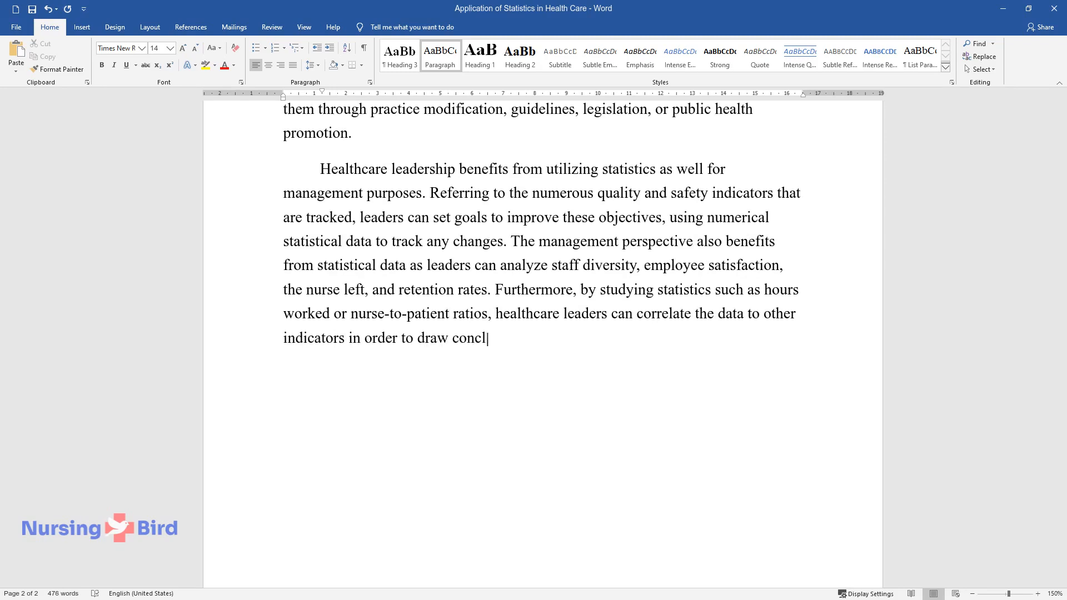
{"action": "type", "text": "usions and make meaningful changes."}
{"action": "type", "text": "Utilizing S"}
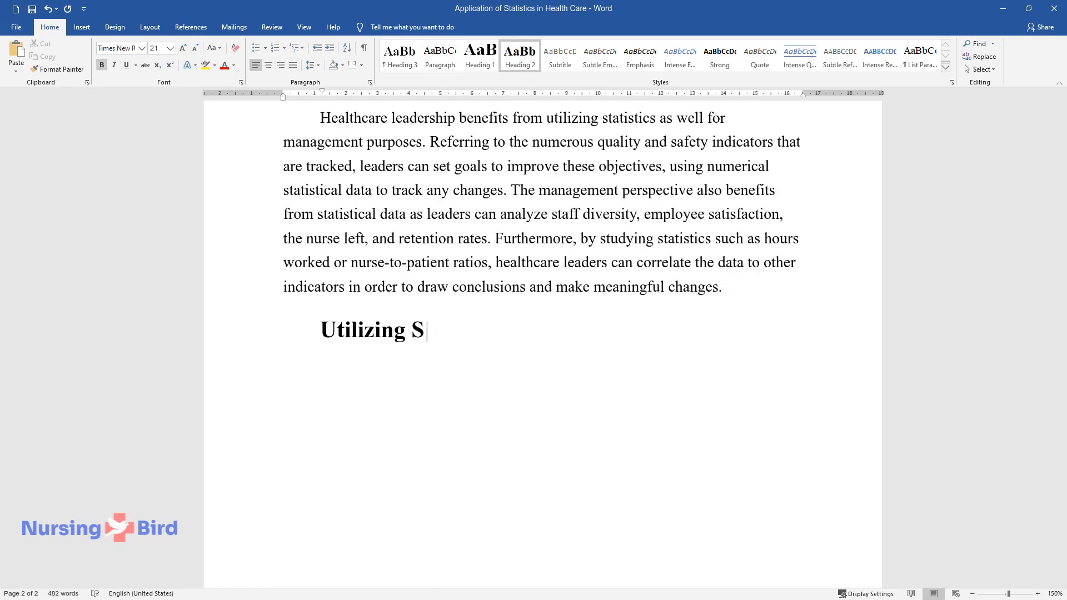
- Finish the 'Utilizing Statistical Knowledge' heading and begin the paragraph on nurse practitioners relying on evidence-based data
{"action": "type", "text": "tatistical Knowledge"}
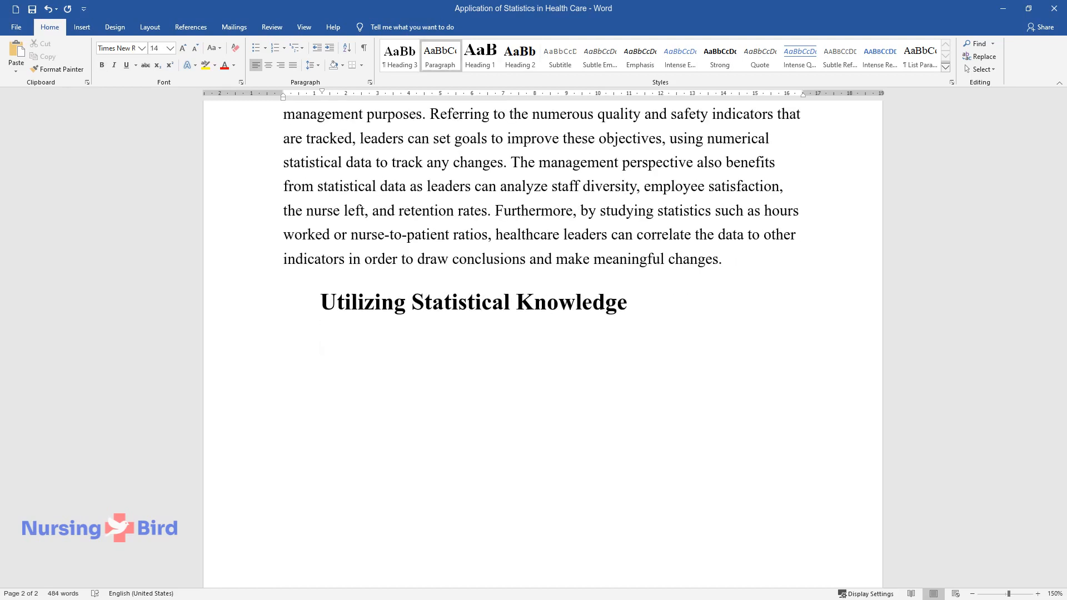
{"action": "type", "text": "As a nurse pr"}
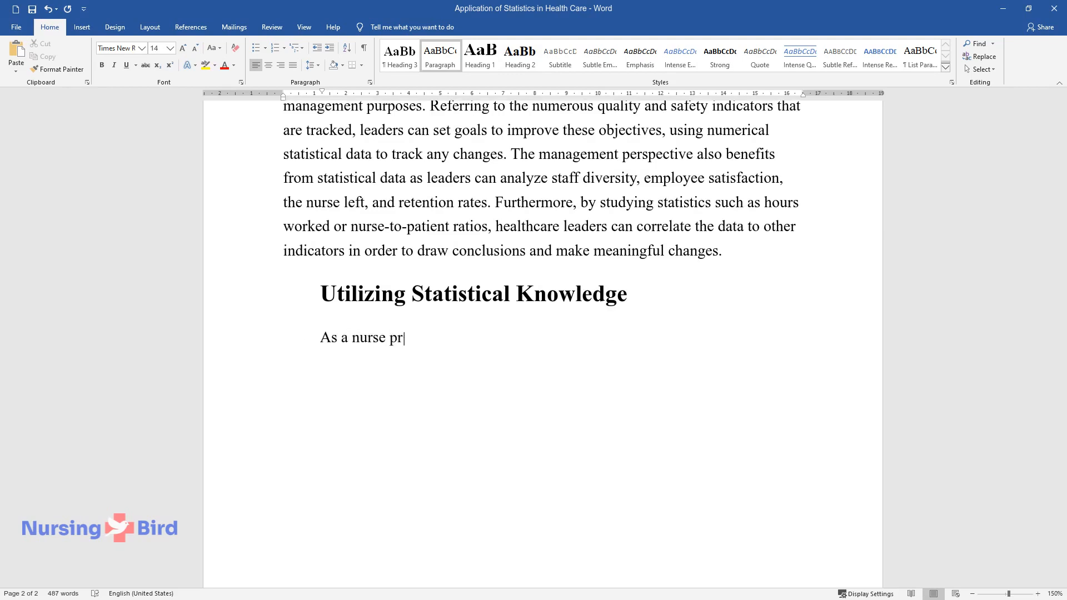
{"action": "type", "text": "actitioner, one is taught to rely"}
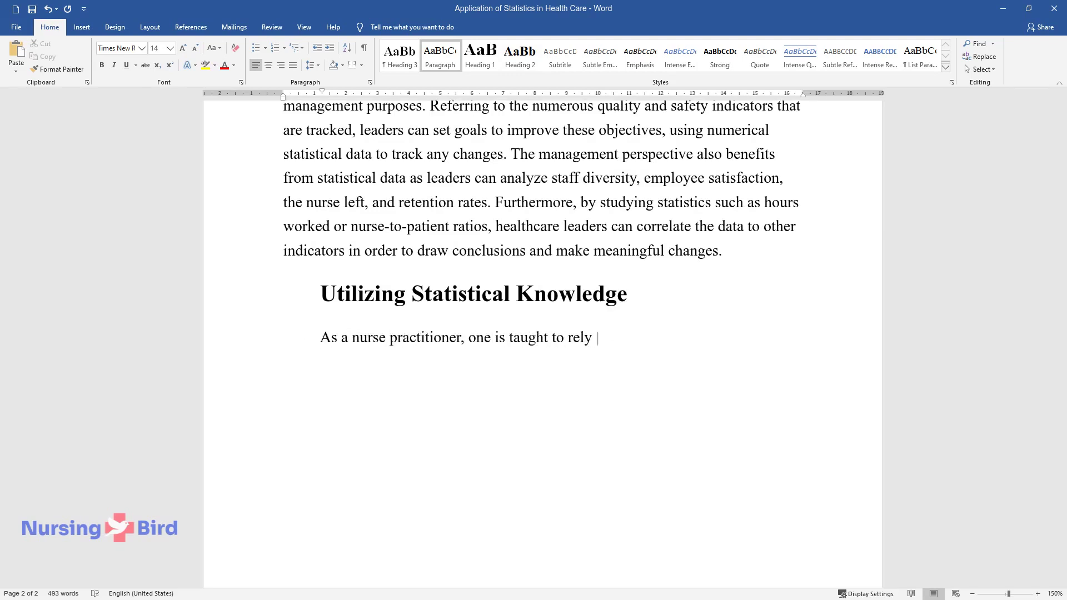
{"action": "type", "text": "on objective, evidence-based data"}
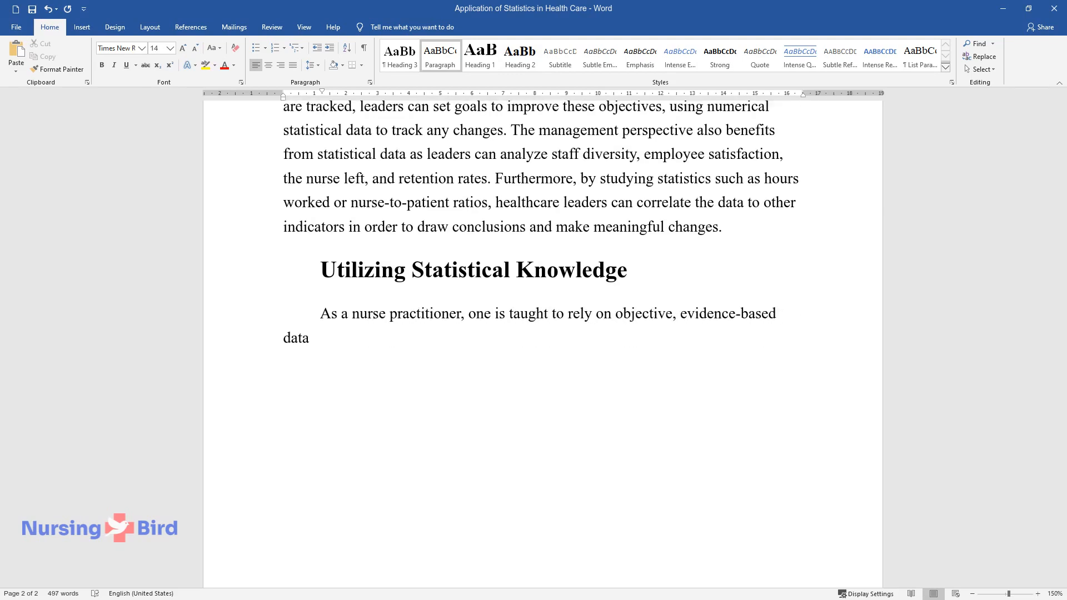
{"action": "type", "text": "in research and practice. Statist"}
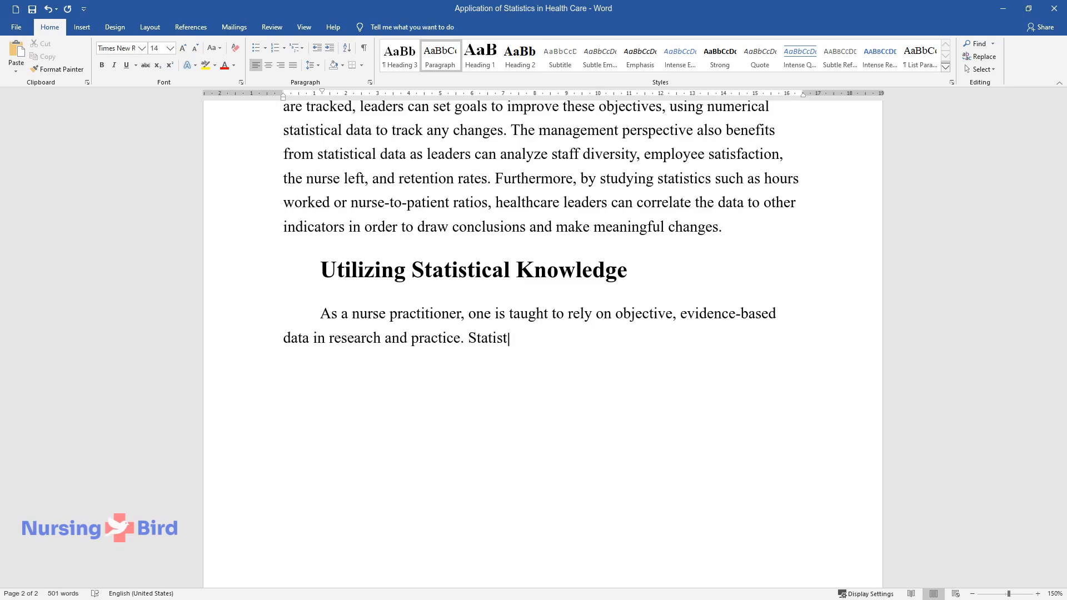
{"action": "type", "text": "ical knowledge compromises a significant"}
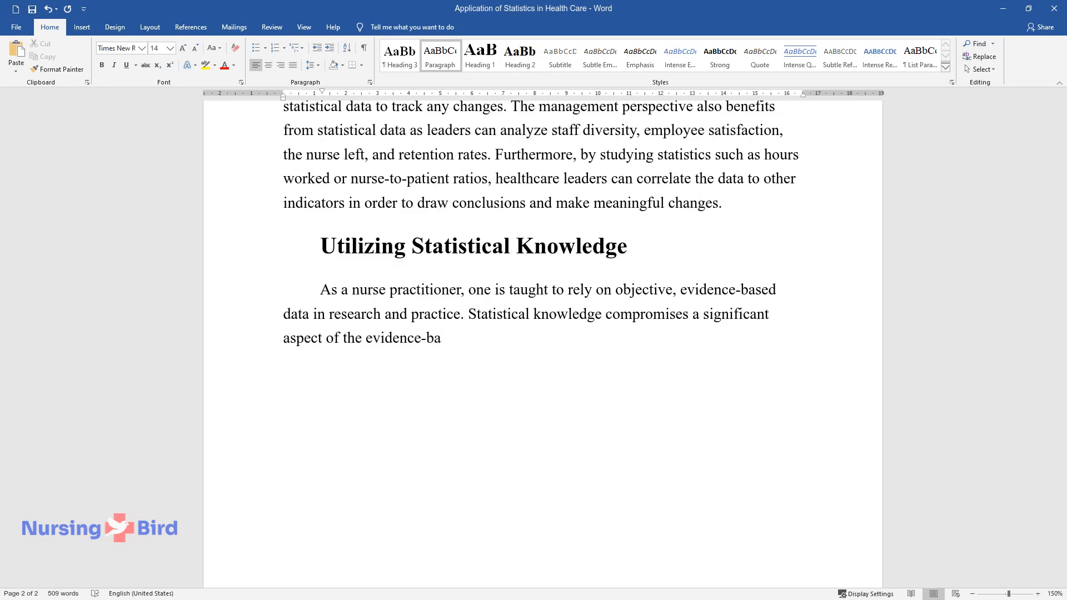
{"action": "type", "text": "sed approach that is taken while working at a large"}
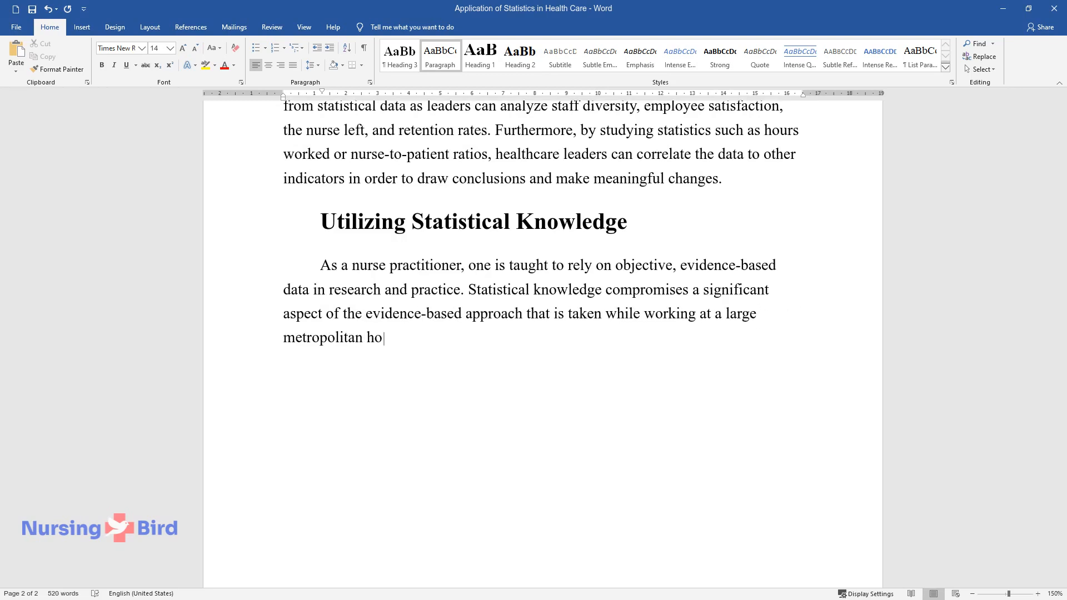
- Complete the paragraph on statistics in research and evidence-based research for self-education and new knowledge
{"action": "type", "text": "spital. In research, statistics a"}
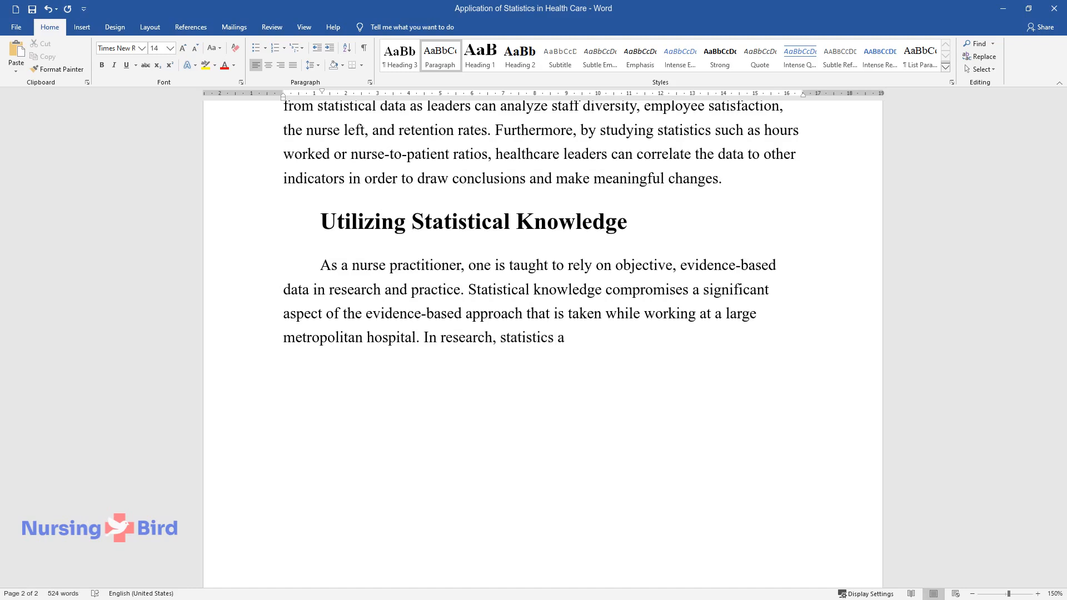
{"action": "type", "text": "re necessary to ensure that there"}
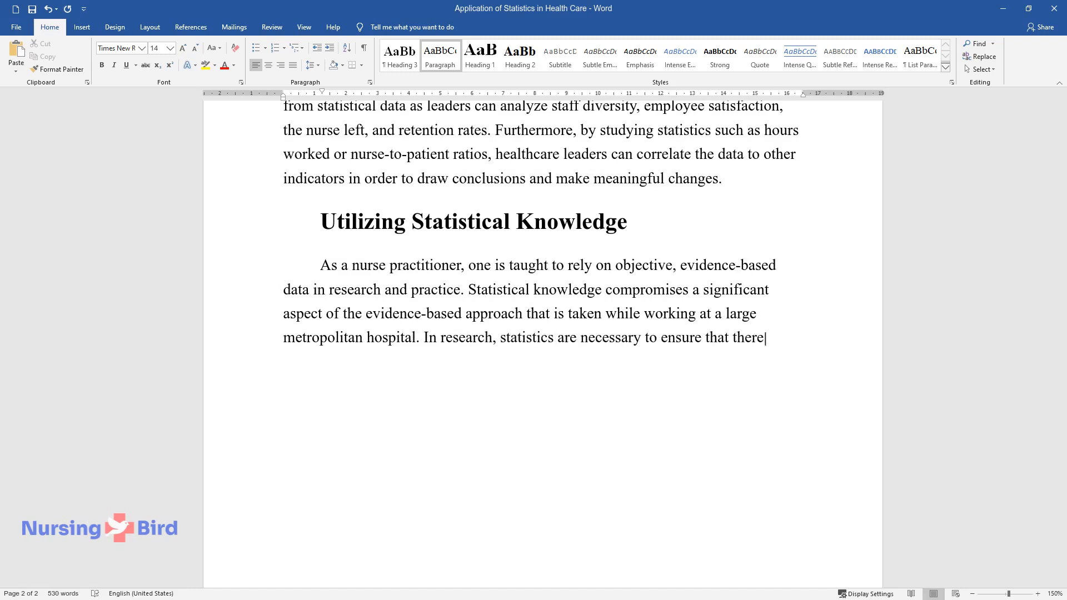
{"action": "type", "text": "is quantitative support for concl"}
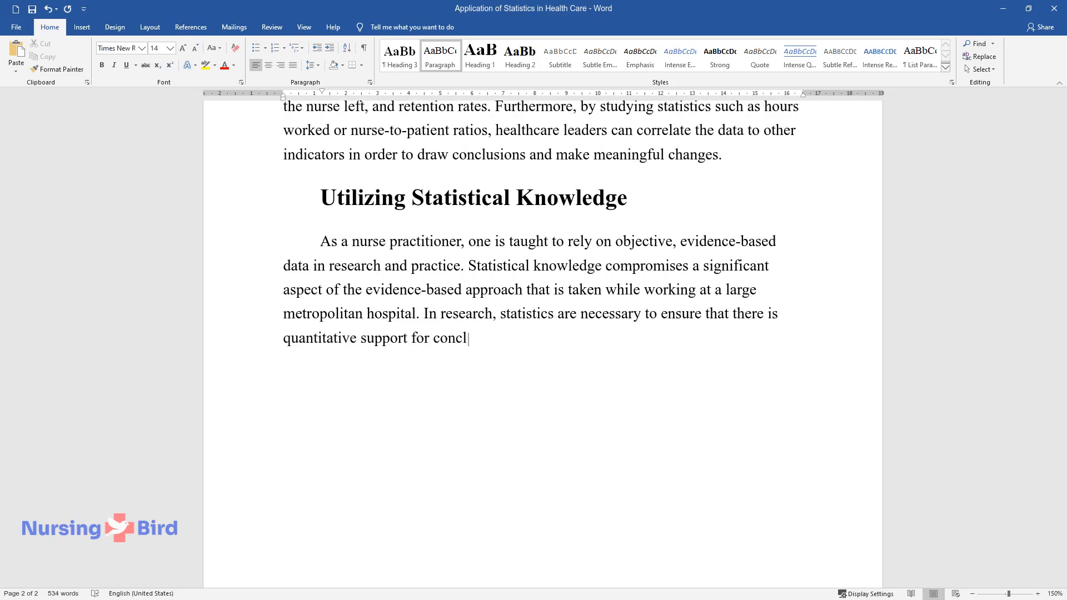
{"action": "type", "text": "usions, and statistical analysis helps to identify"}
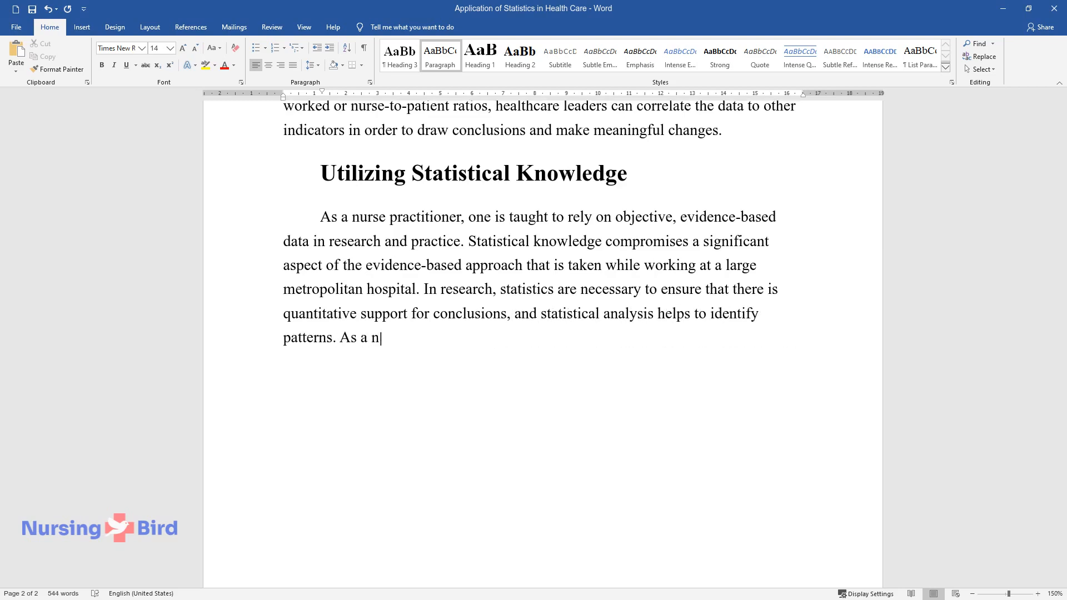
{"action": "type", "text": "urse, it is expected that one eng"}
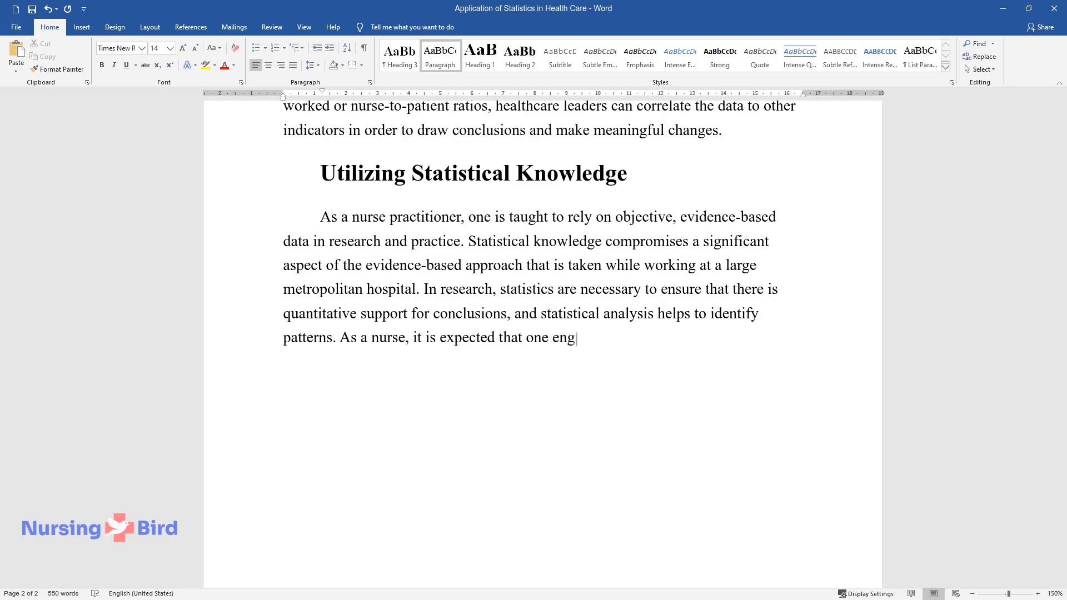
{"action": "type", "text": "ages in evidence-based research f"}
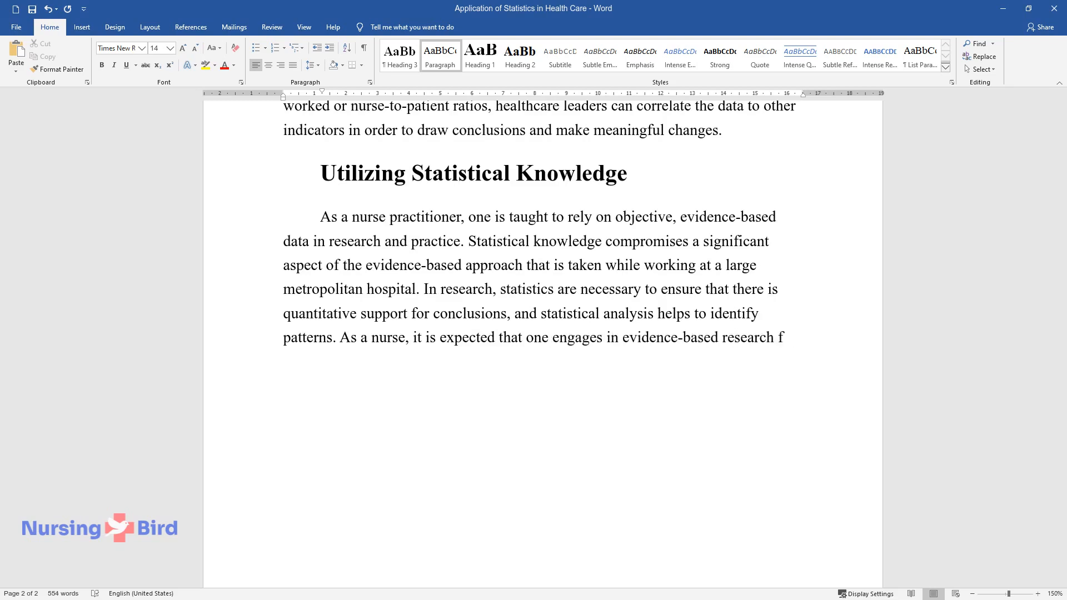
{"action": "type", "text": "or self-education and the developm"}
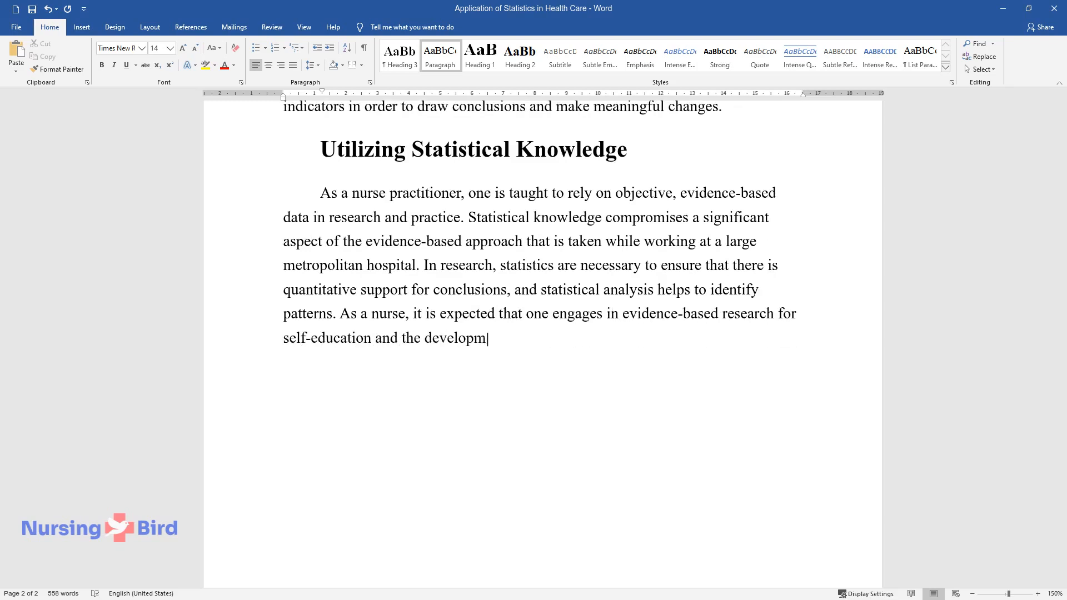
{"action": "type", "text": "ent of new knowledge."}
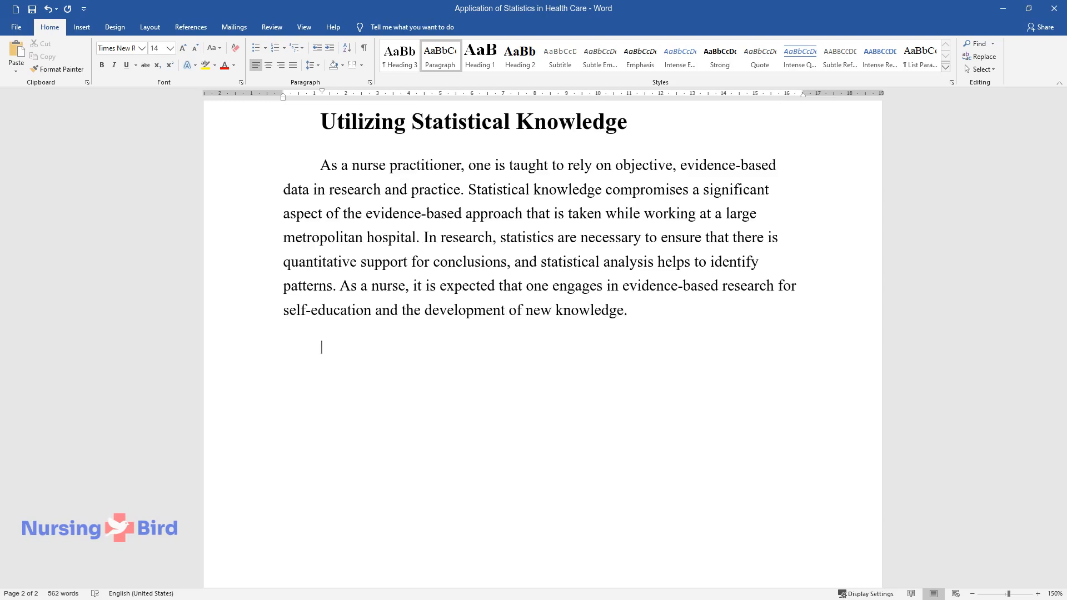
- Write the day-to-day decision-making paragraph on emergency room triage and which patients need immediate attention
{"action": "type", "text": "On a day-to-day basis, sta"}
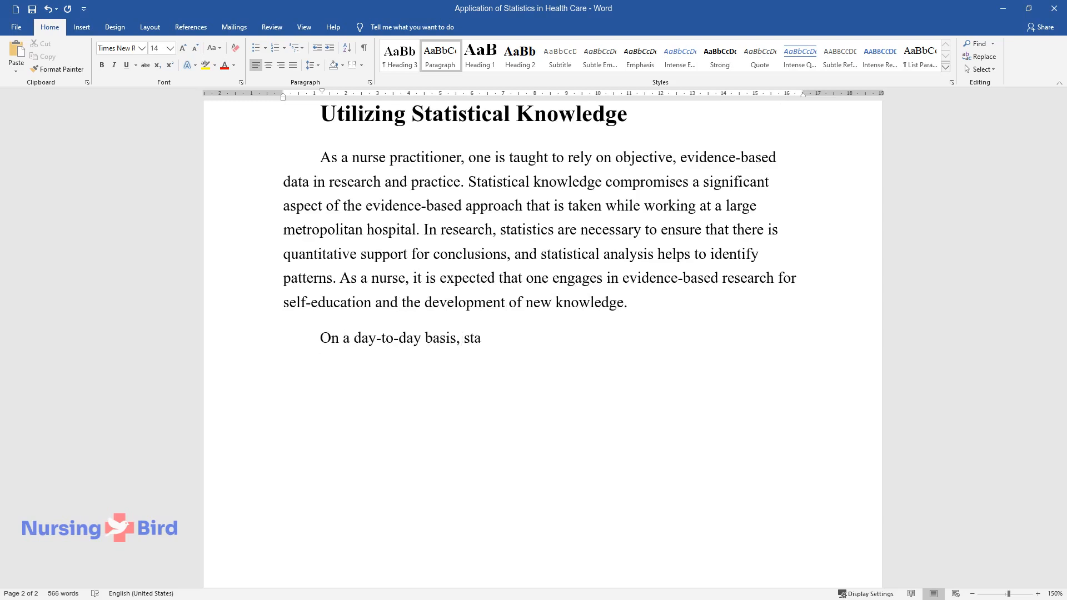
{"action": "type", "text": "tistics help to guide decision-makin"}
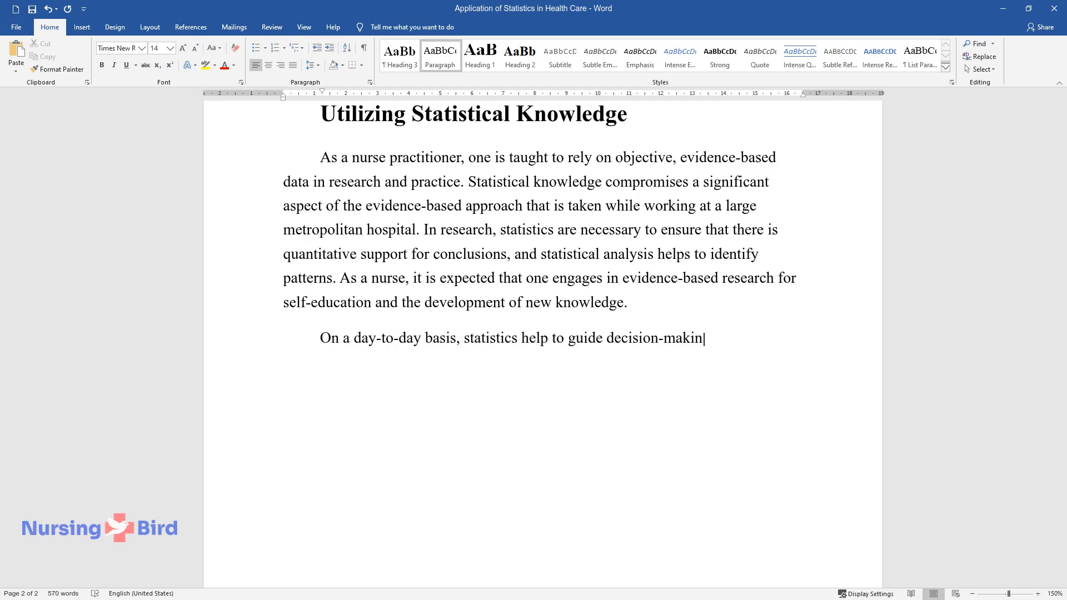
{"action": "type", "text": "g. For example, a practice nurse ma"}
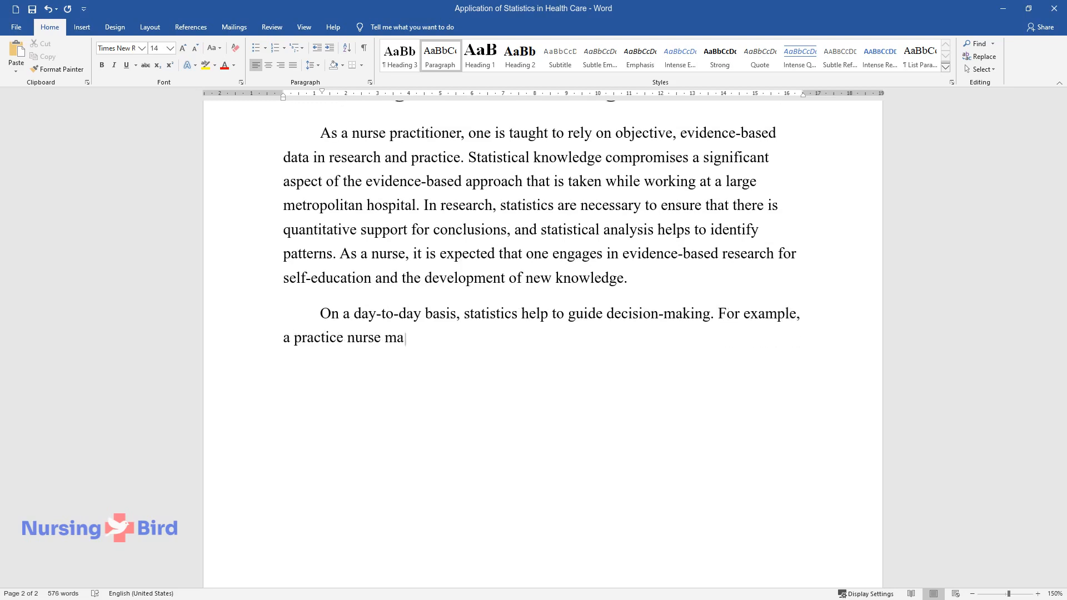
{"action": "type", "text": "y observe that a patient requires a"}
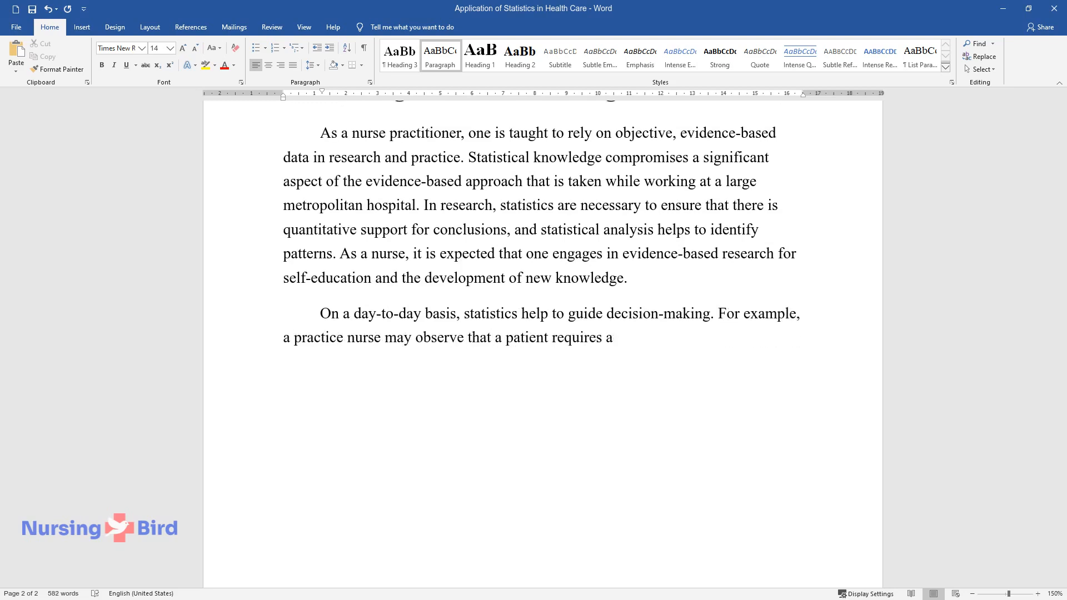
{"action": "type", "text": "attention in the emergency room. The"}
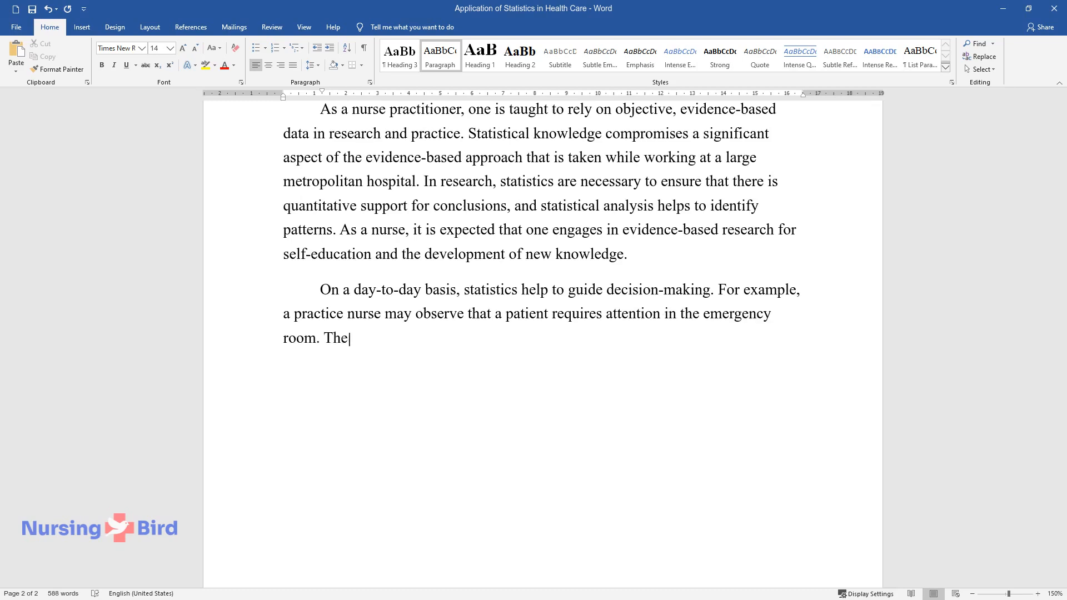
{"action": "type", "text": "collection of statistical data can"}
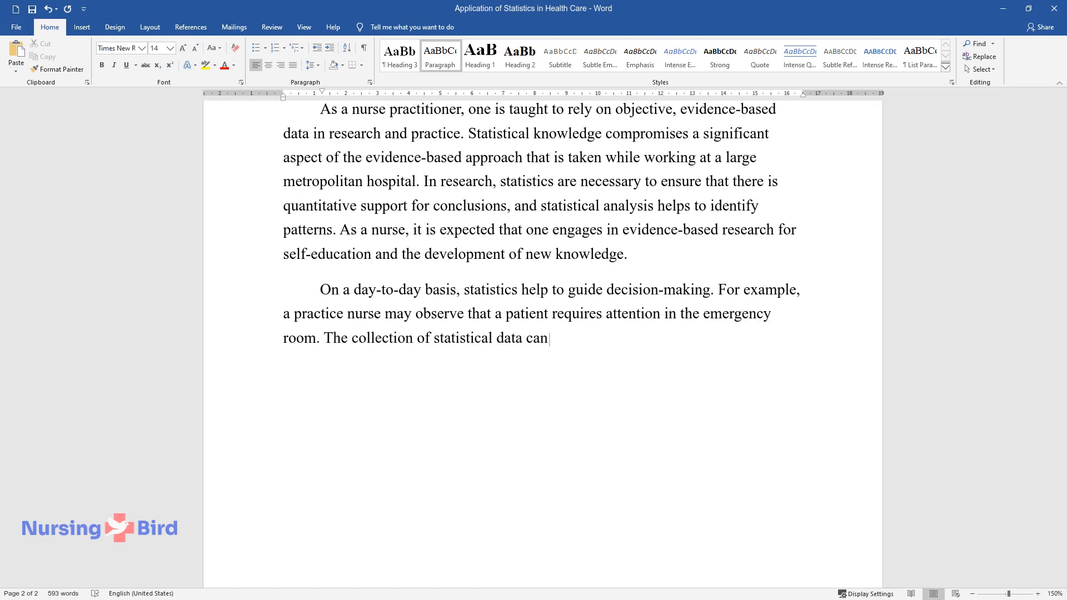
{"action": "type", "text": "be done through observations or patient"}
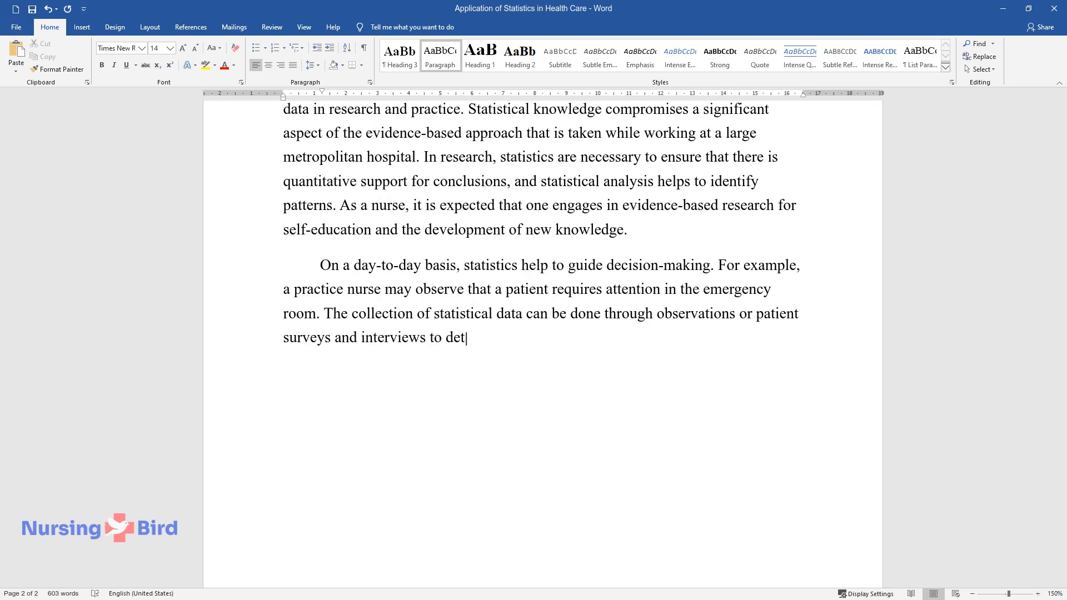
{"action": "type", "text": "ermine certain indicators. It is vital to make the"}
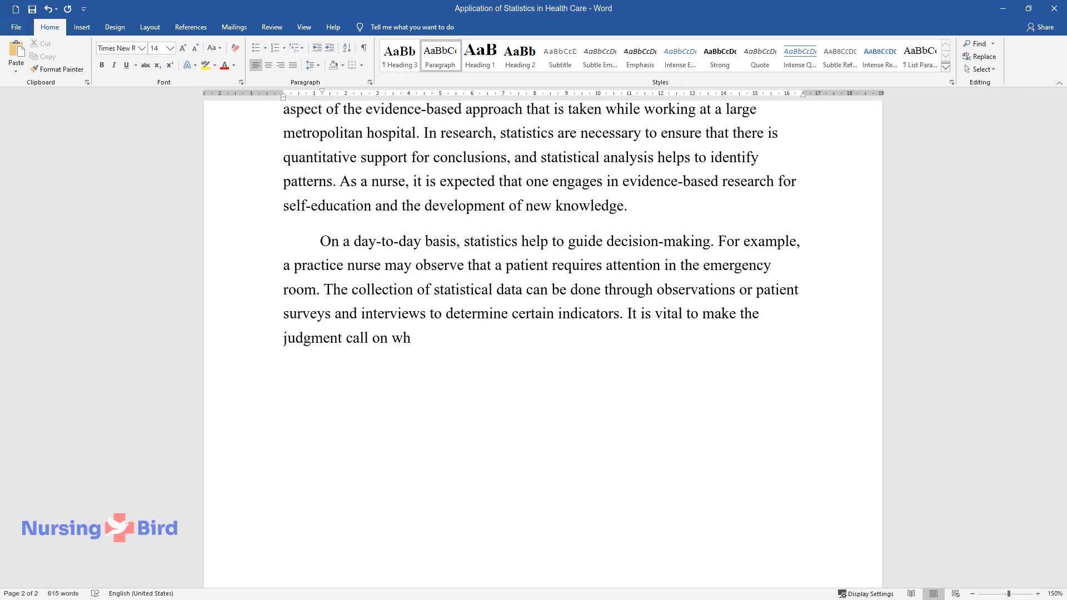
{"action": "type", "text": "ich patients need immediate medical"}
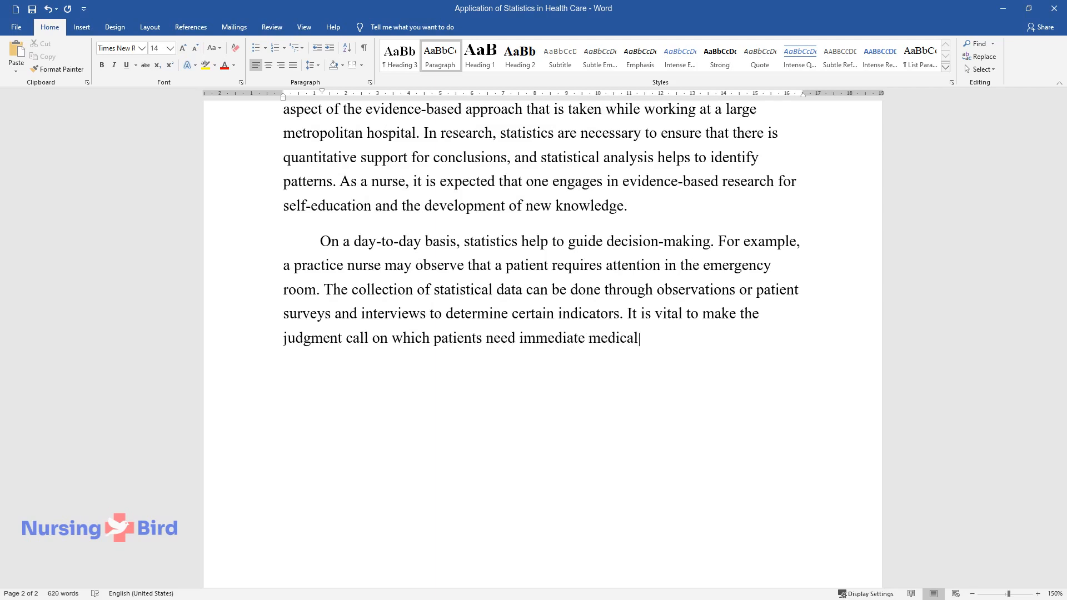
{"action": "type", "text": "attention and which ones can wait."}
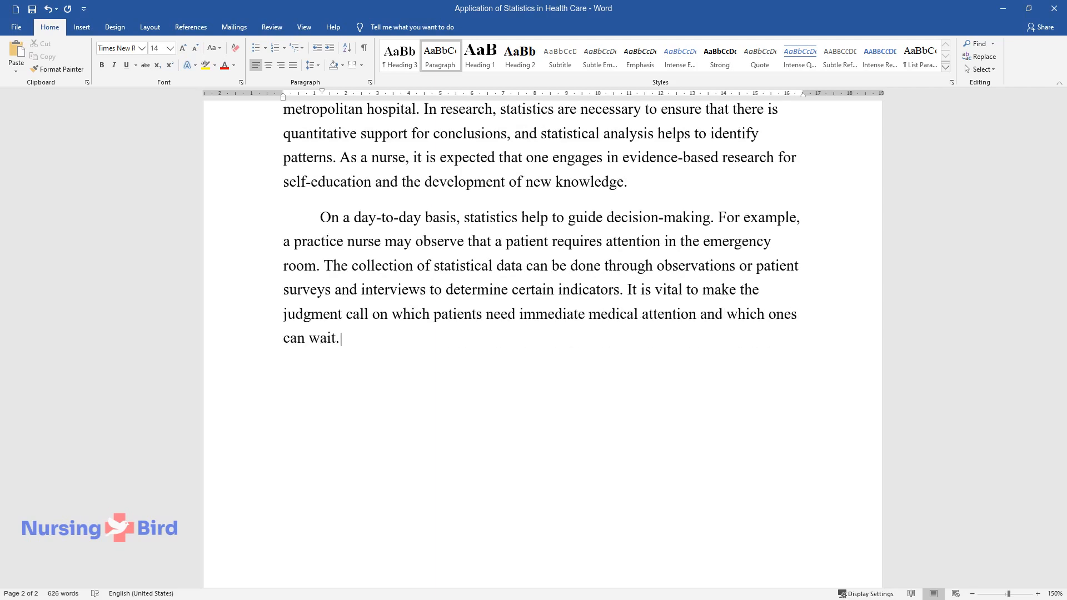
- Continue with examining waiting-time data in the emergency room and guidelines developed through statistical research
{"action": "type", "text": "Examining statistical data on the"}
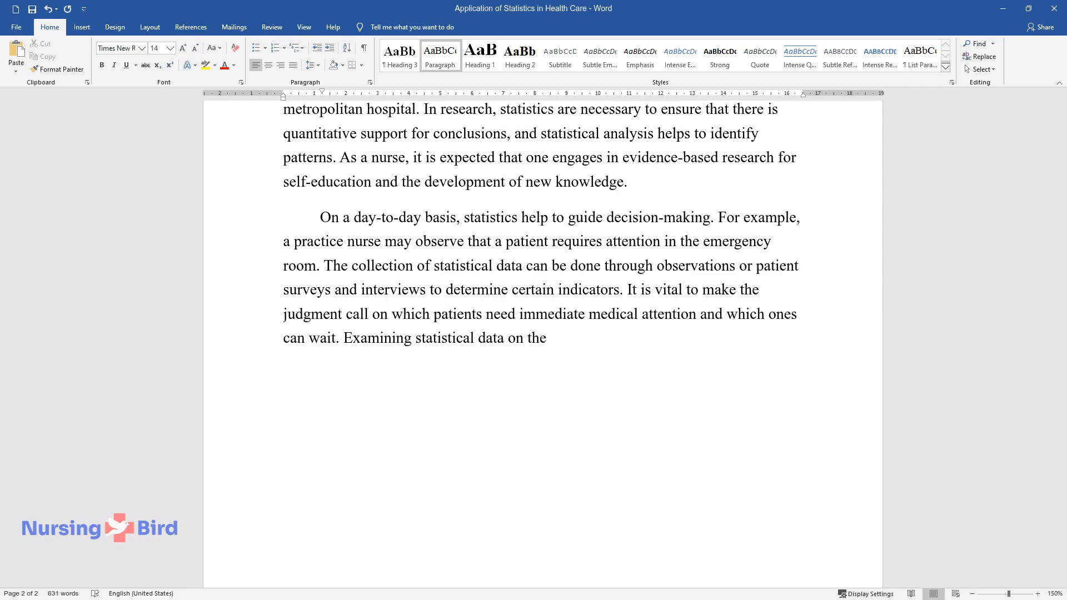
{"action": "type", "text": "length of waiting in an emergency r"}
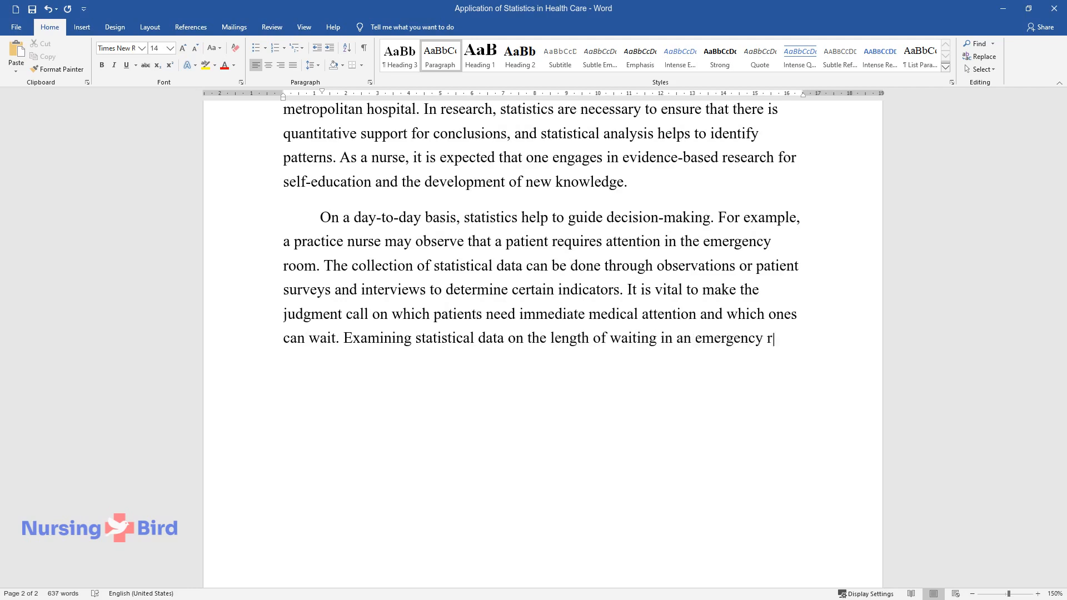
{"action": "type", "text": "oom and its effect on exacerbating"}
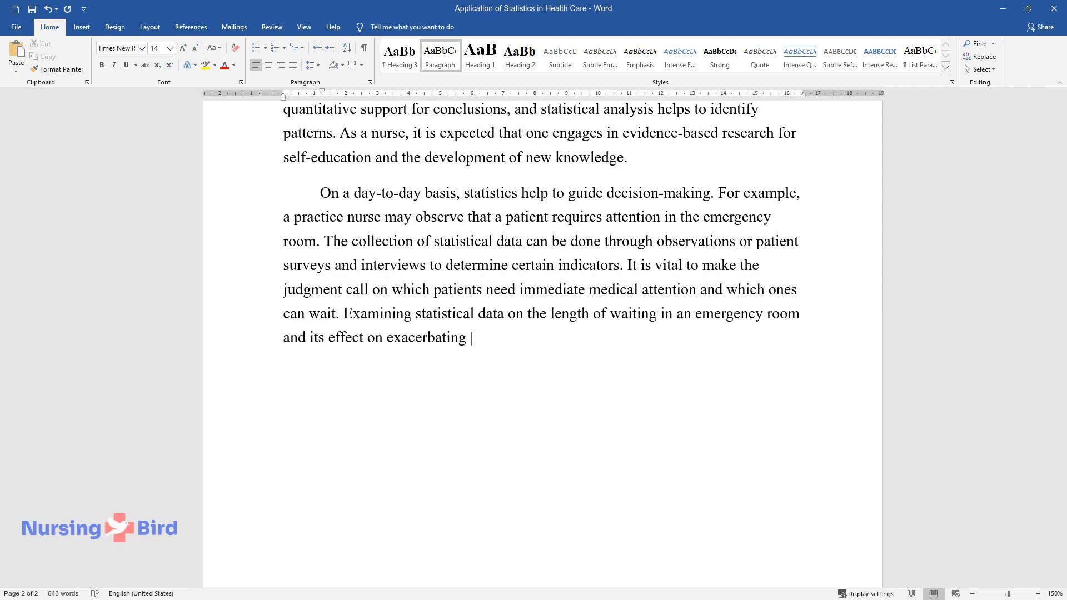
{"action": "type", "text": "the condition helps guide the decision based on"}
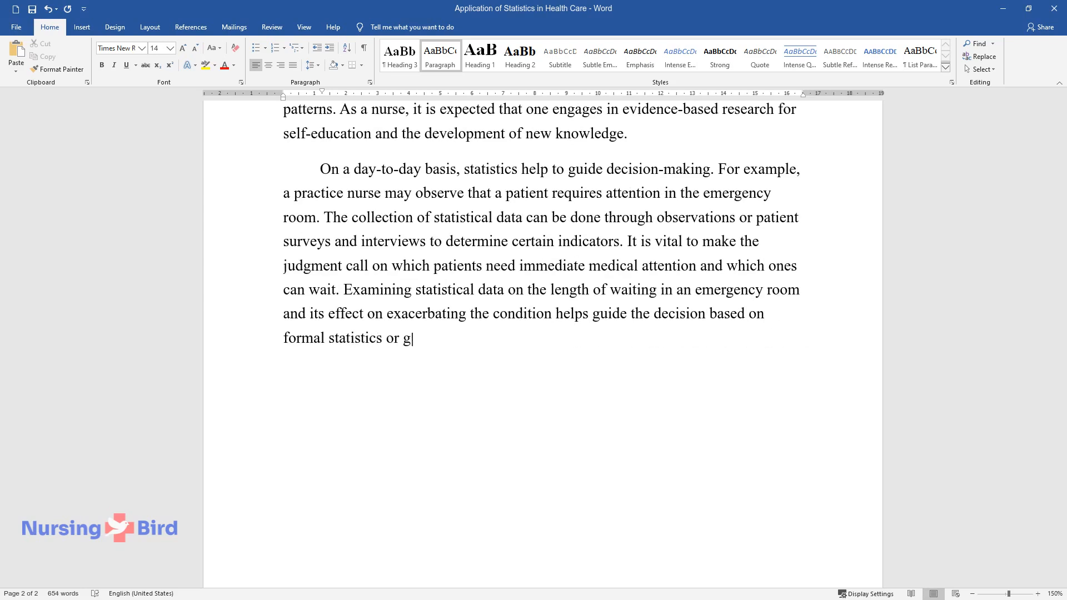
{"action": "type", "text": "uidelines developed through statisti"}
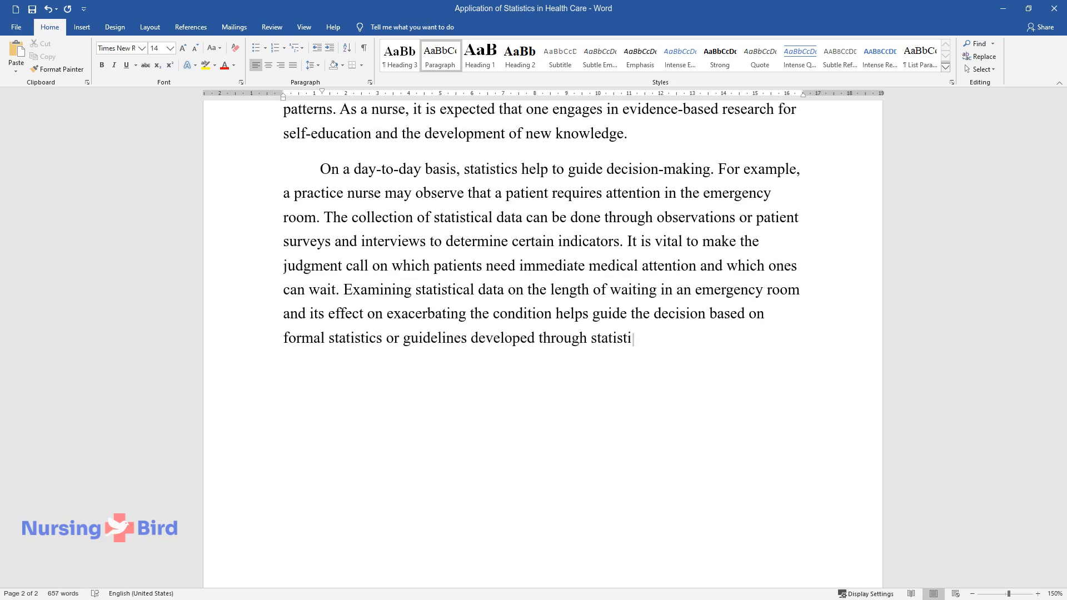
- Write the paragraph on statistical process control (SPC) charts tracking occurrence patterns and intervention effectiveness, ending at 'component.'
{"action": "type", "text": "cal research."}
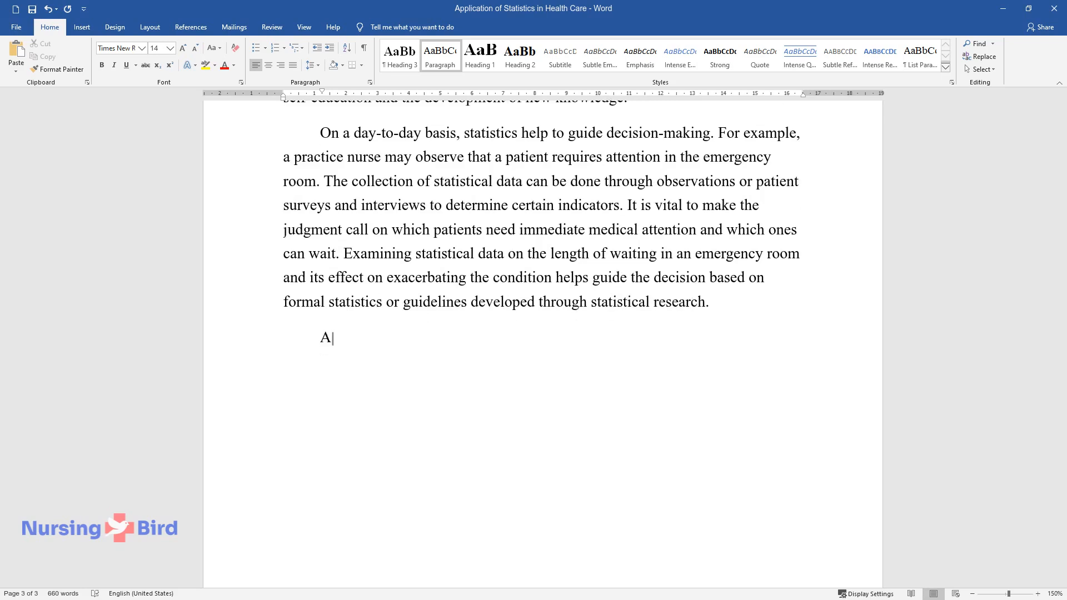
{"action": "type", "text": "common tool used by nurses is st"}
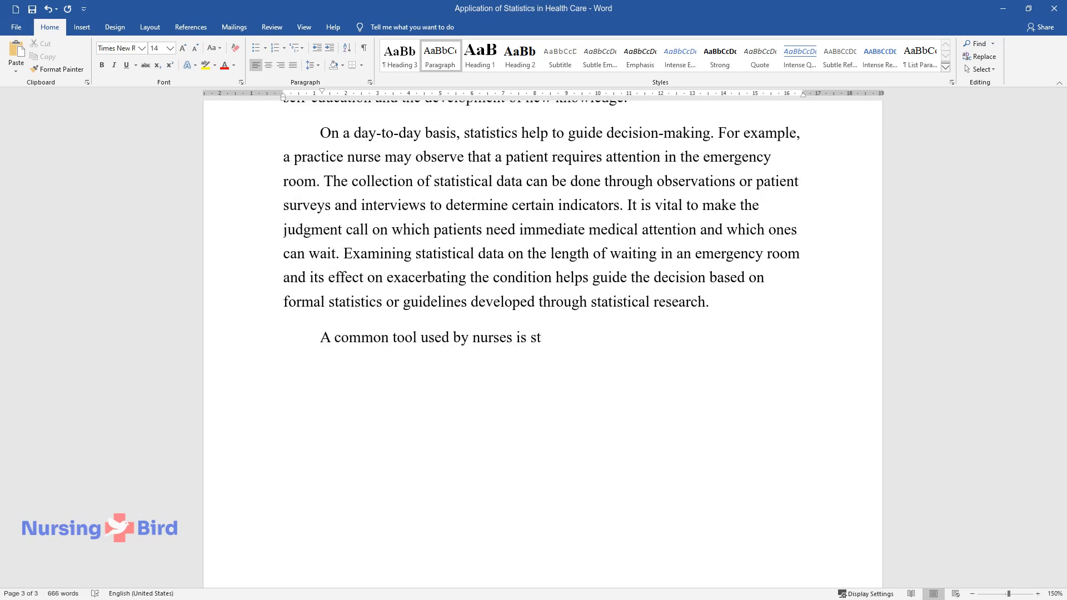
{"action": "type", "text": "atistical process control (SPC) c"}
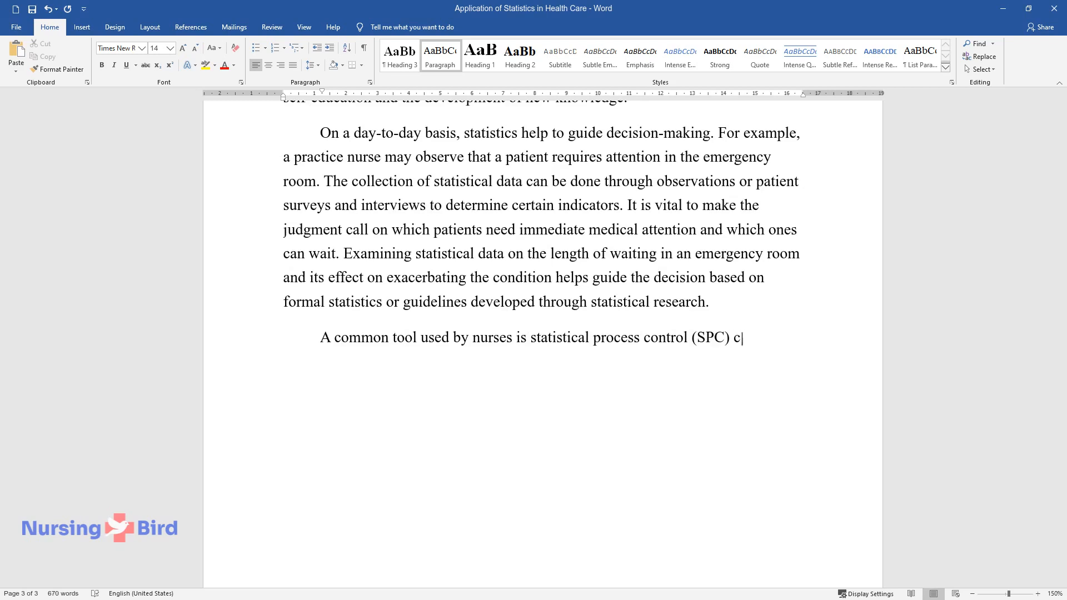
{"action": "type", "text": "harts which have been utilized in"}
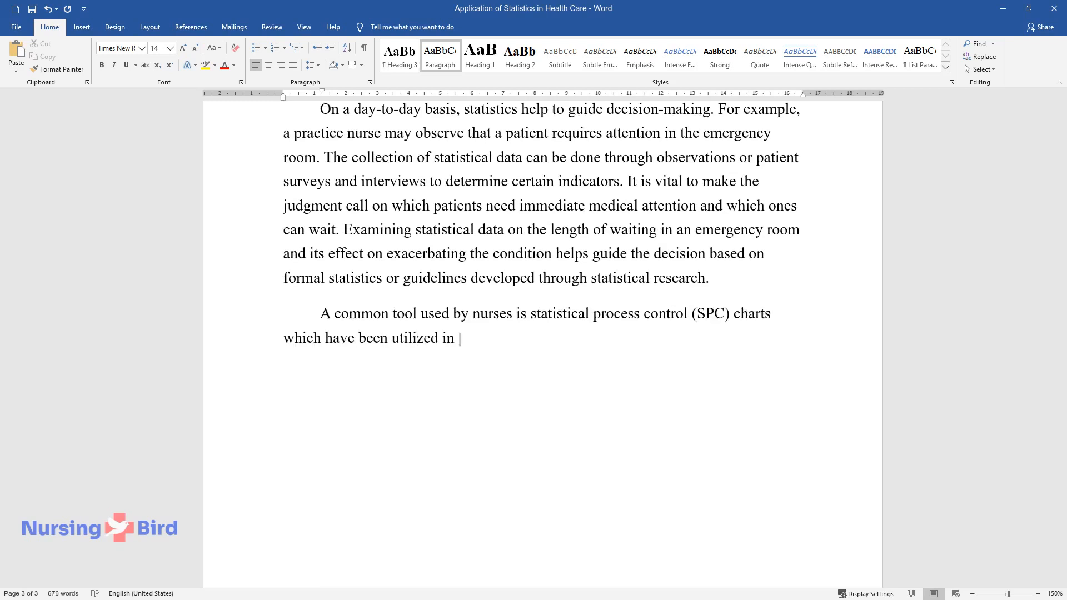
{"action": "type", "text": "the industry for decades, allowing one to visualize a"}
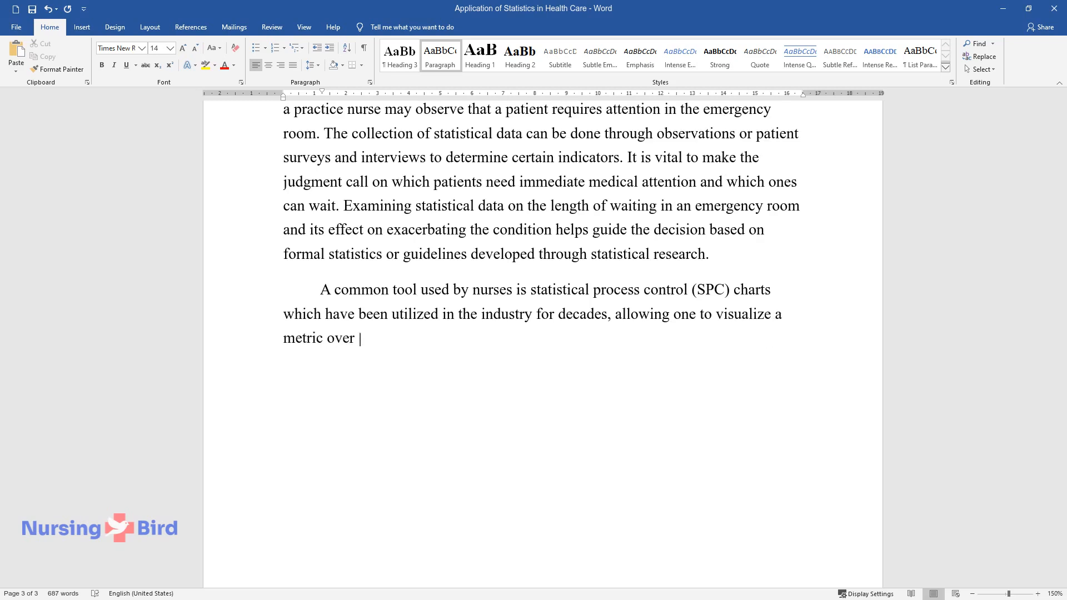
{"action": "type", "text": "time. Tracking indicators using SP"}
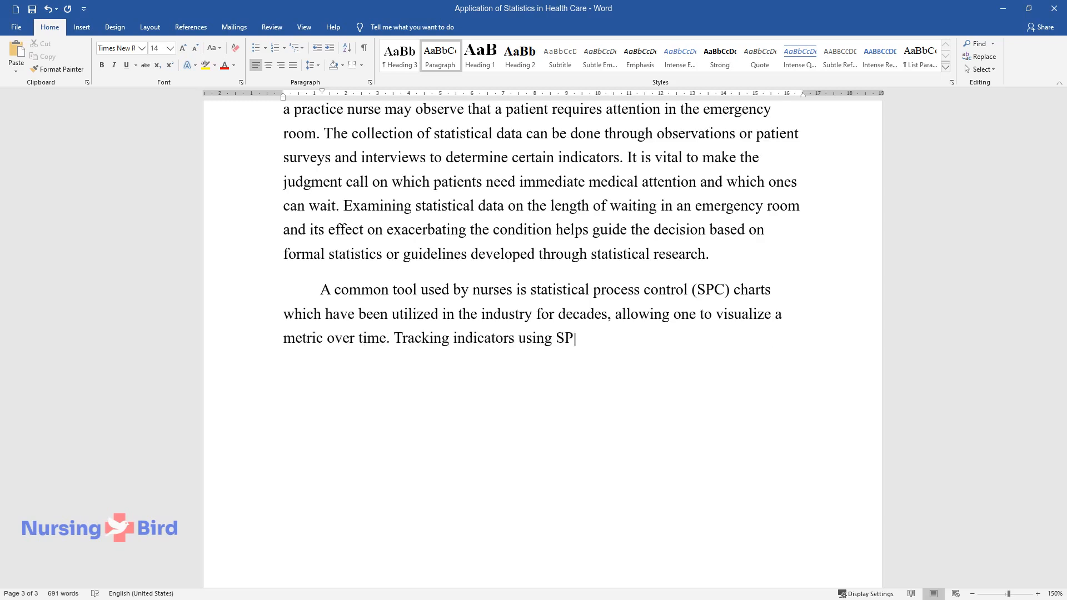
{"action": "type", "text": "C charts, aided with modern digital"}
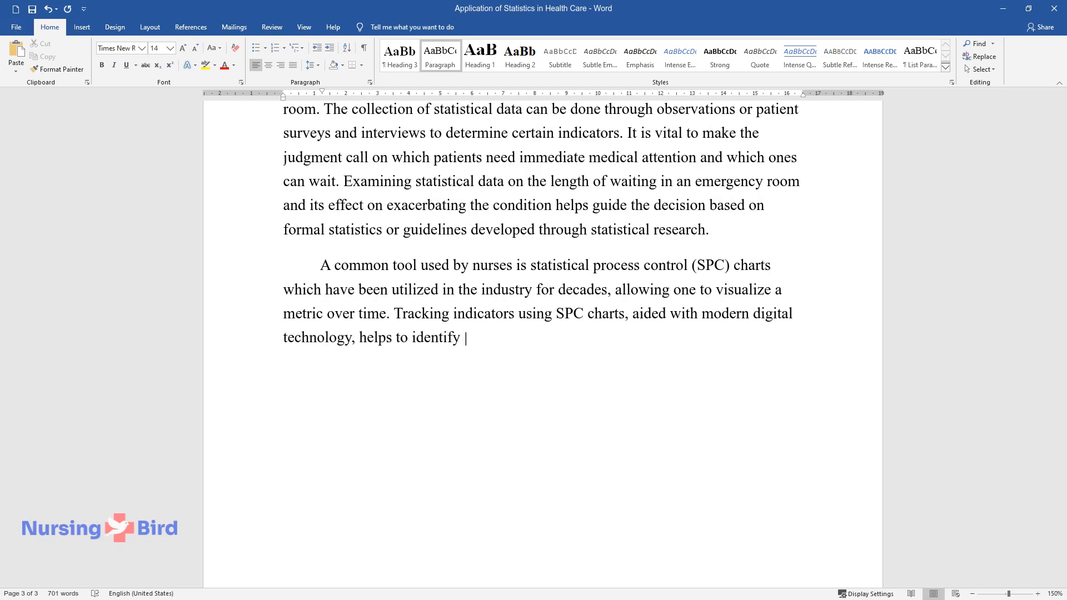
{"action": "type", "text": "patterns in rates of occurrence or length of an"}
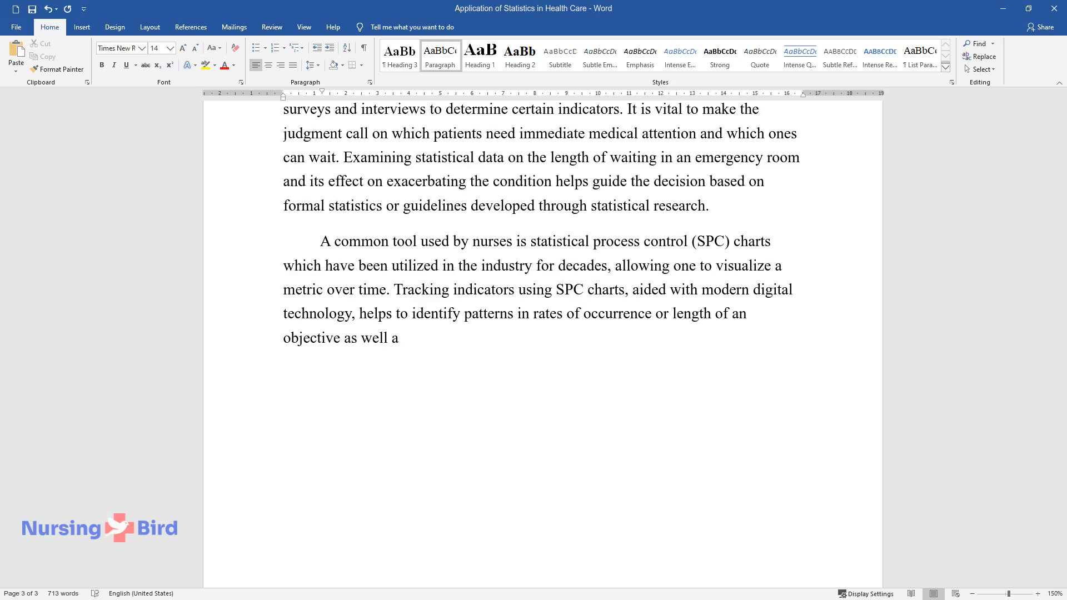
{"action": "type", "text": "s the effectiveness of interventions meant to address the specifi"}
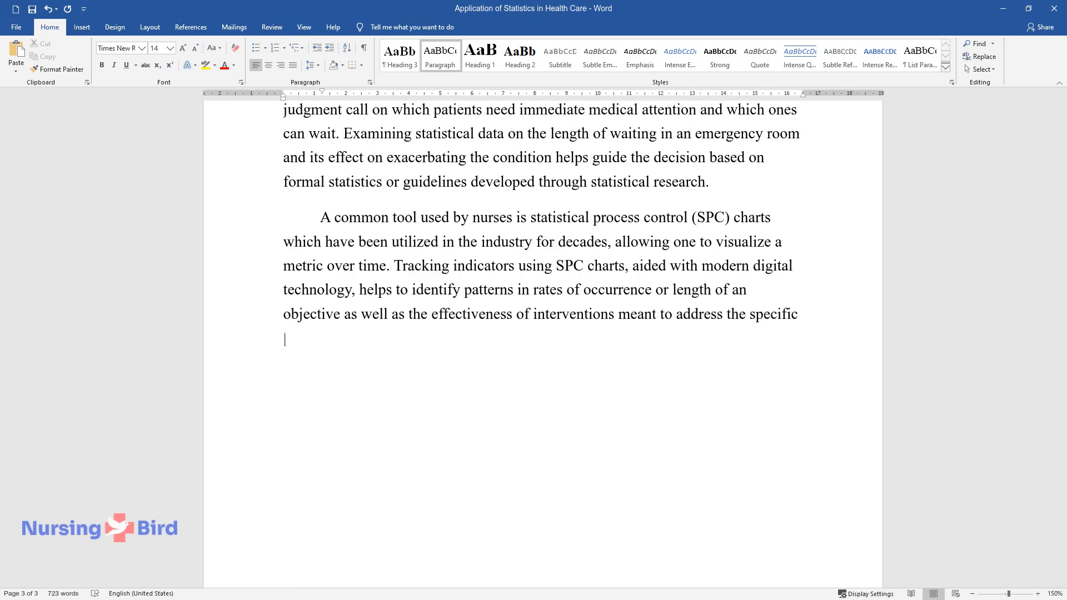
{"action": "type", "text": "component."}
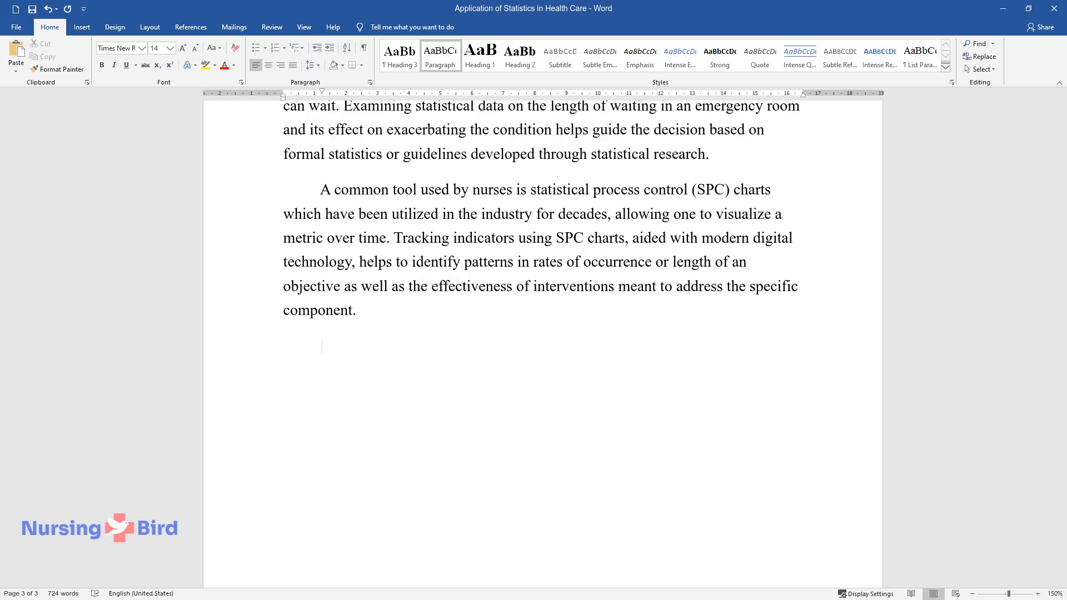
- Write the paragraph on statistics enhancing patient care, prioritizing treatments and supporting empirical evidence for protocols
{"action": "type", "text": "Statistics can be used to enhance"}
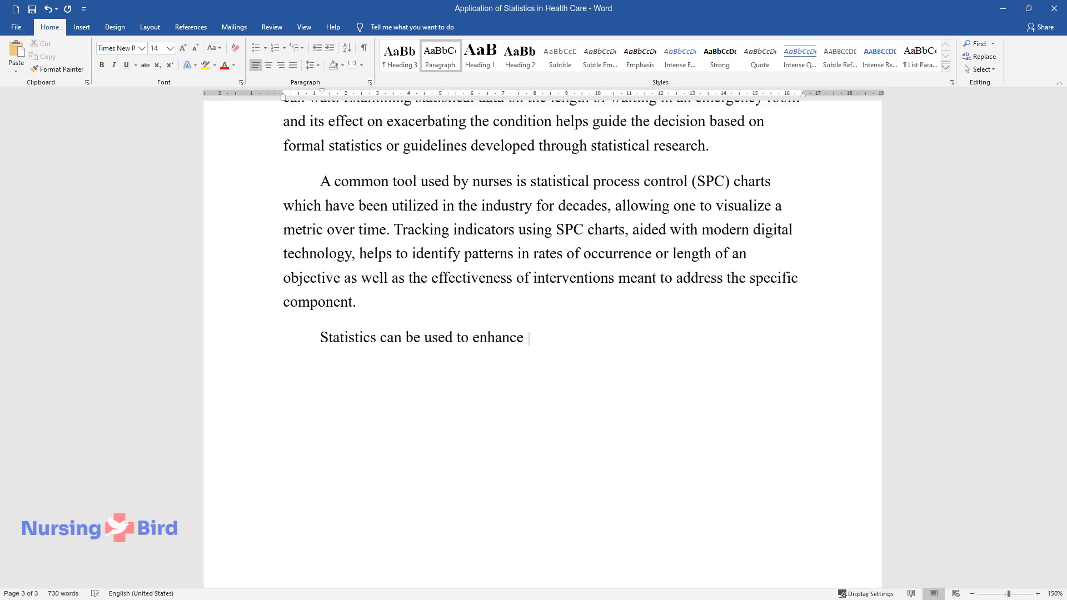
{"action": "type", "text": "patient care to prioritize treatmen"}
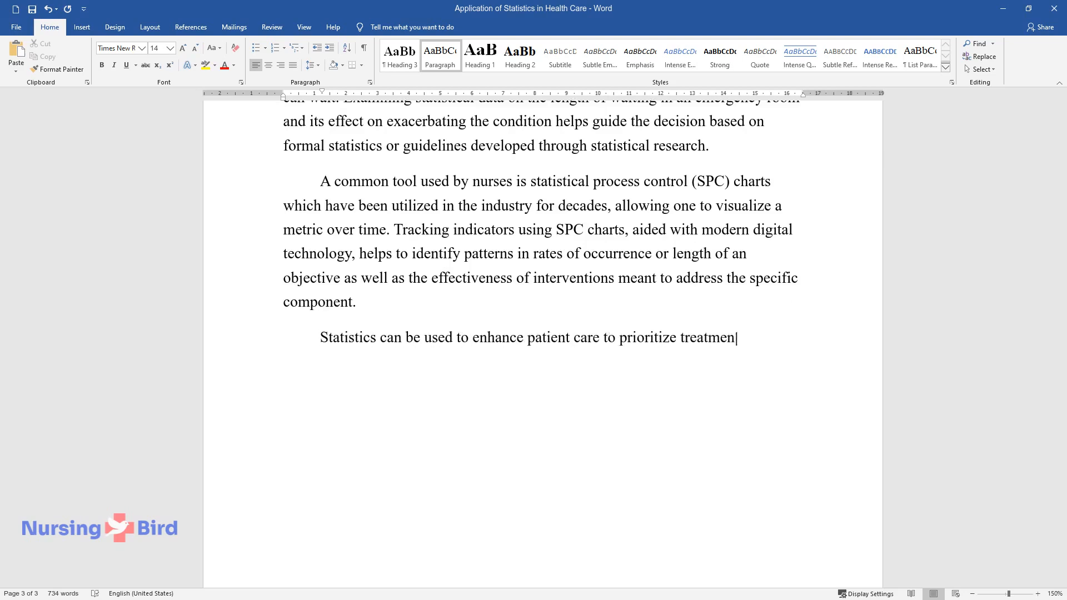
{"action": "type", "text": "ts and compare options for nursing p"}
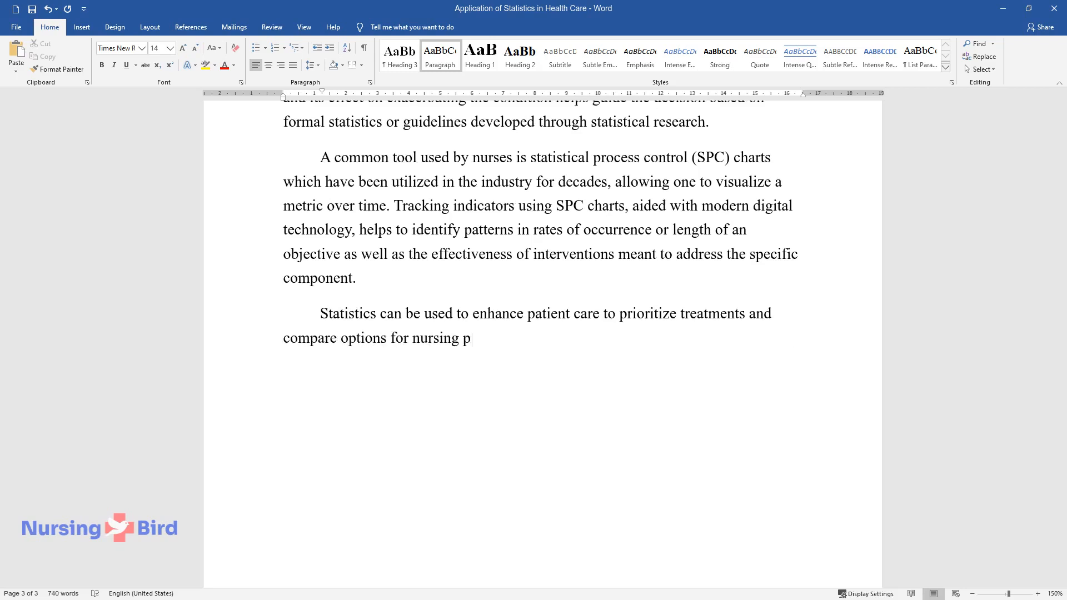
{"action": "type", "text": "ractice to determine the effectiveness of"}
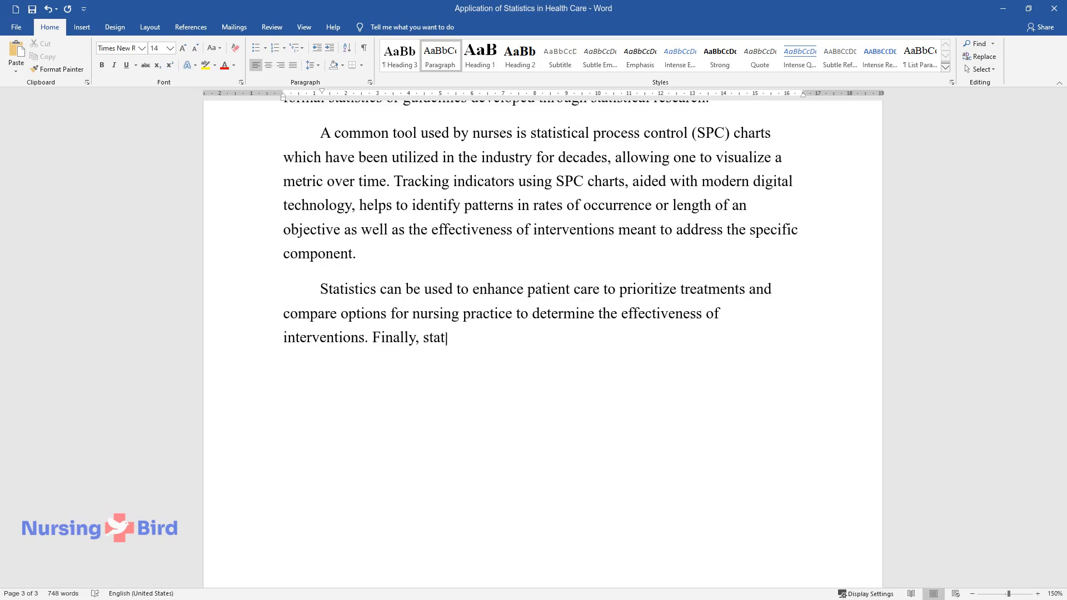
{"action": "type", "text": "istics support empirical evidence,"}
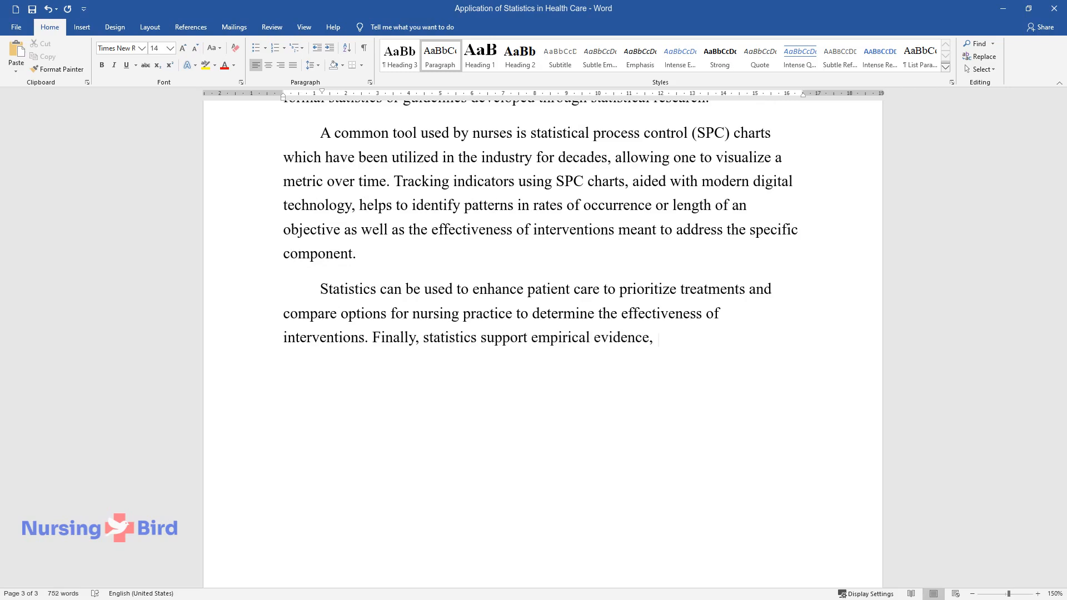
{"action": "type", "text": "which is the basis for competent pr"}
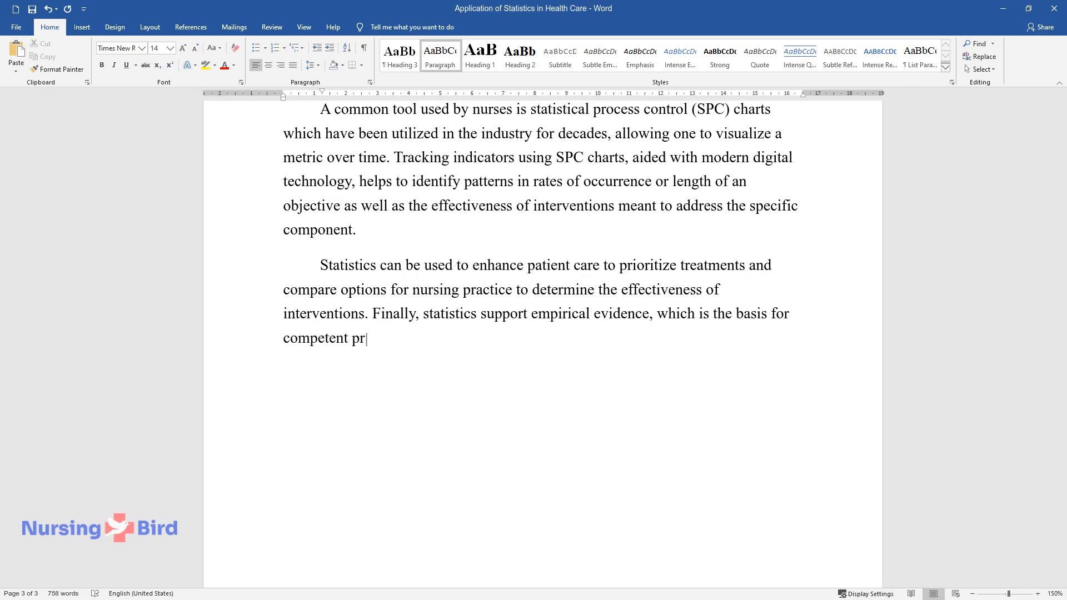
{"action": "type", "text": "otocols and decision-making on when to conduct medical procedures."}
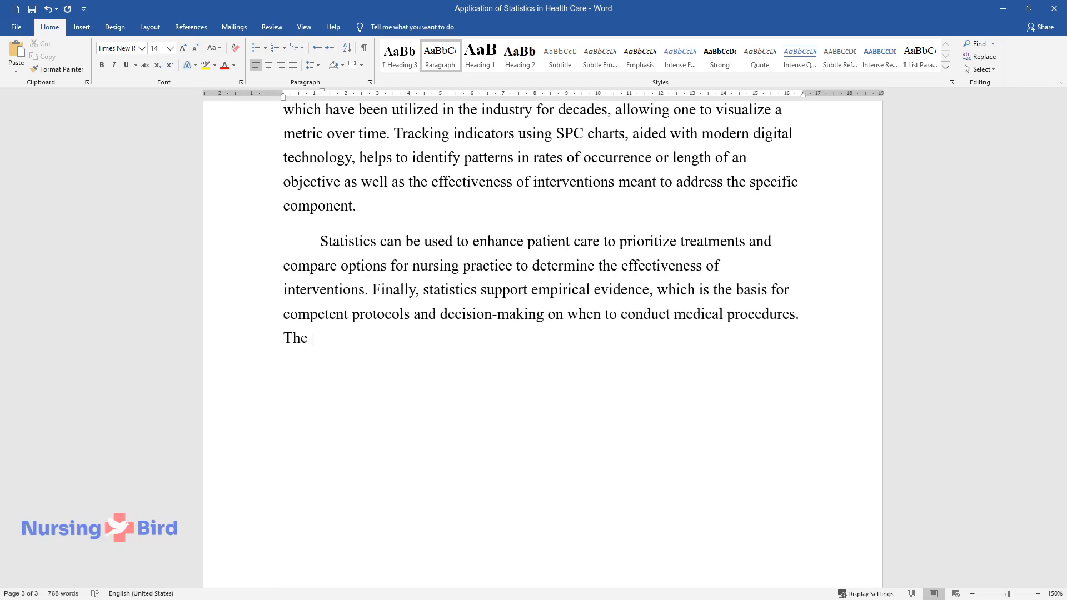
{"action": "type", "text": "use of statistical monitoring and a"}
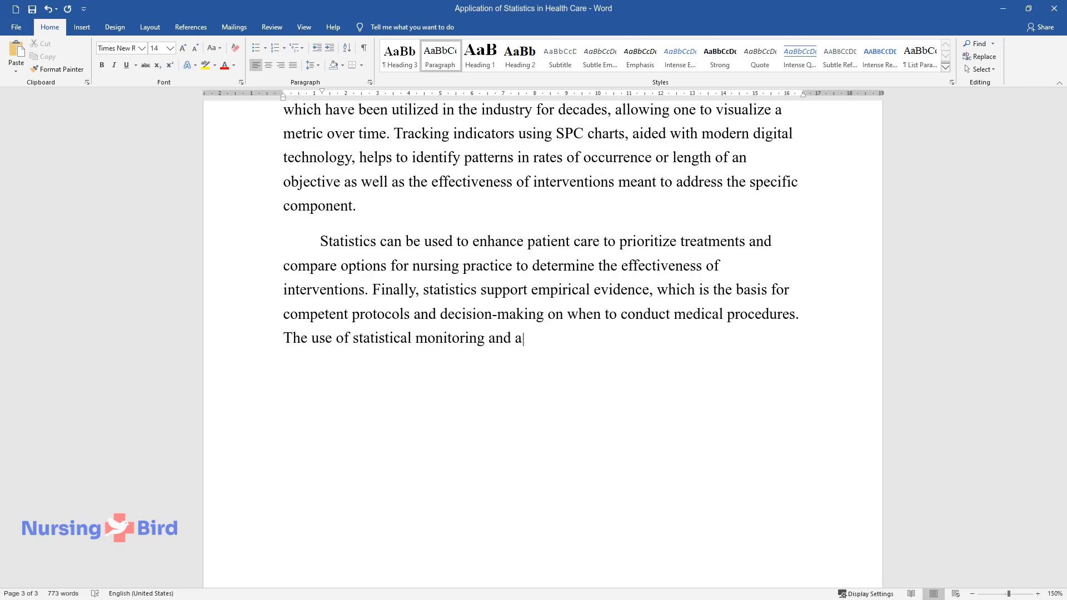
{"action": "type", "text": "nalysis for health care practice is virtually"}
{"action": "type", "text": "Conclusion"}
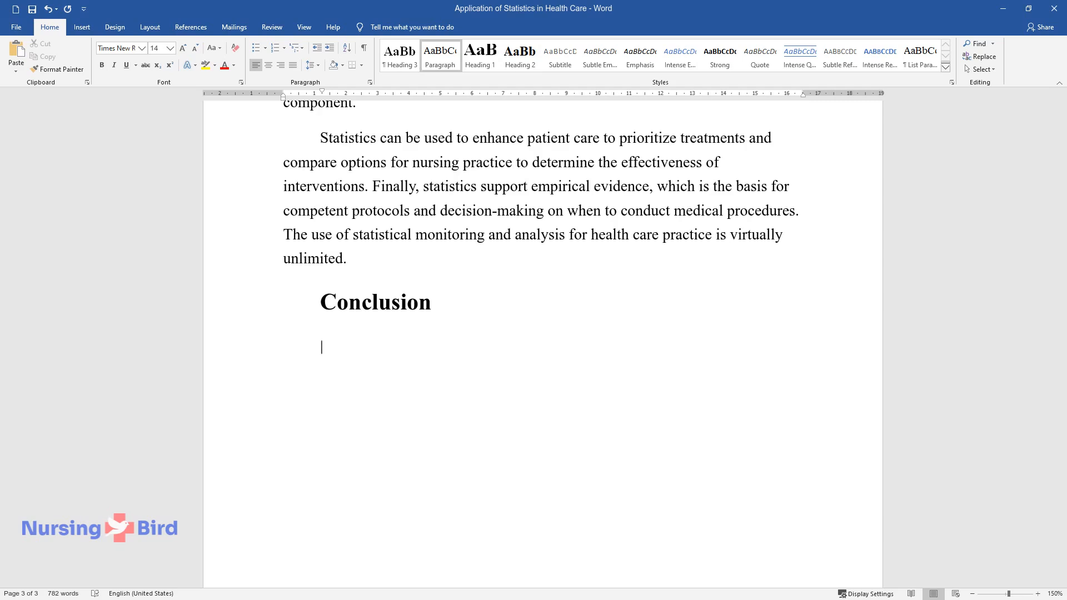
- Begin the Conclusion paragraph: statistics as a vital analytical and measurement tool tracking healthcare indicators
{"action": "type", "text": "It is evident that sta"}
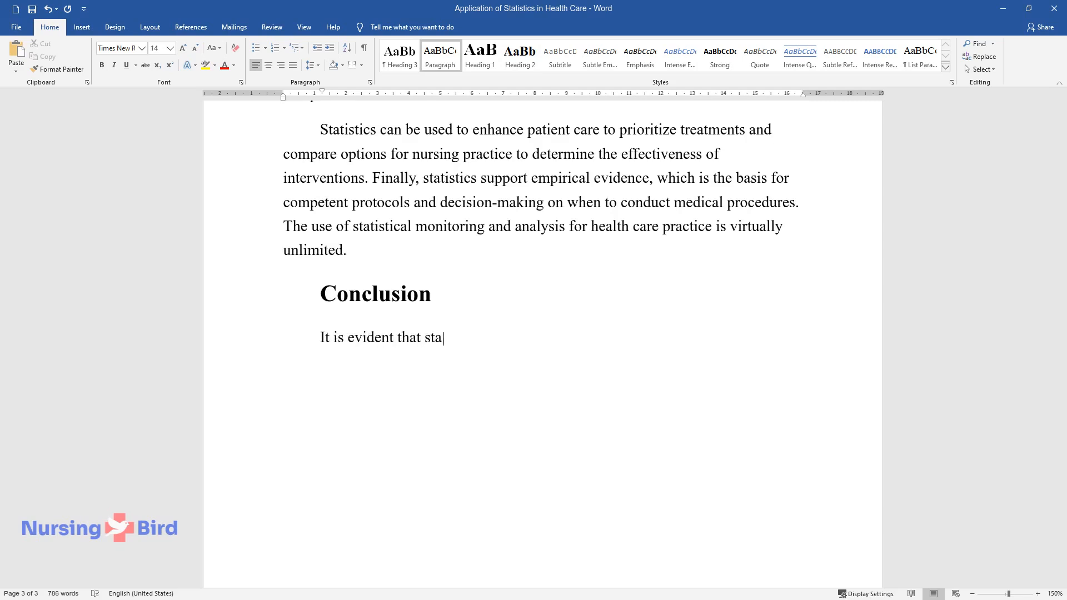
{"action": "type", "text": "tistics is a vital analytical and"}
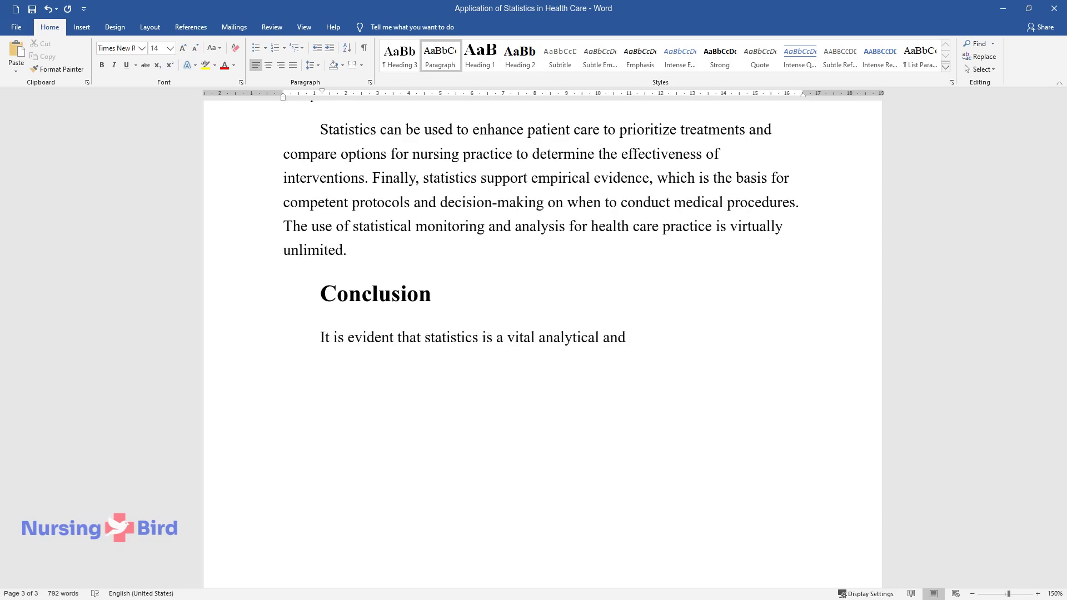
{"action": "type", "text": "measurement tool in the healthca"}
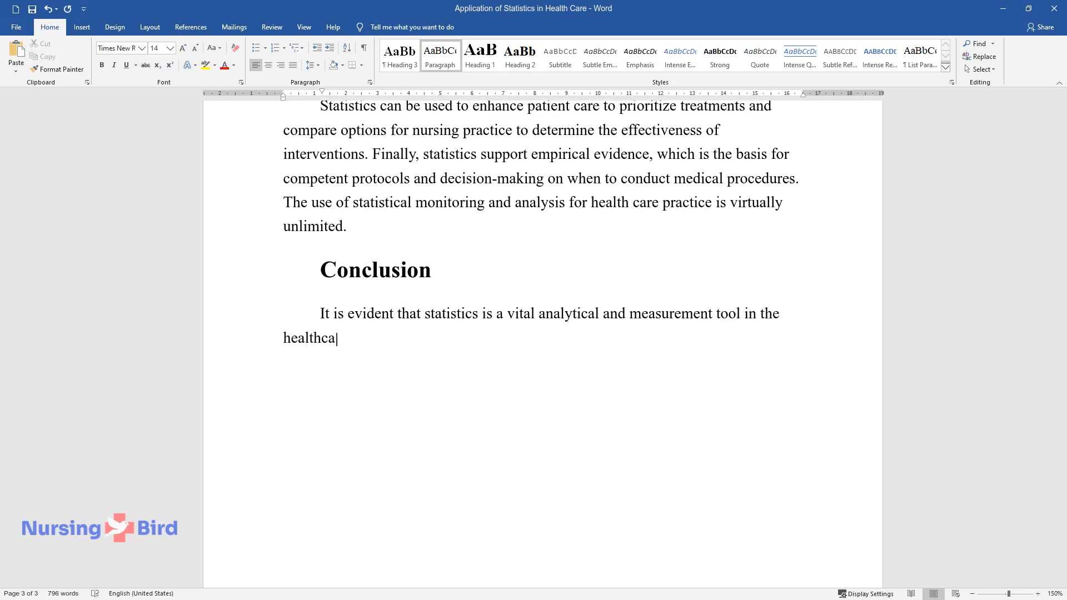
{"action": "type", "text": "re field. The objective and data-"}
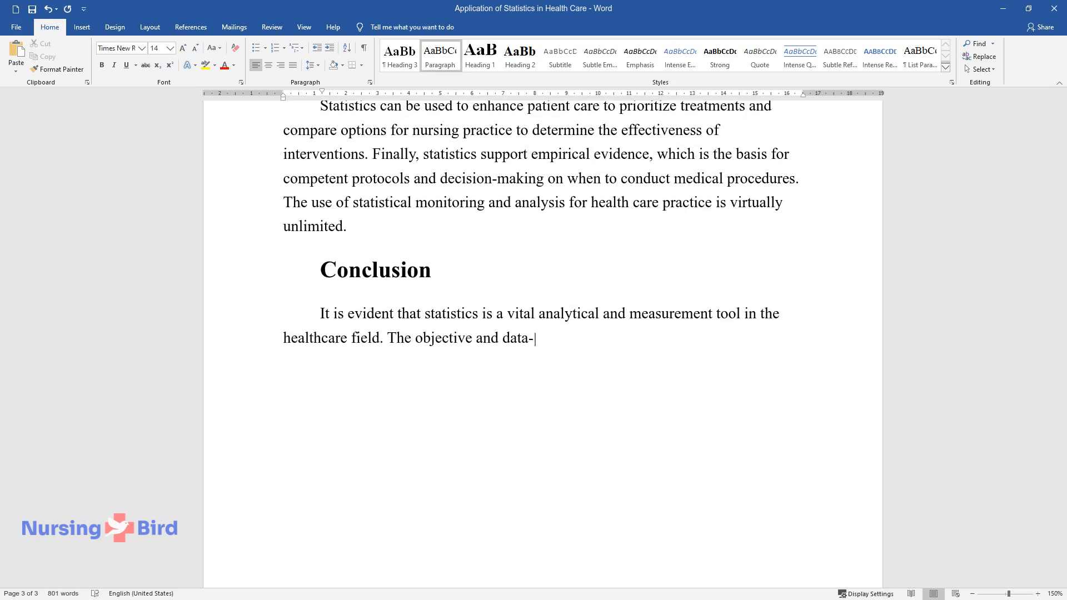
{"action": "type", "text": "driven focus of statistics helps to measure,"}
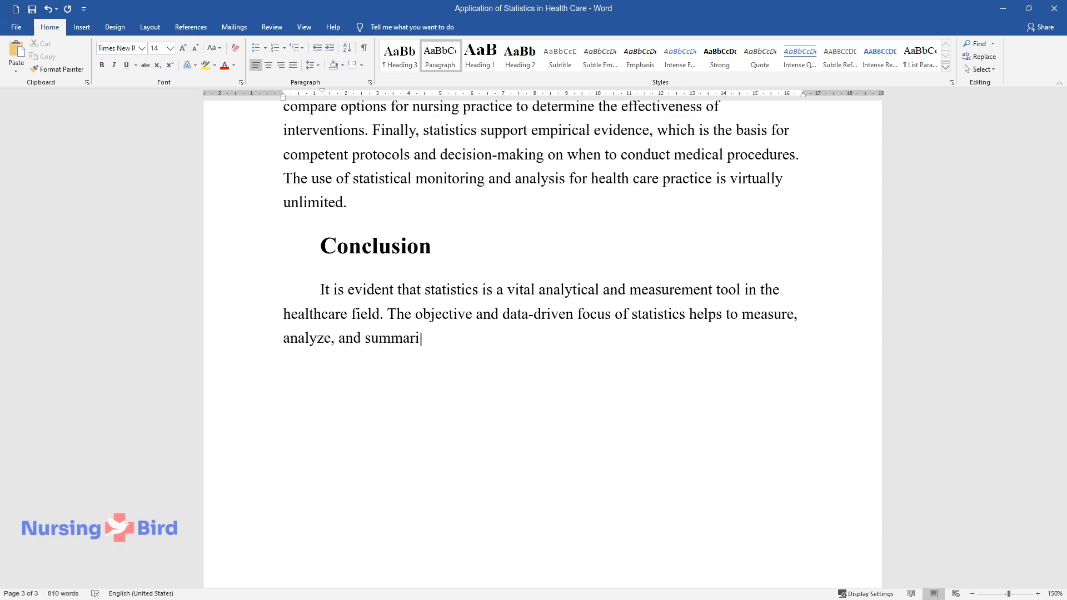
{"action": "type", "text": "ze a variety of indicators such as efficiency, costs, resource"}
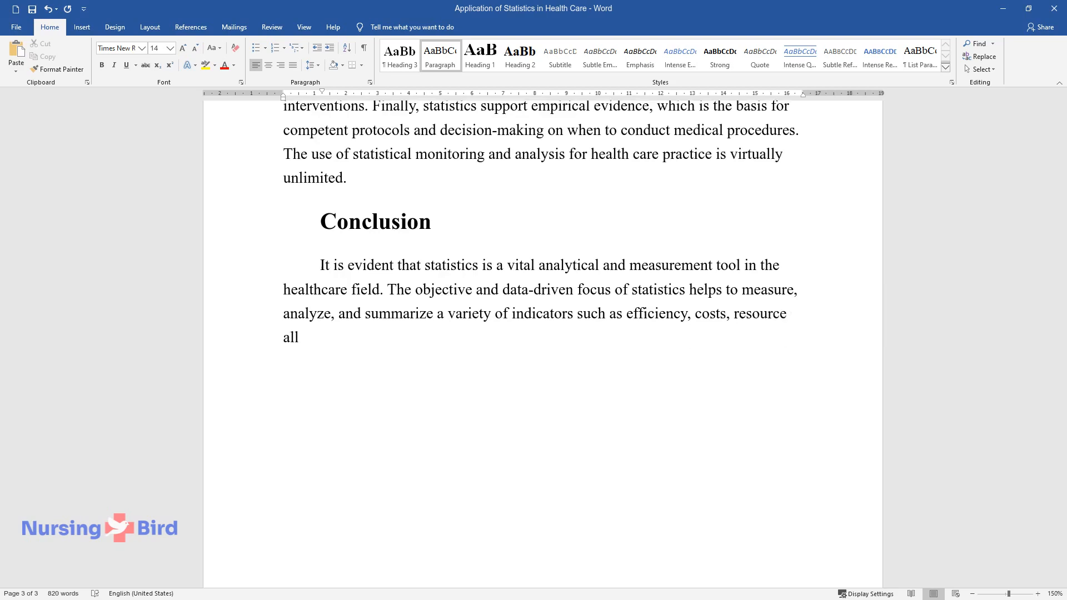
{"action": "type", "text": "ocation, and quality improvement. A nurse practitioner should utilize statistics"}
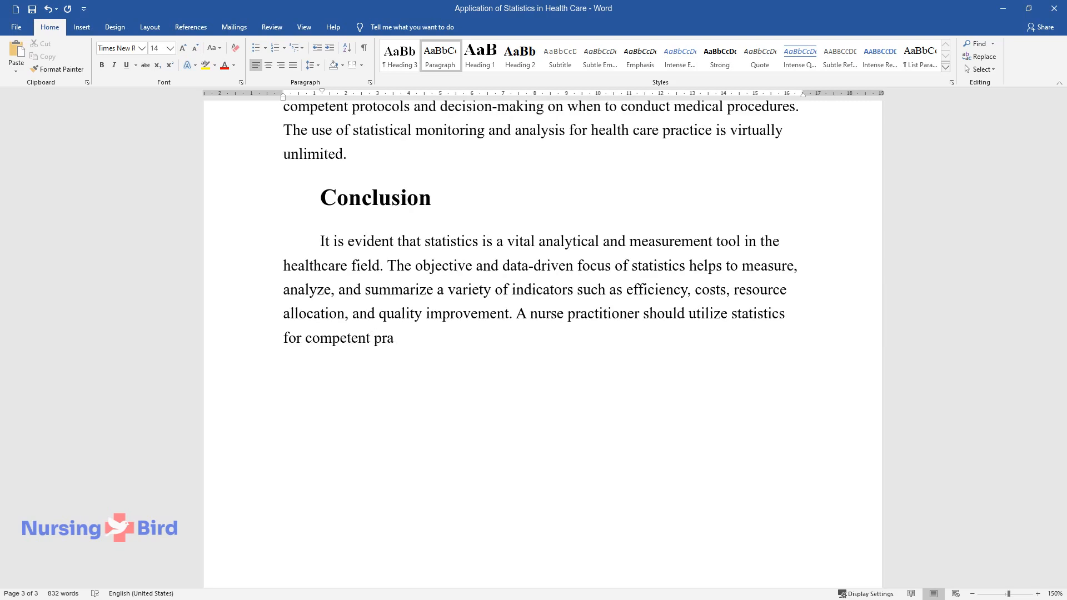
- Continue the Conclusion on evidence-based research and utilizing statistical data to improve health care
{"action": "type", "text": "ctice, quantitative, evidence-bas"}
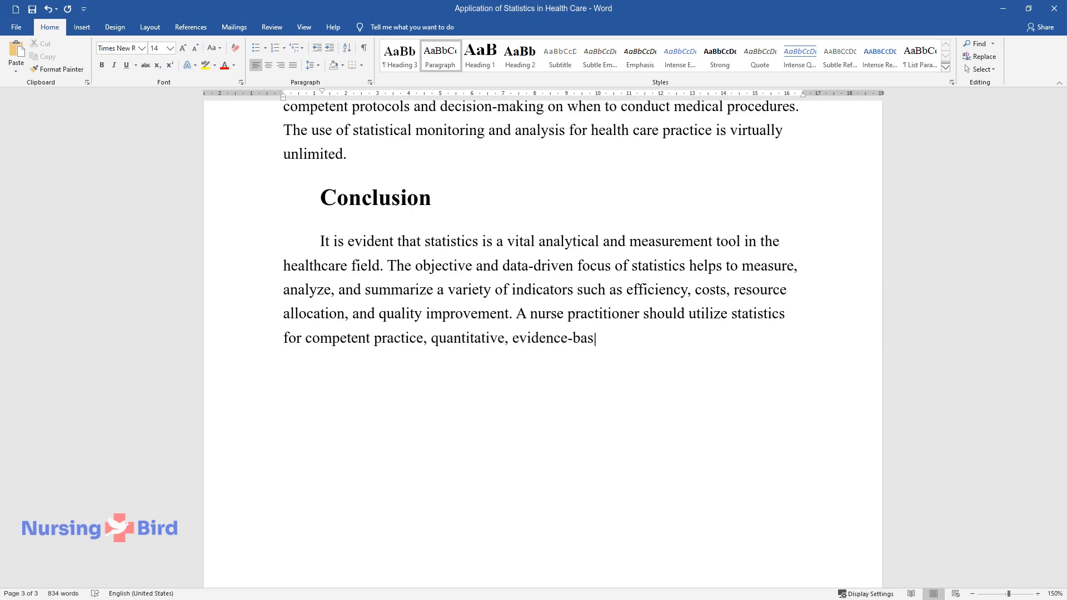
{"action": "type", "text": "ed research, and implementation o"}
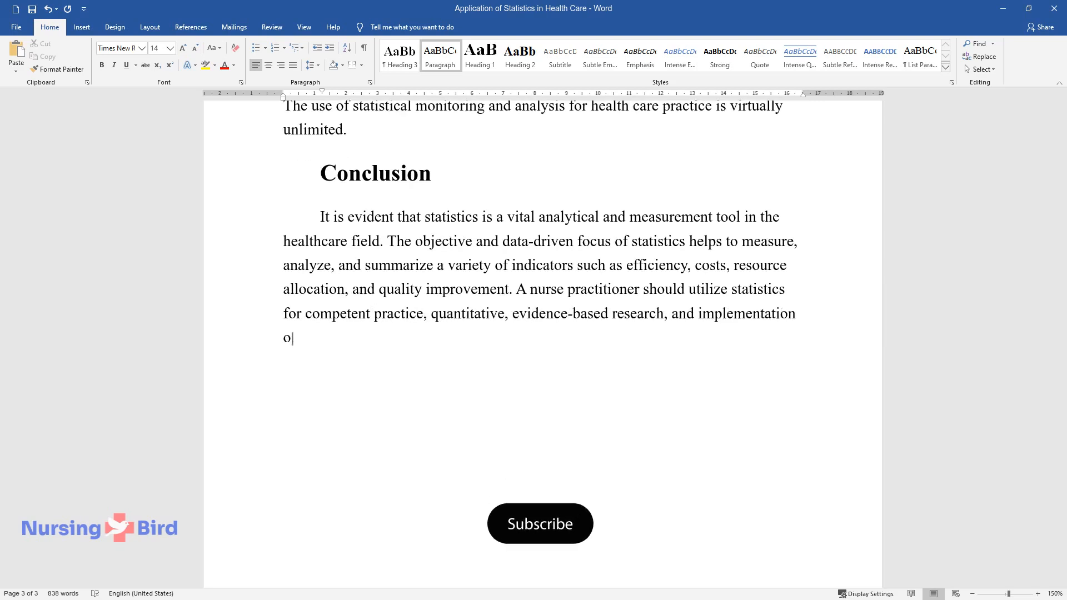
{"action": "left_click", "coordinate": [540, 523]}
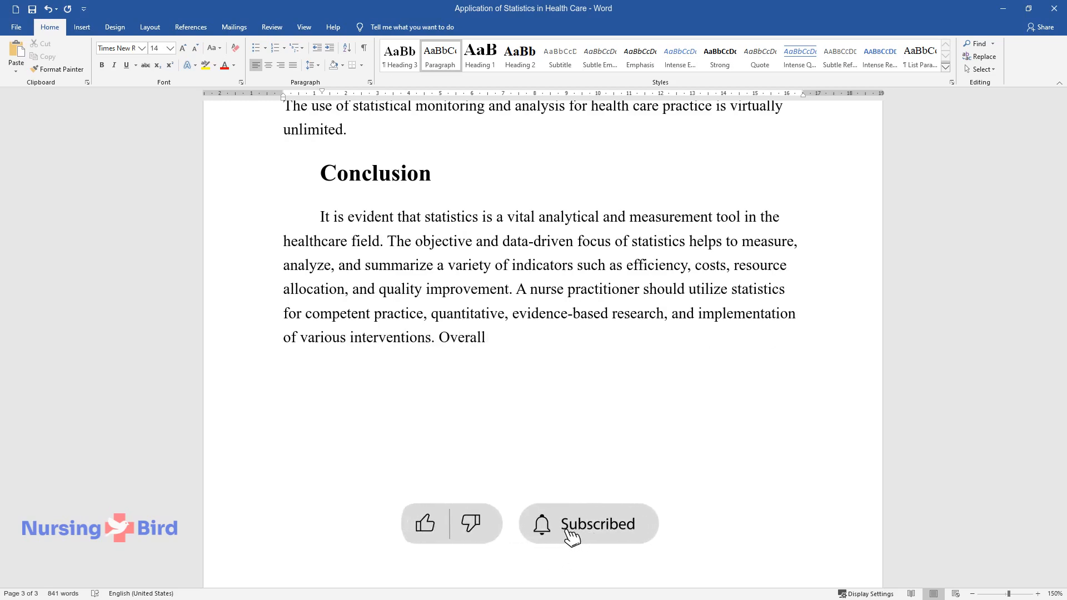
{"action": "type", "text": ", it is important to utilize stat"}
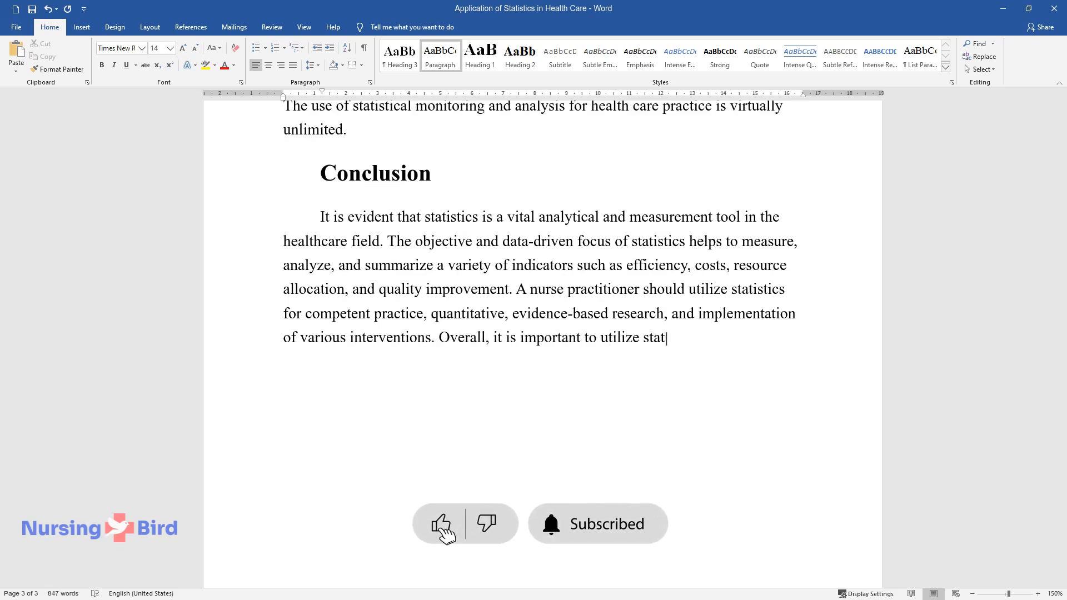
{"action": "type", "text": "istical data for the improvement"}
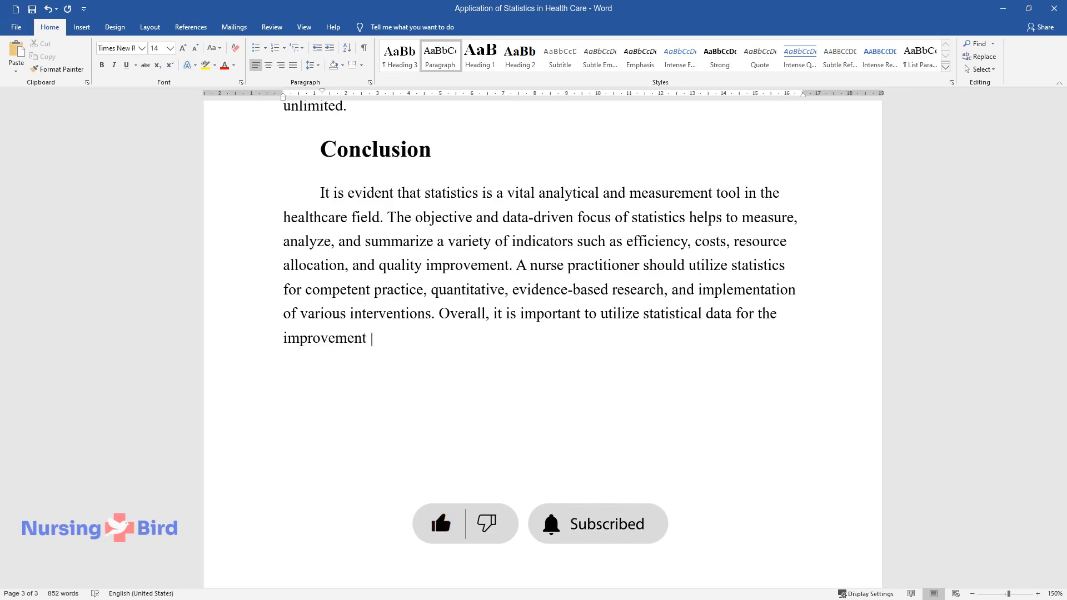
{"action": "type", "text": "and development of health care at"}
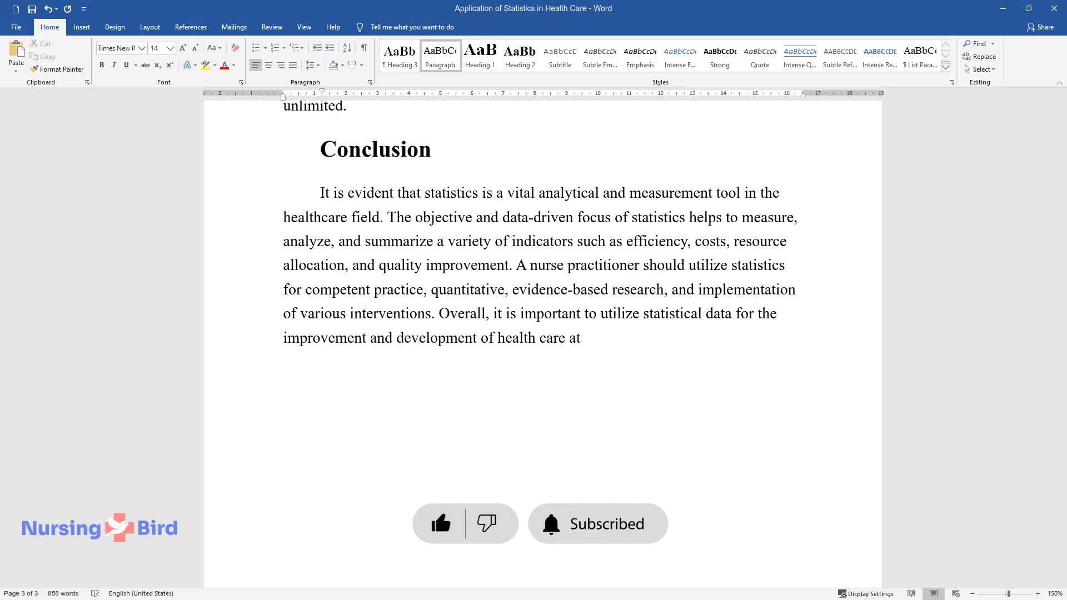